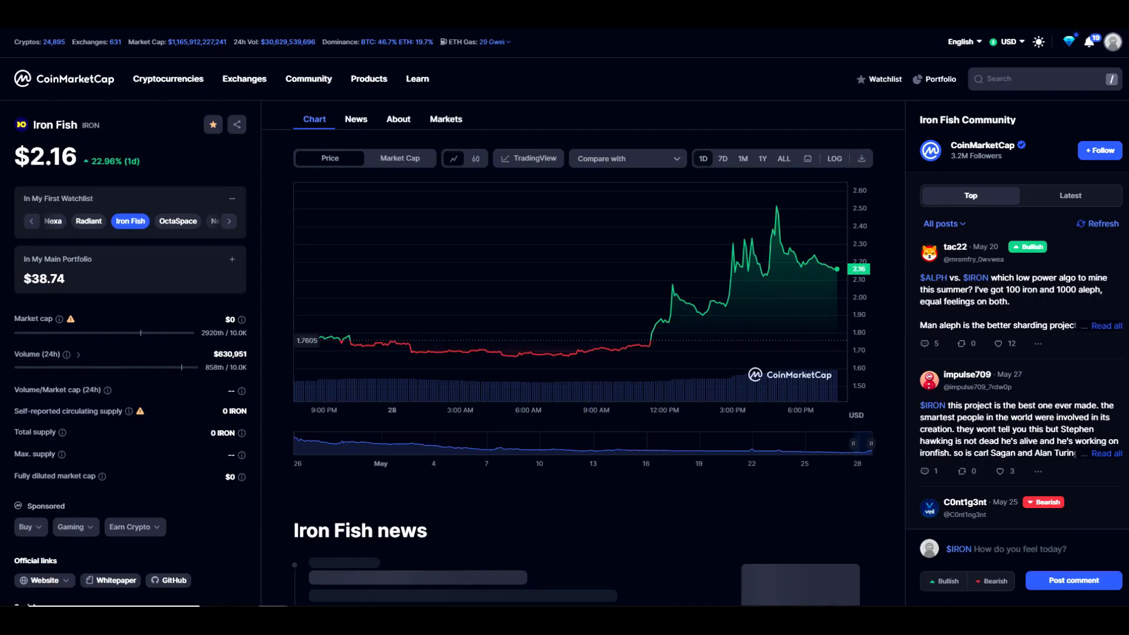
mouse_move(267, 167)
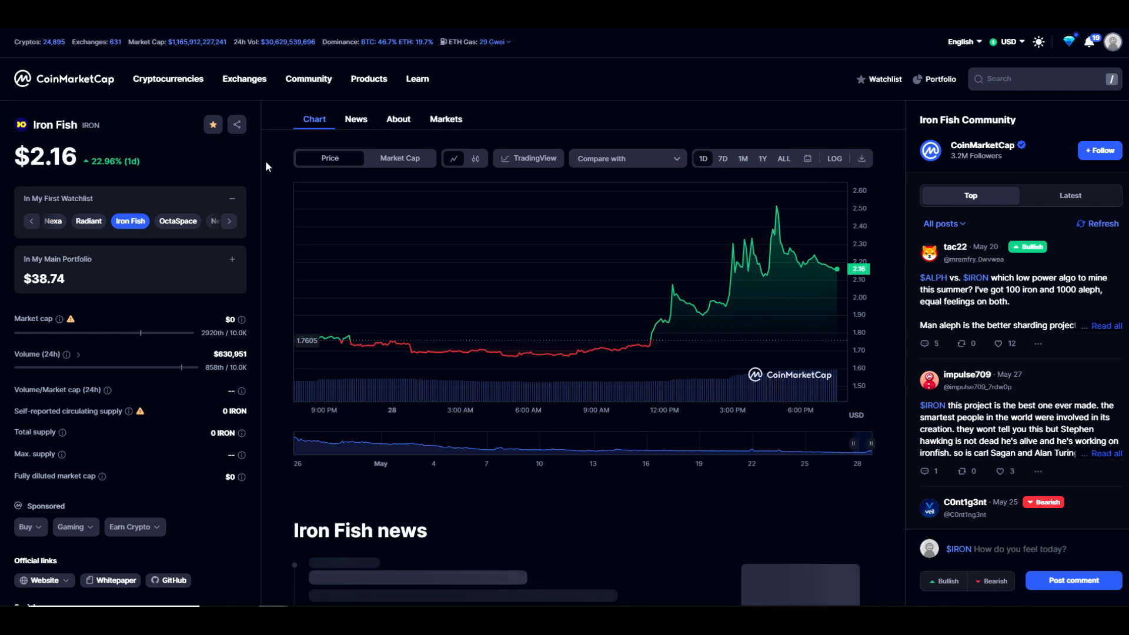
mouse_move(122, 171)
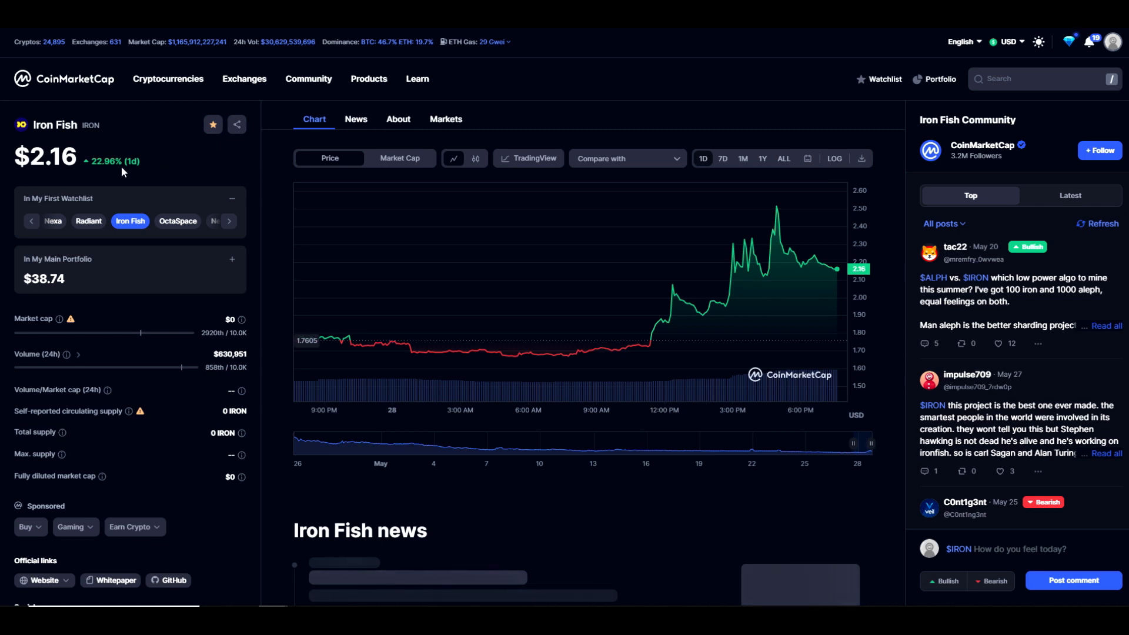
mouse_move(591, 206)
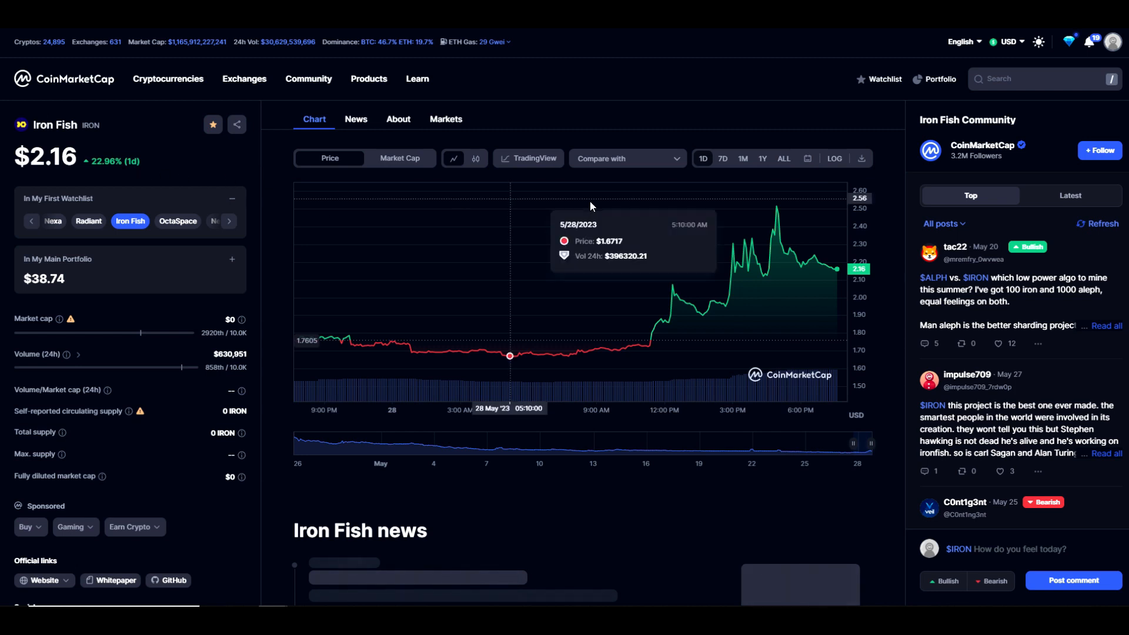
mouse_move(776, 213)
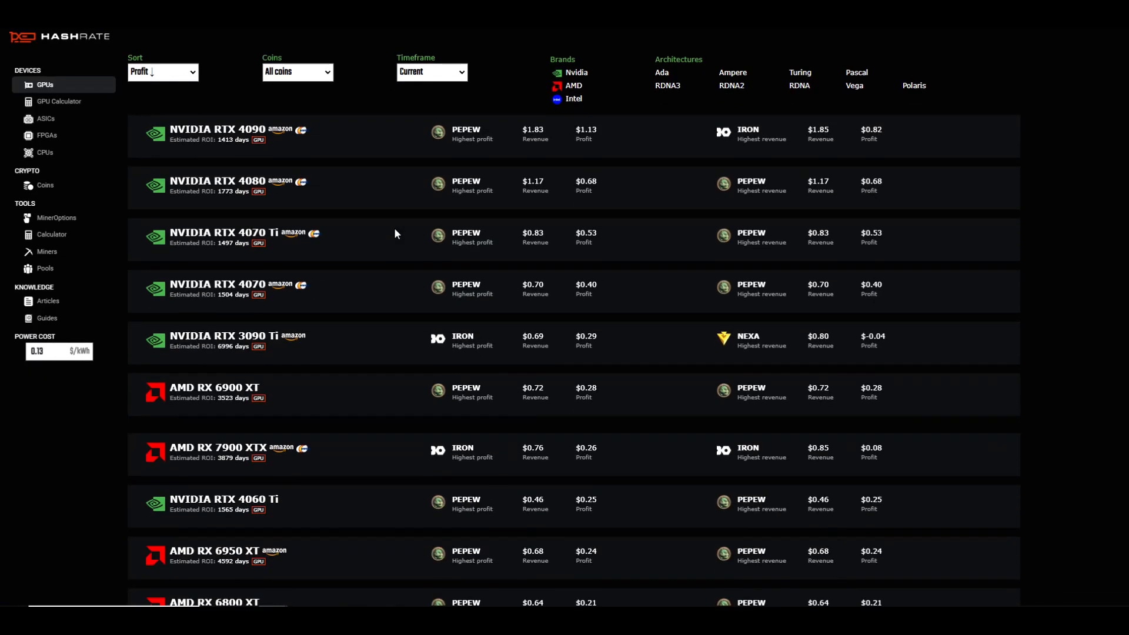
mouse_move(374, 334)
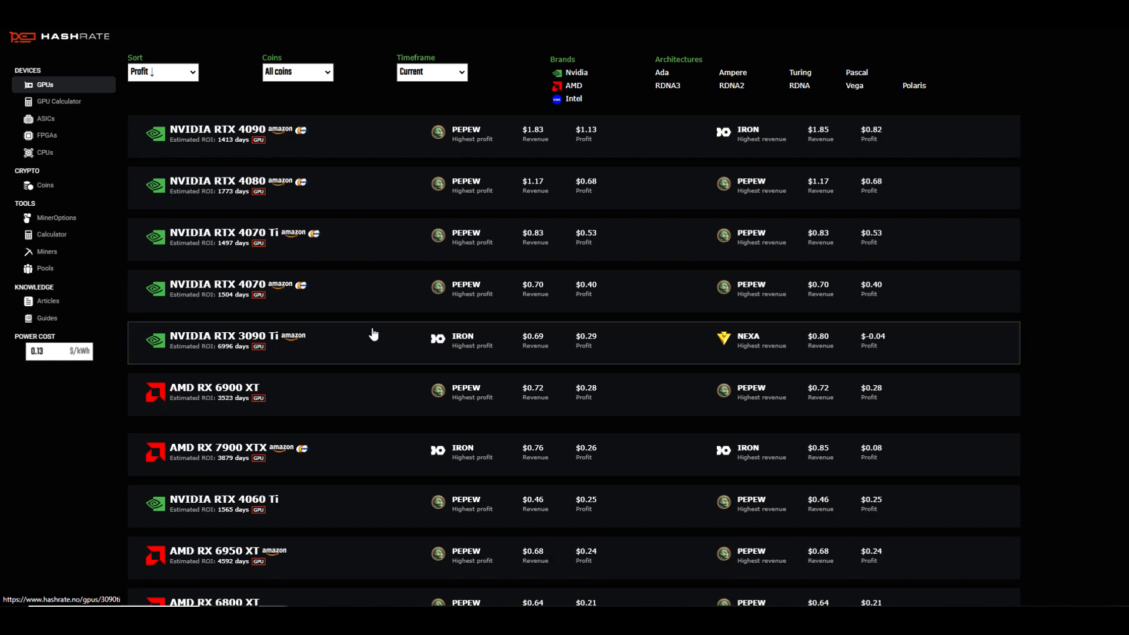
- Bring up the Rigel README's Developer fee table showing ironfish at 0.7%
scroll("down", 3)
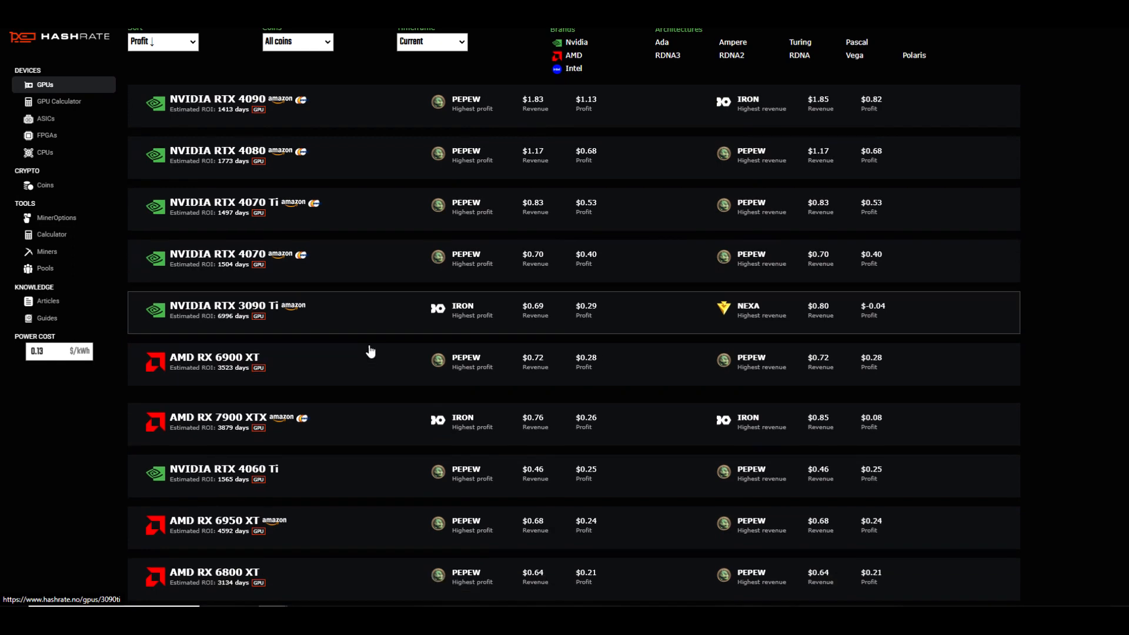
scroll("down", 3)
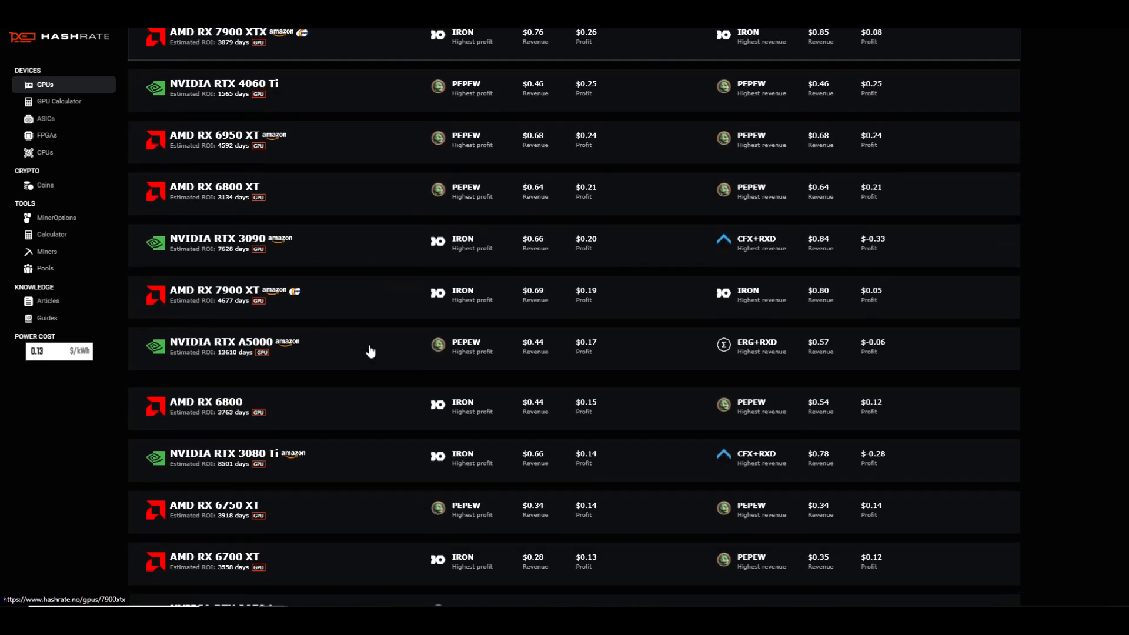
scroll("down", 3)
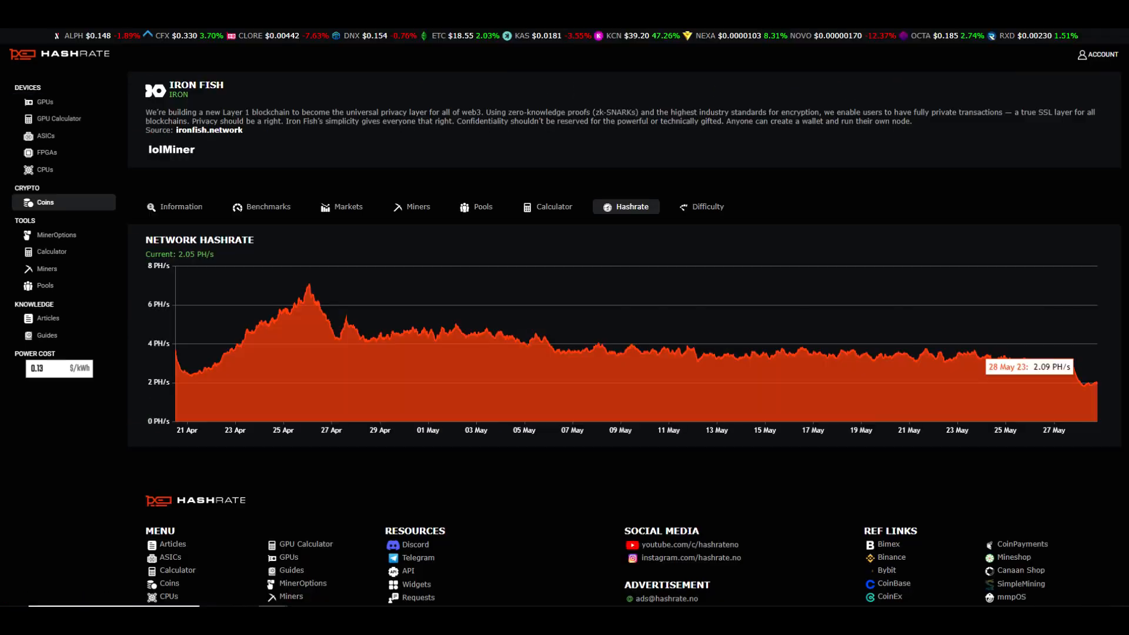
mouse_move(952, 358)
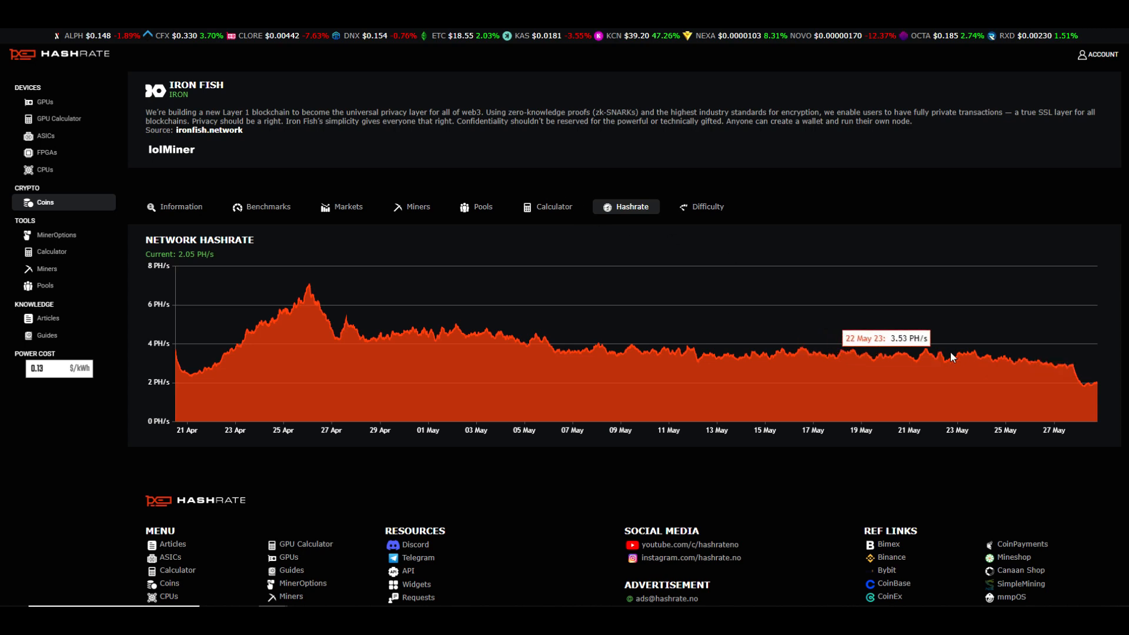
mouse_move(1078, 376)
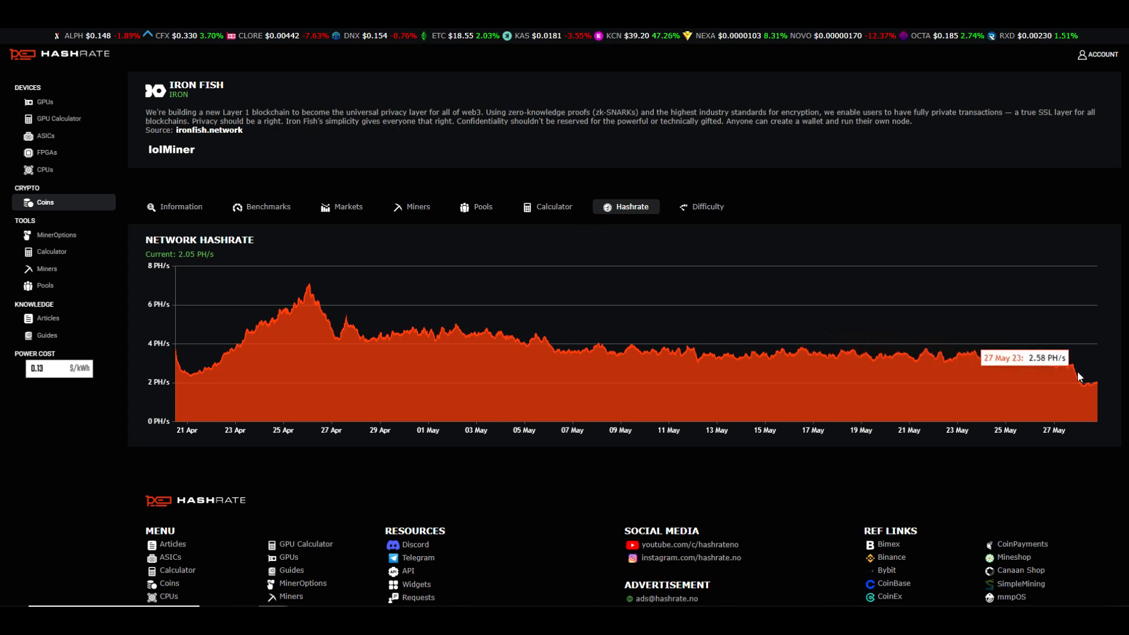
mouse_move(1088, 388)
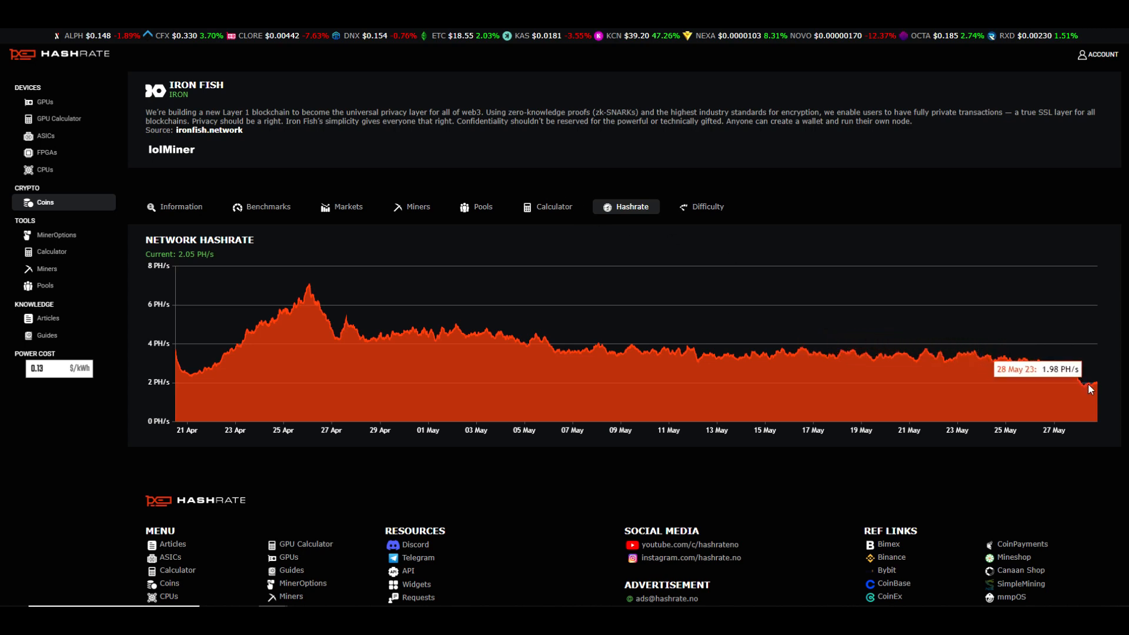
mouse_move(1096, 391)
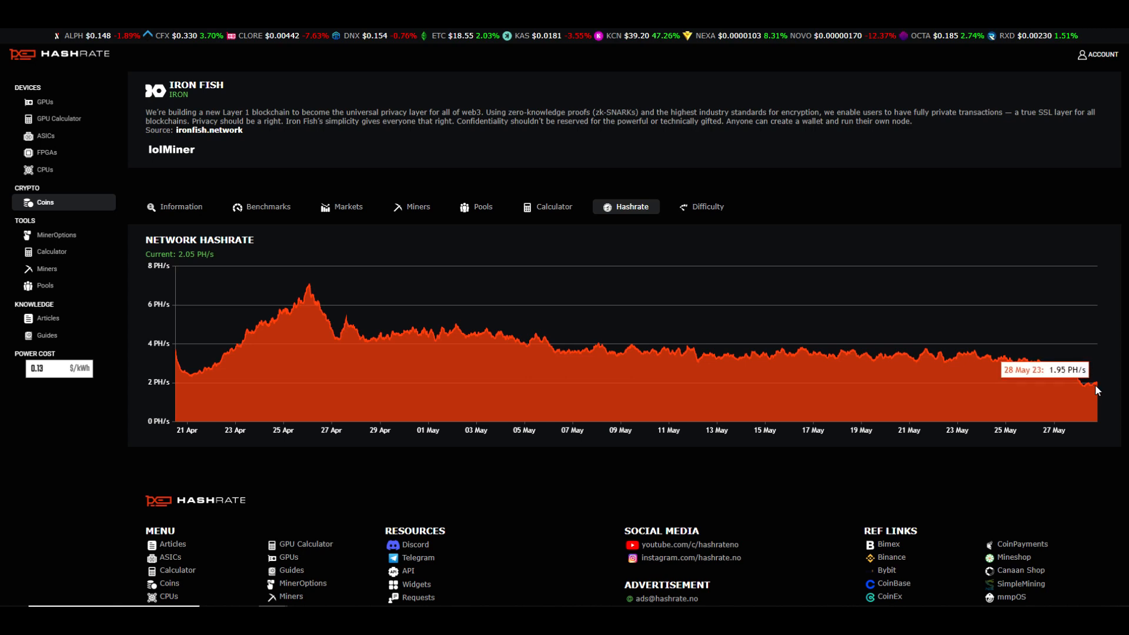
mouse_move(1098, 391)
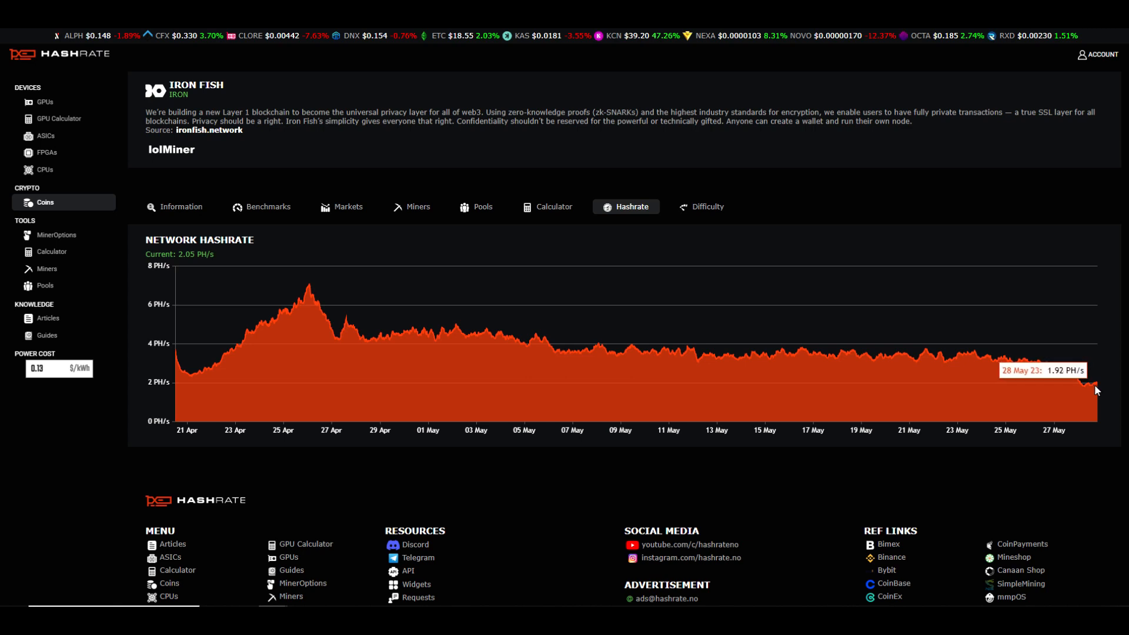
mouse_move(576, 207)
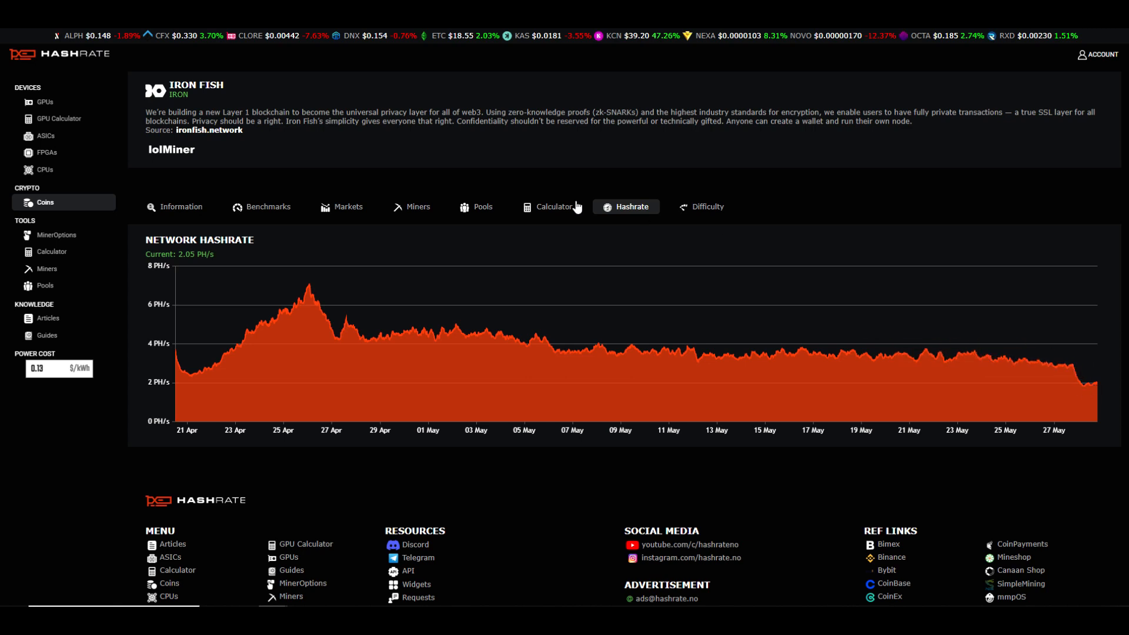
mouse_move(449, 160)
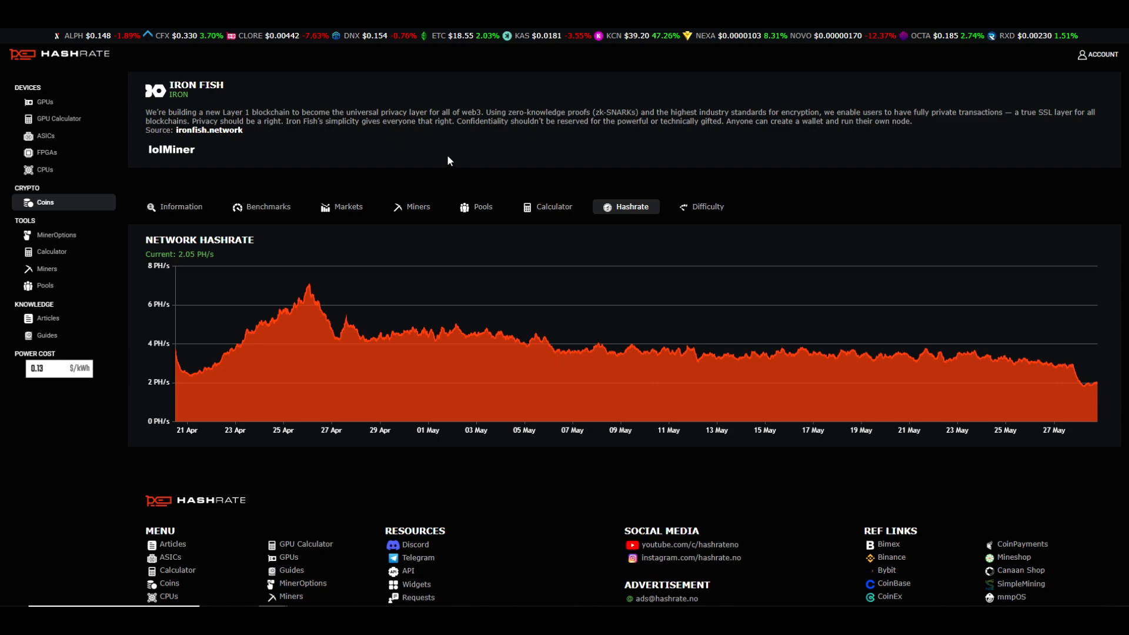
left_click(171, 150)
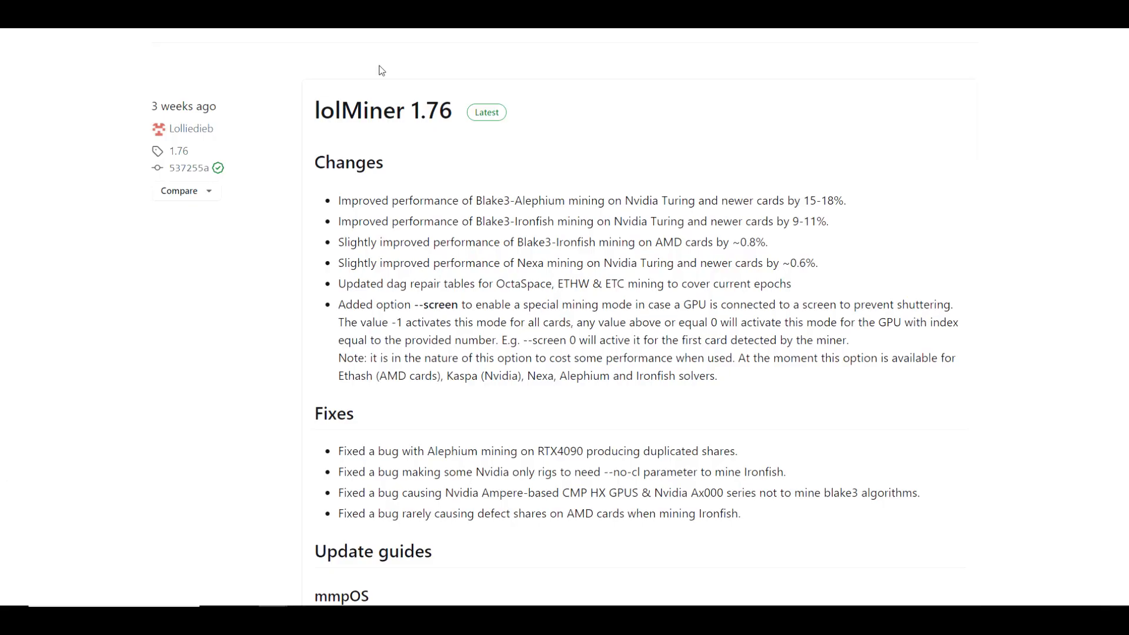
mouse_move(435, 137)
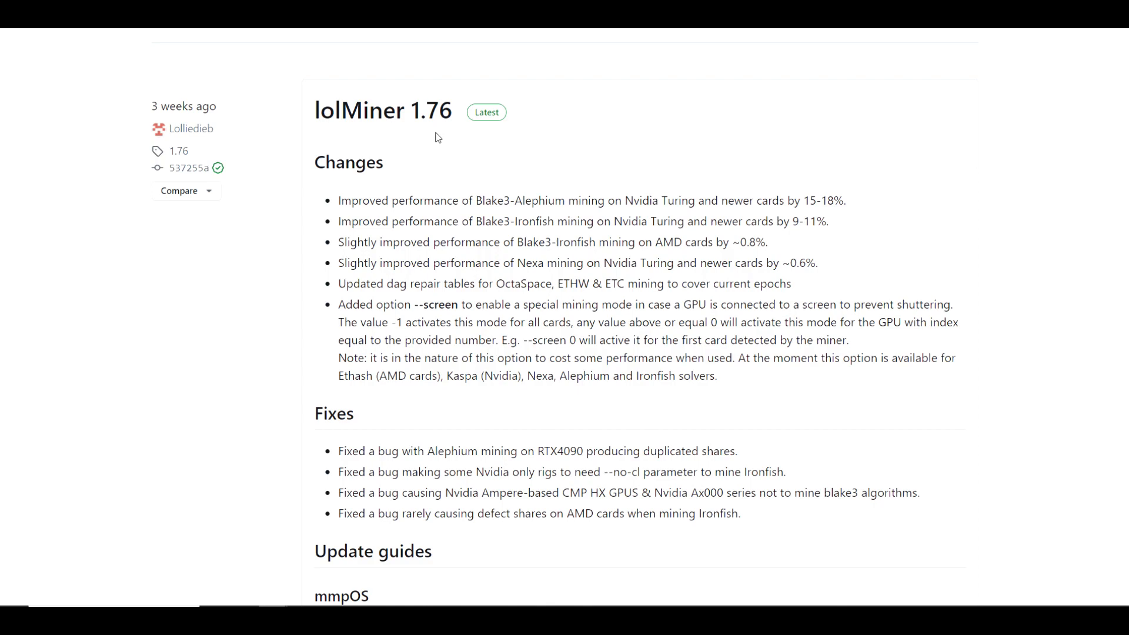
scroll("down", 3)
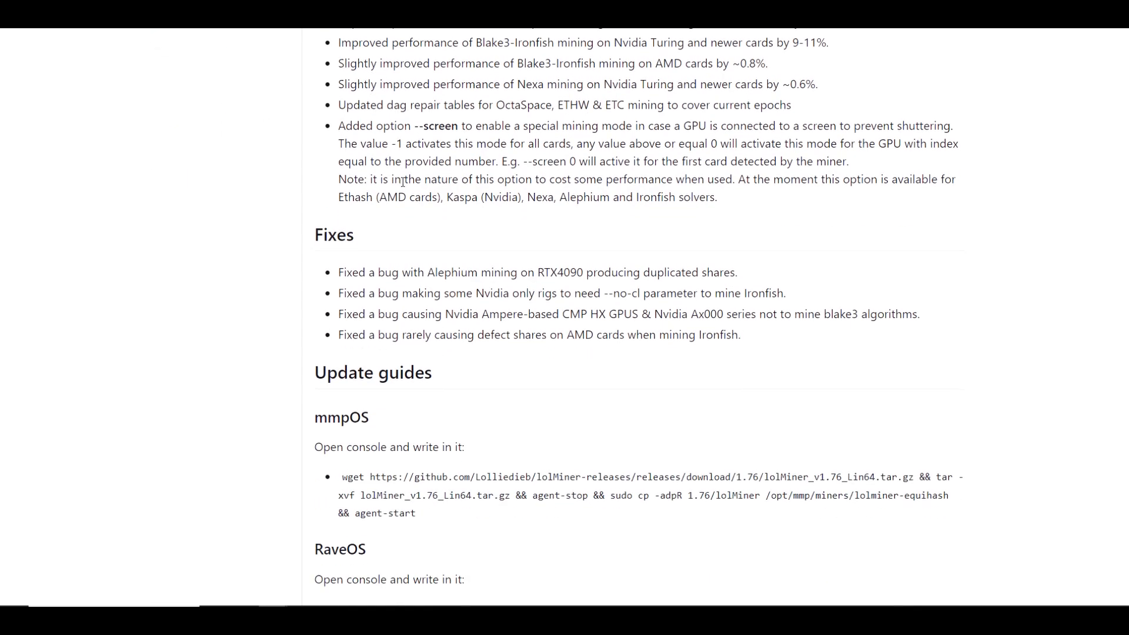
scroll("up", 3)
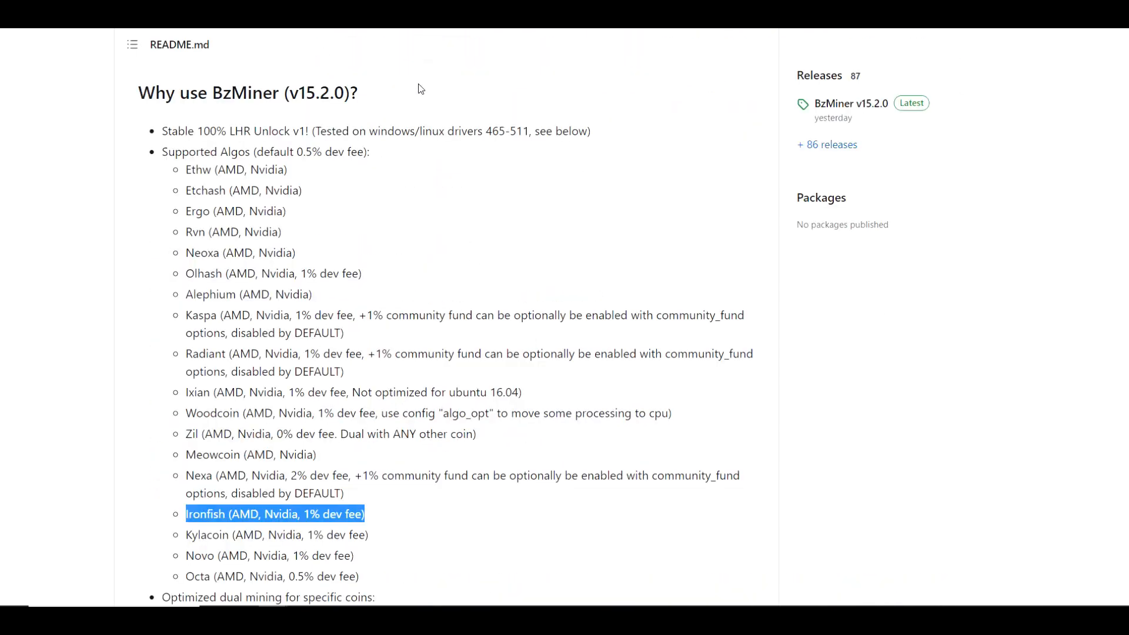
mouse_move(352, 110)
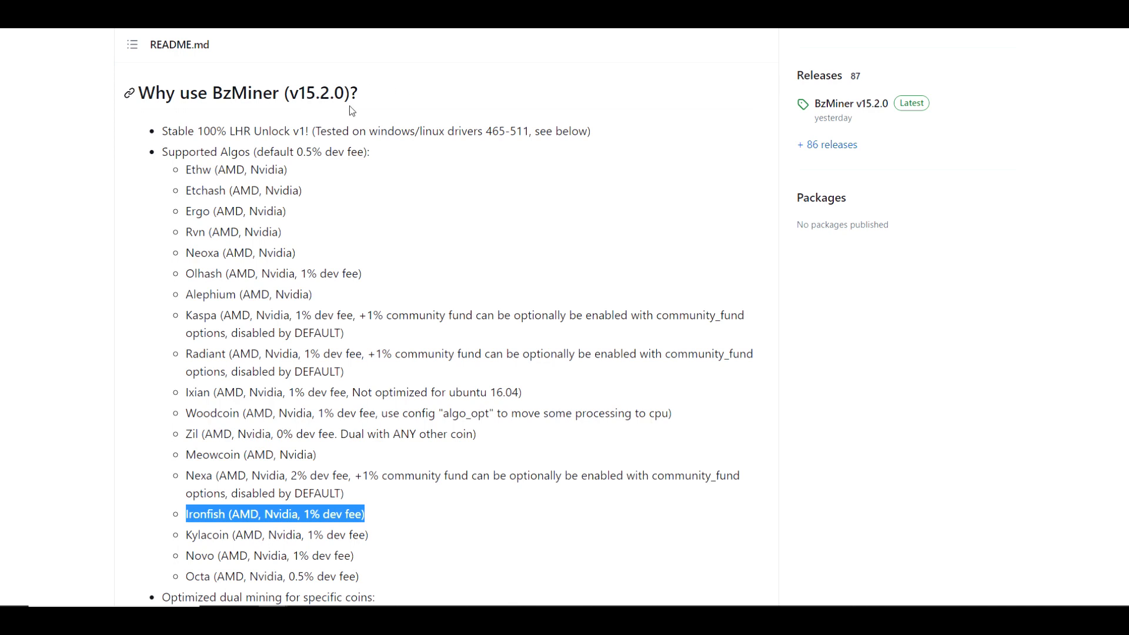
mouse_move(306, 528)
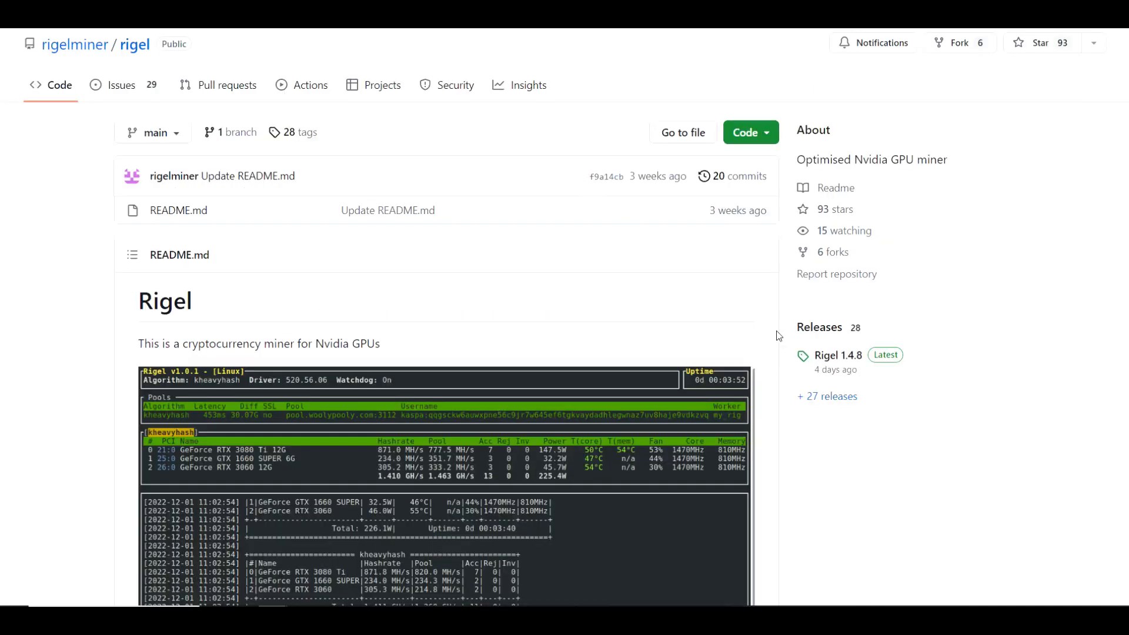
mouse_move(840, 356)
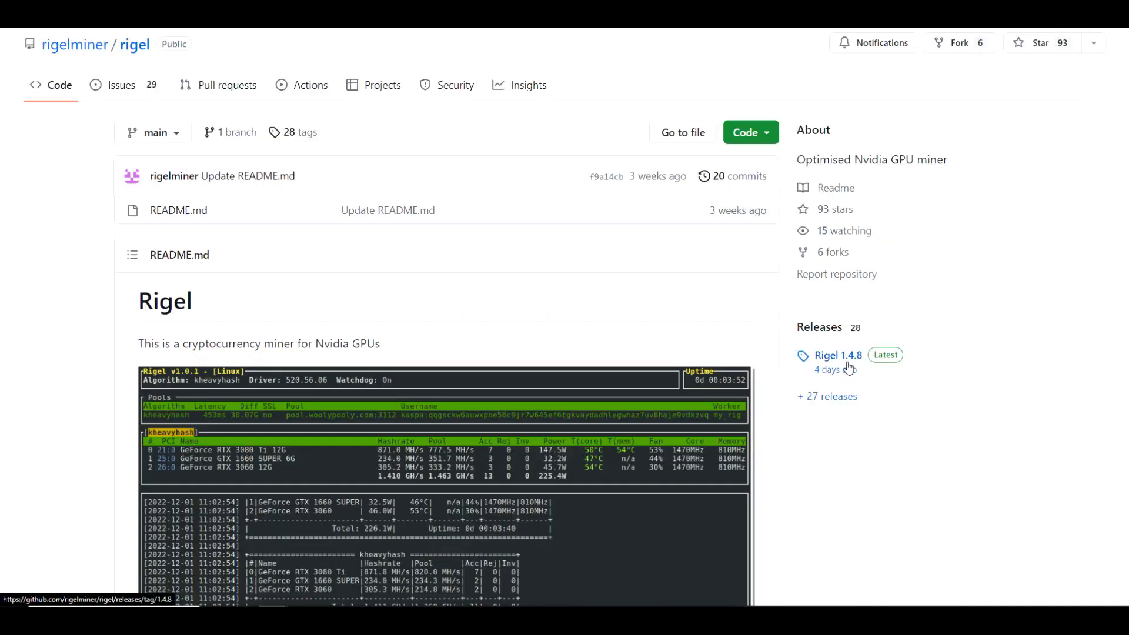
scroll("down", 3)
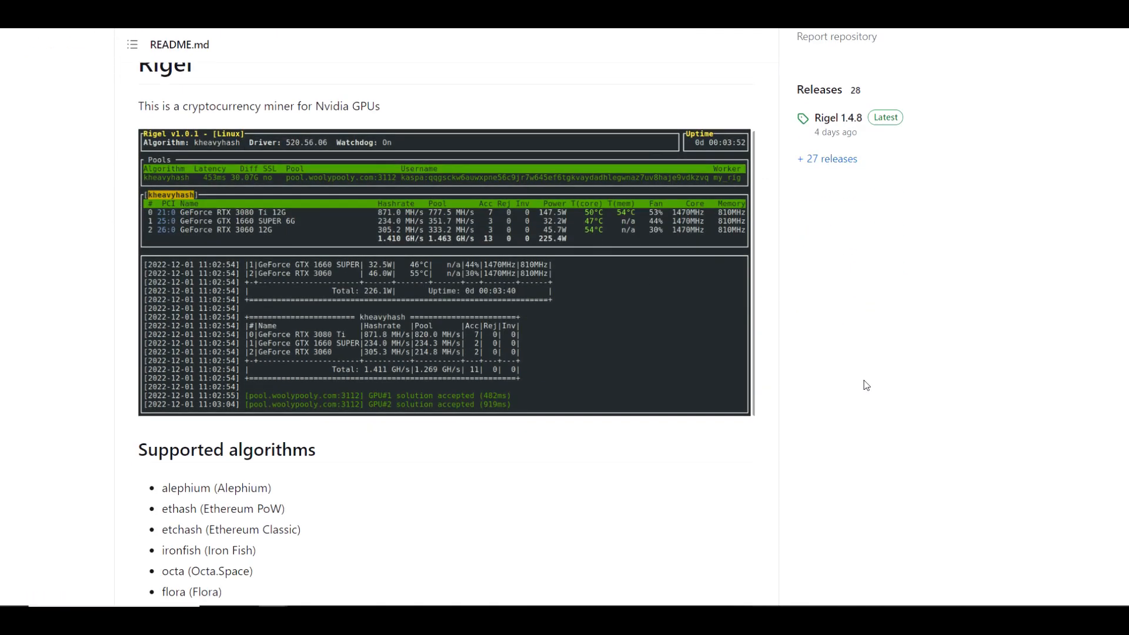
scroll("down", 3)
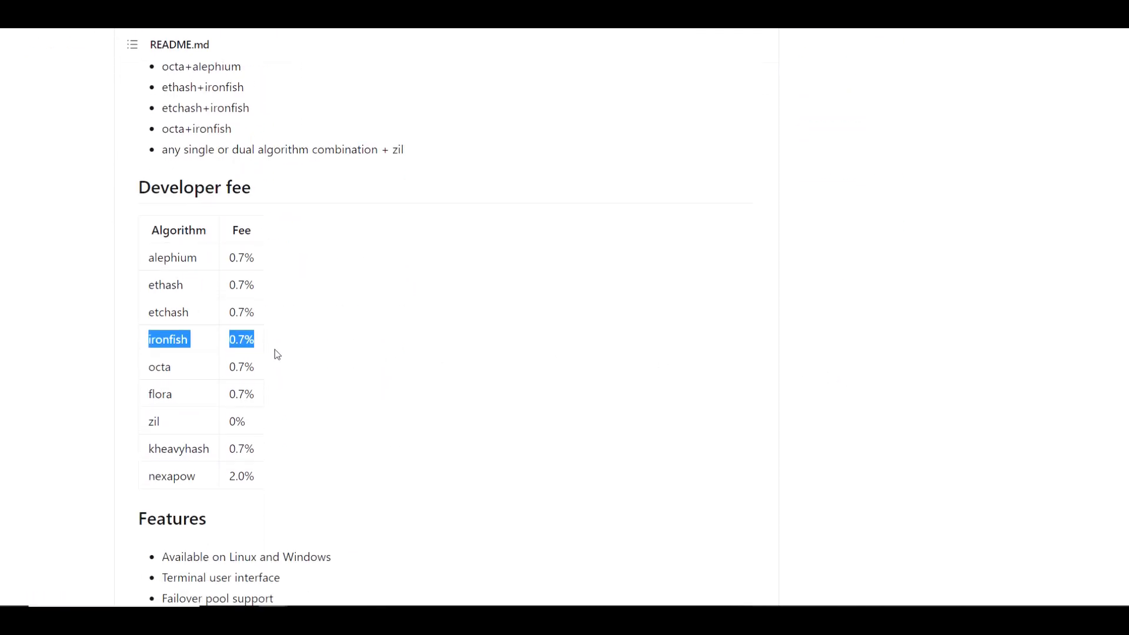
mouse_move(318, 347)
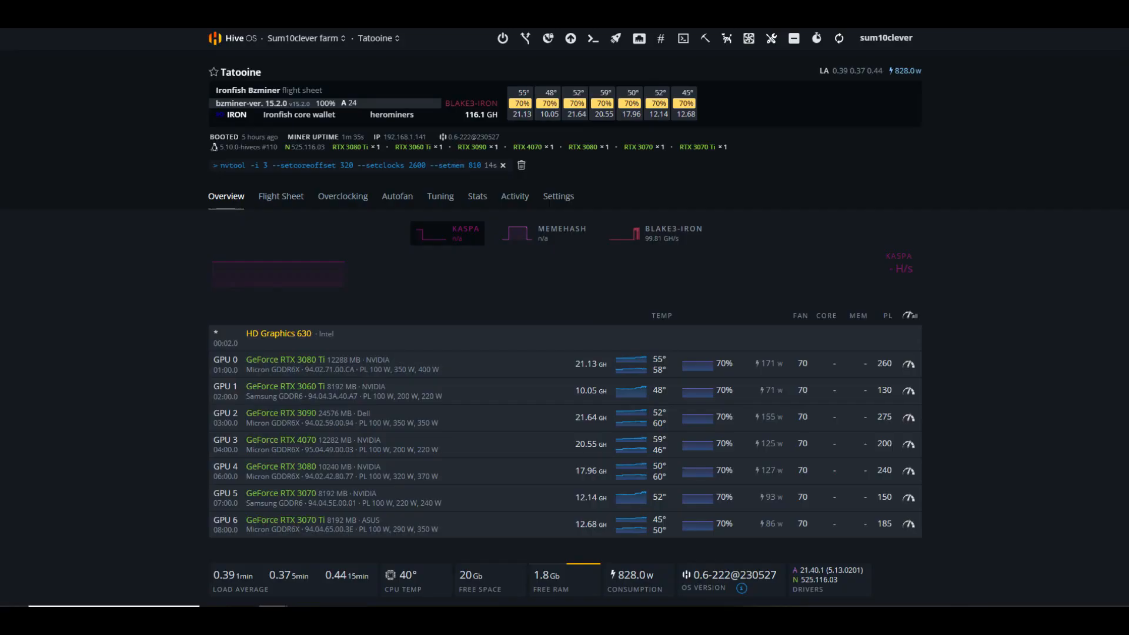
mouse_move(969, 223)
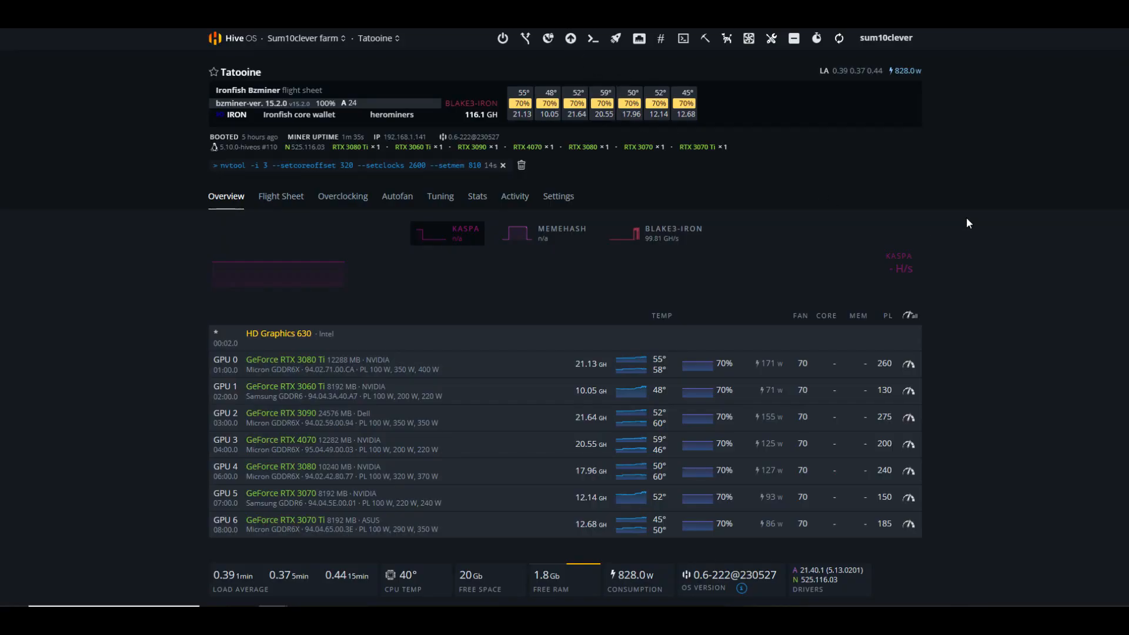
mouse_move(908, 159)
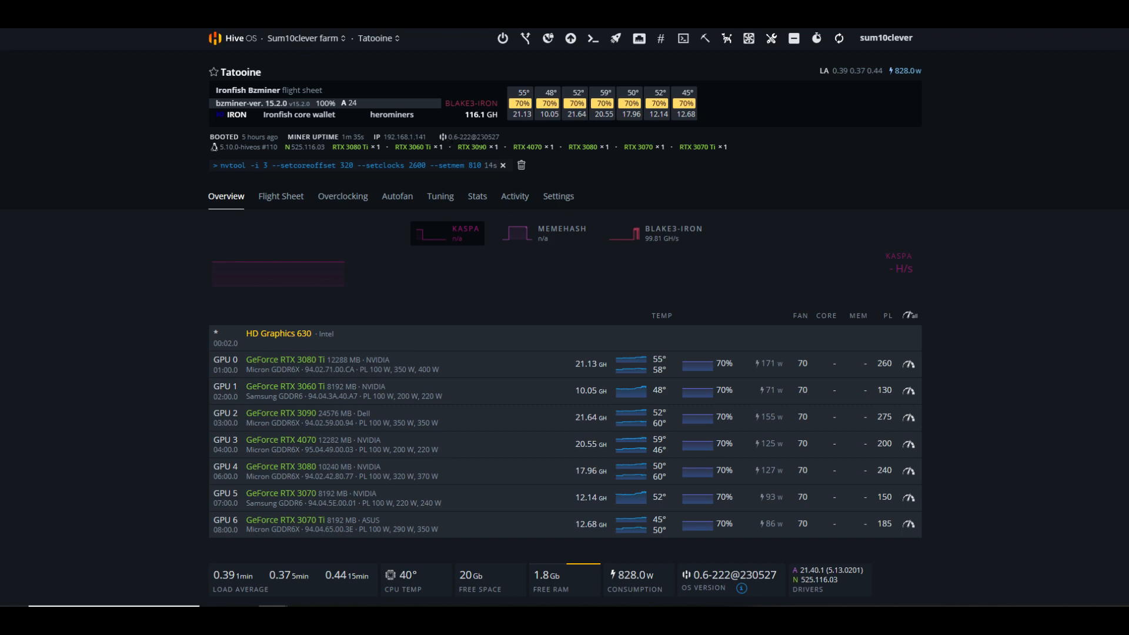
mouse_move(507, 142)
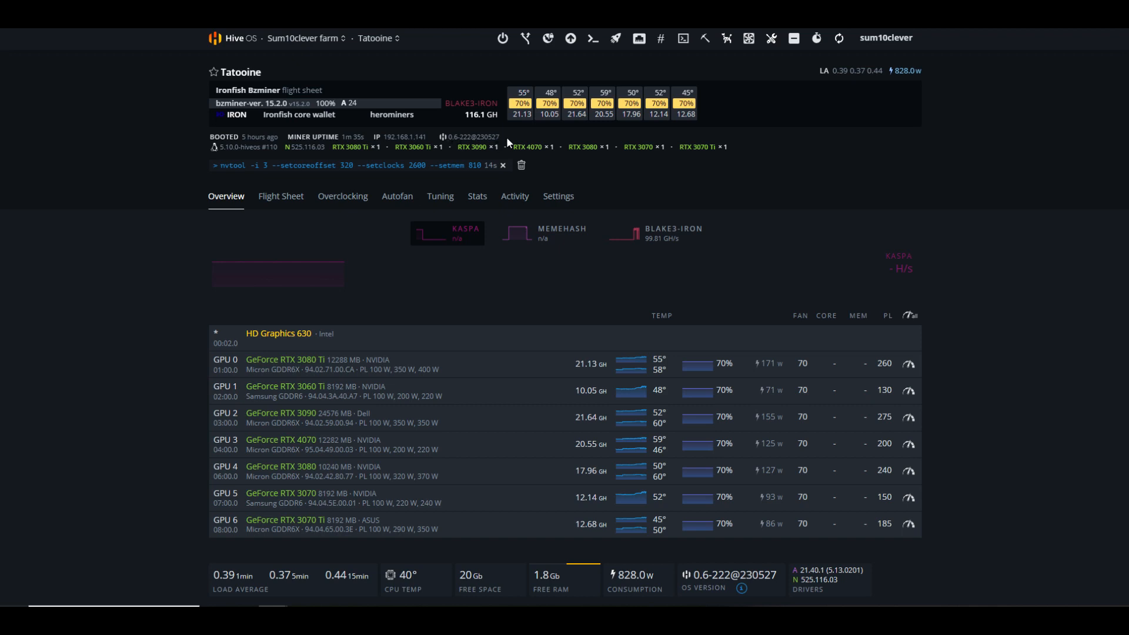
mouse_move(510, 143)
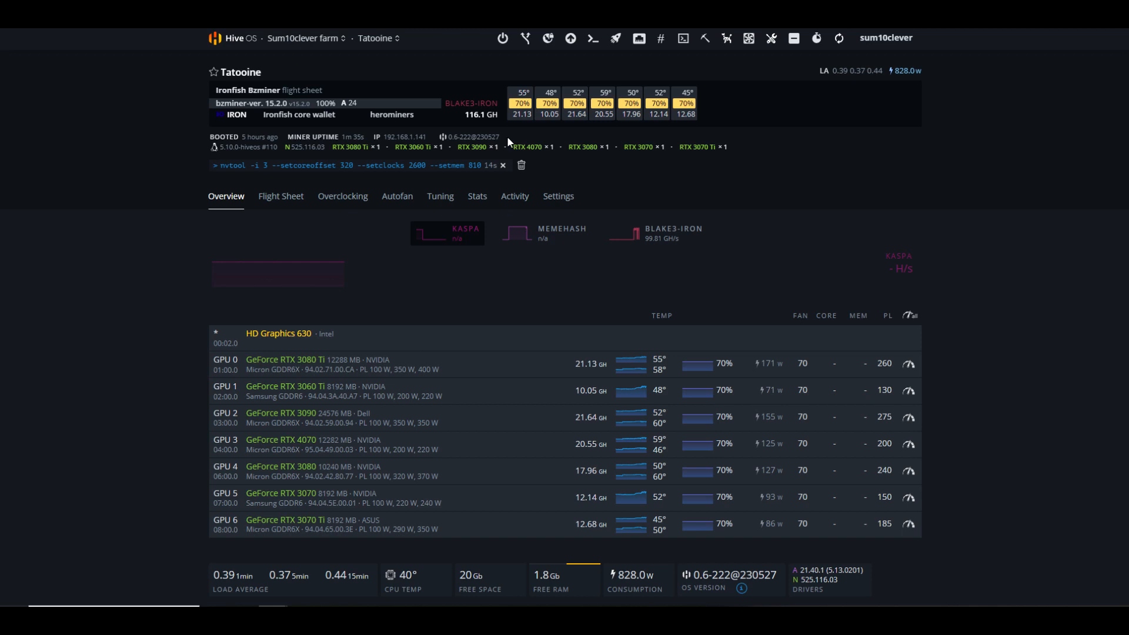
mouse_move(281, 196)
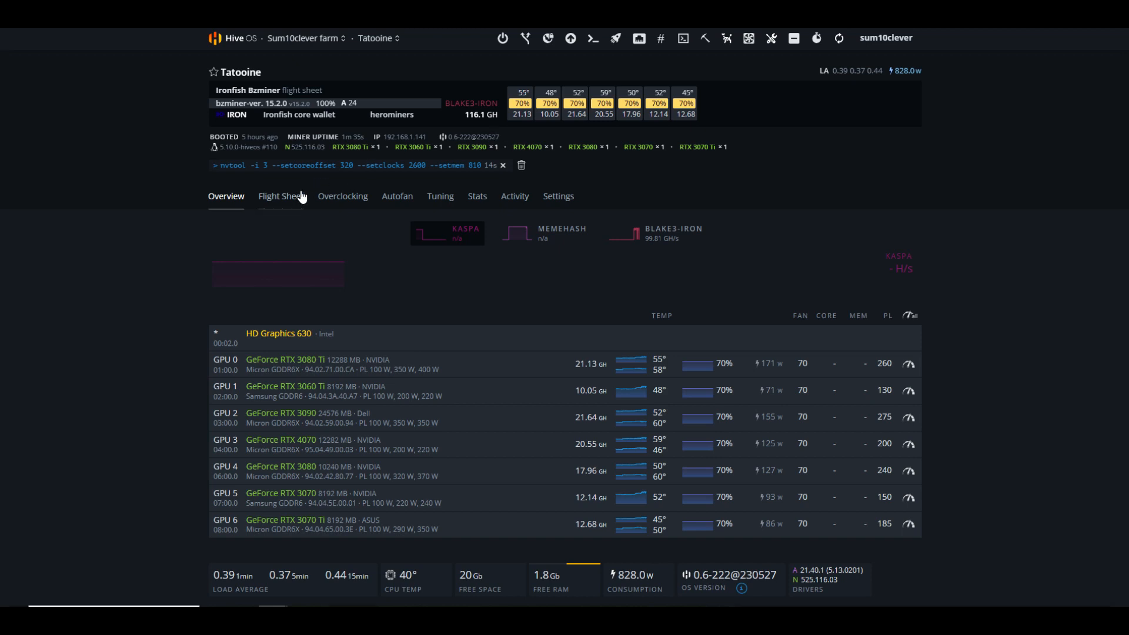
- Edit the Ironfish Bzminer flight sheet and open its BzMiner miner configuration
left_click(280, 196)
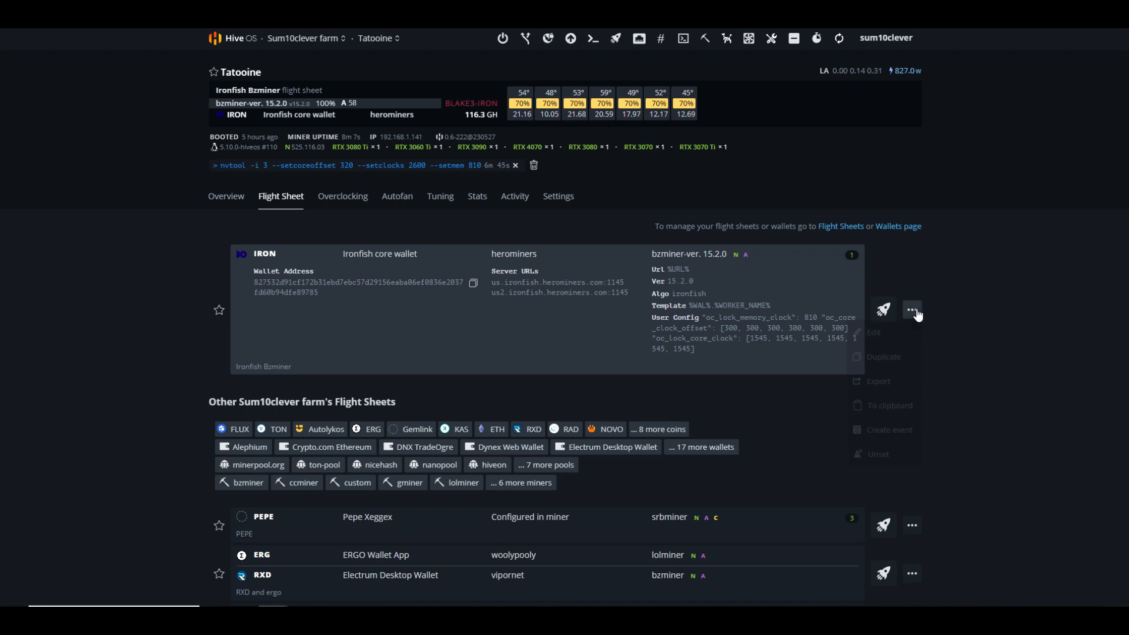
left_click(872, 332)
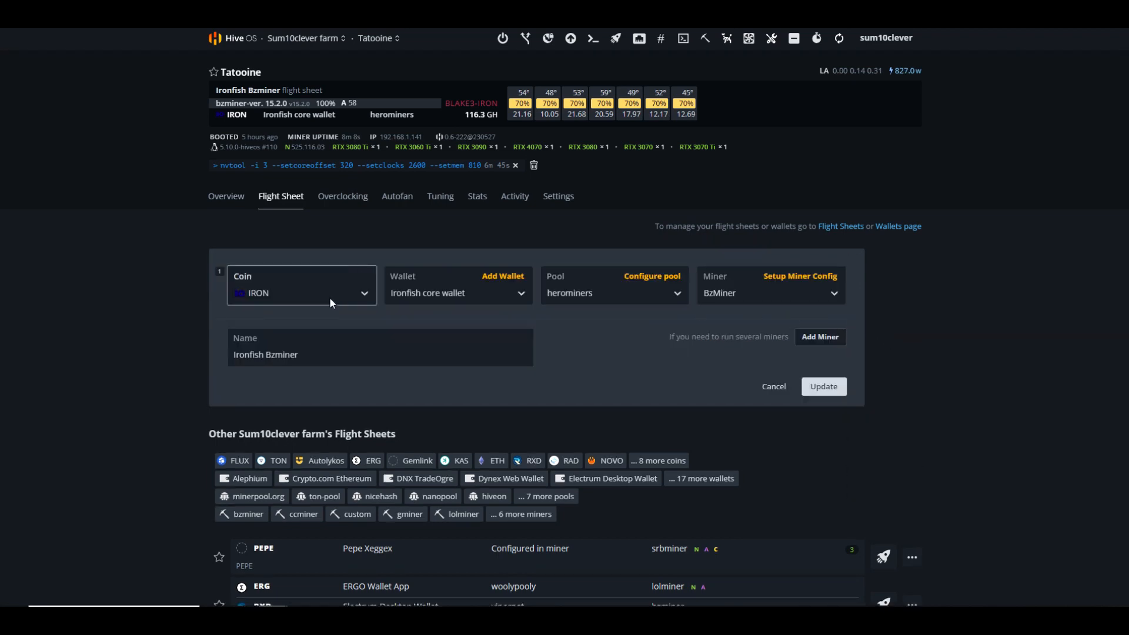
mouse_move(458, 293)
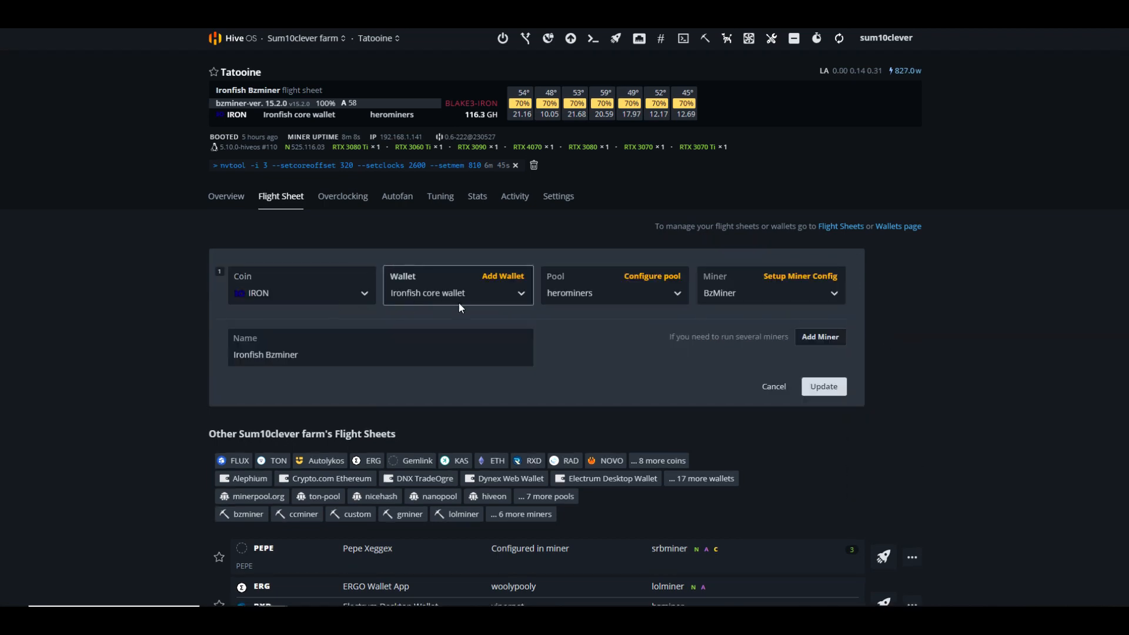
mouse_move(583, 307)
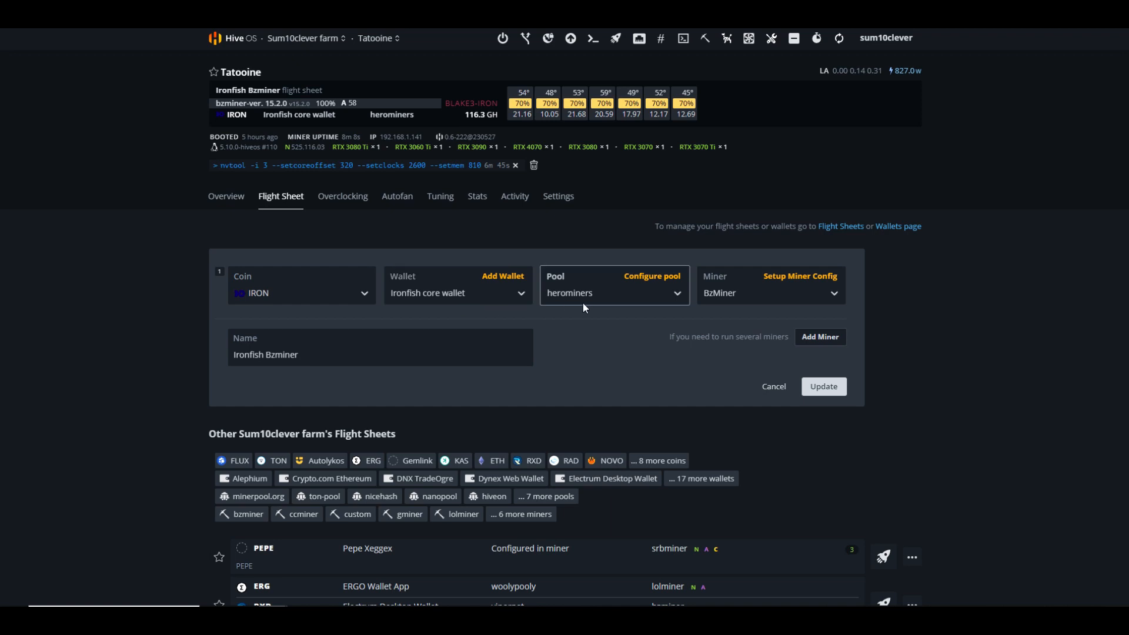
mouse_move(754, 301)
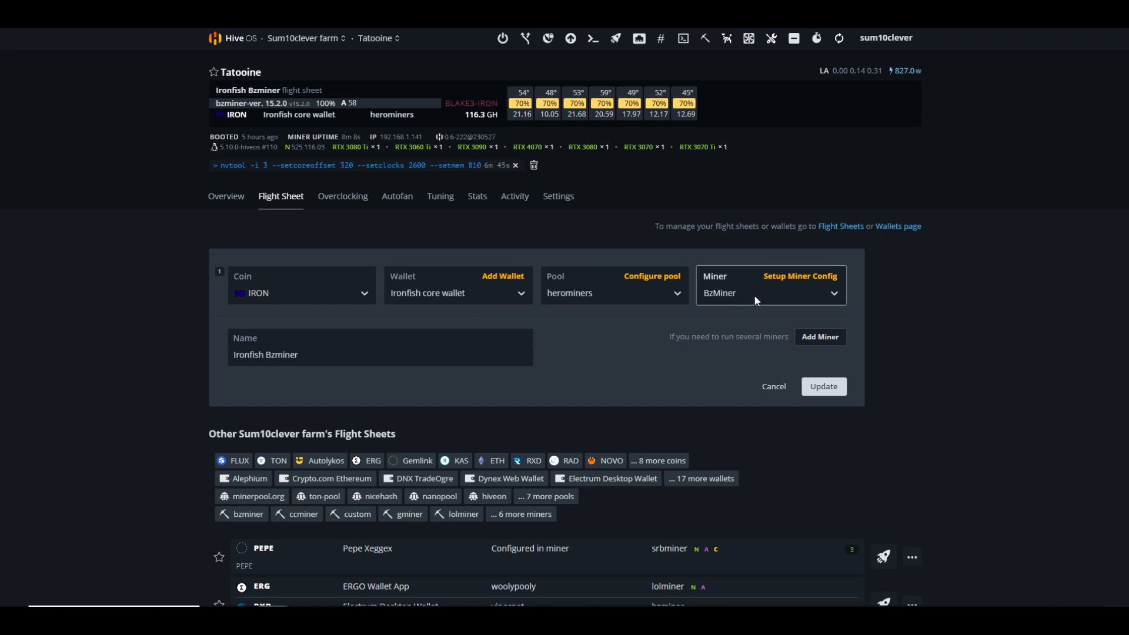
left_click(799, 275)
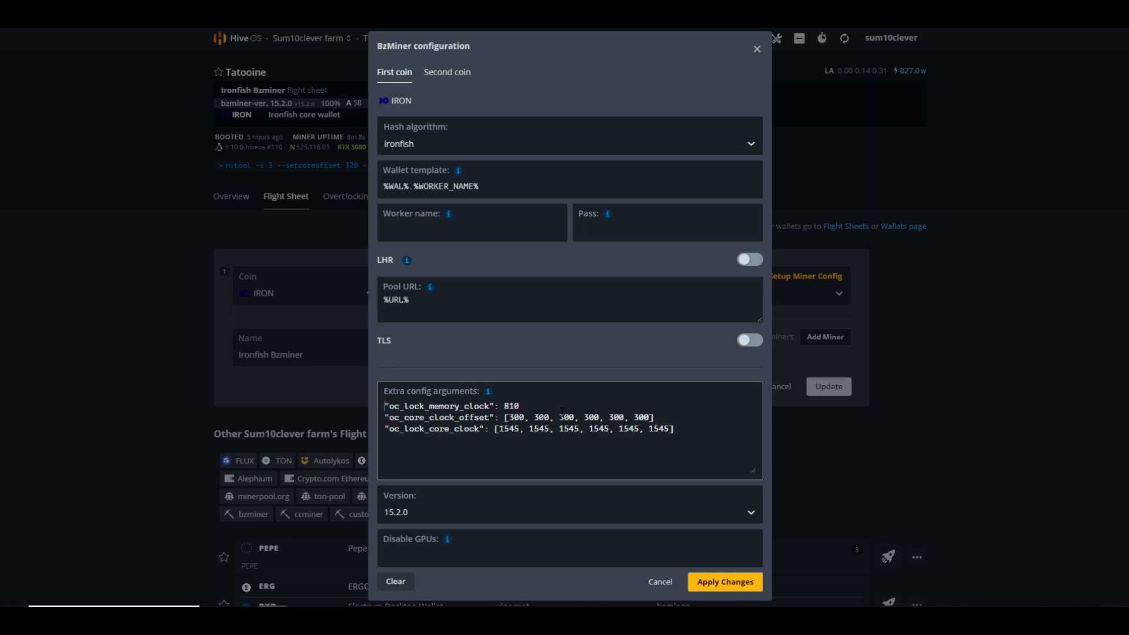
- Cancel the BzMiner configuration without changes, then reopen the BzMiner entry
left_click(724, 581)
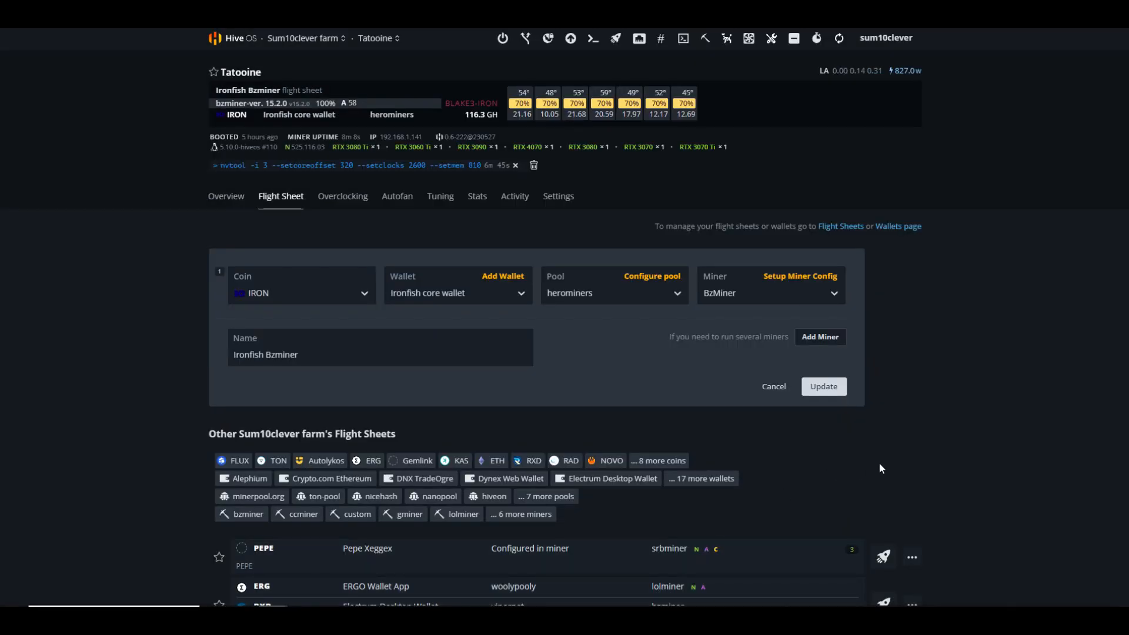
mouse_move(945, 399)
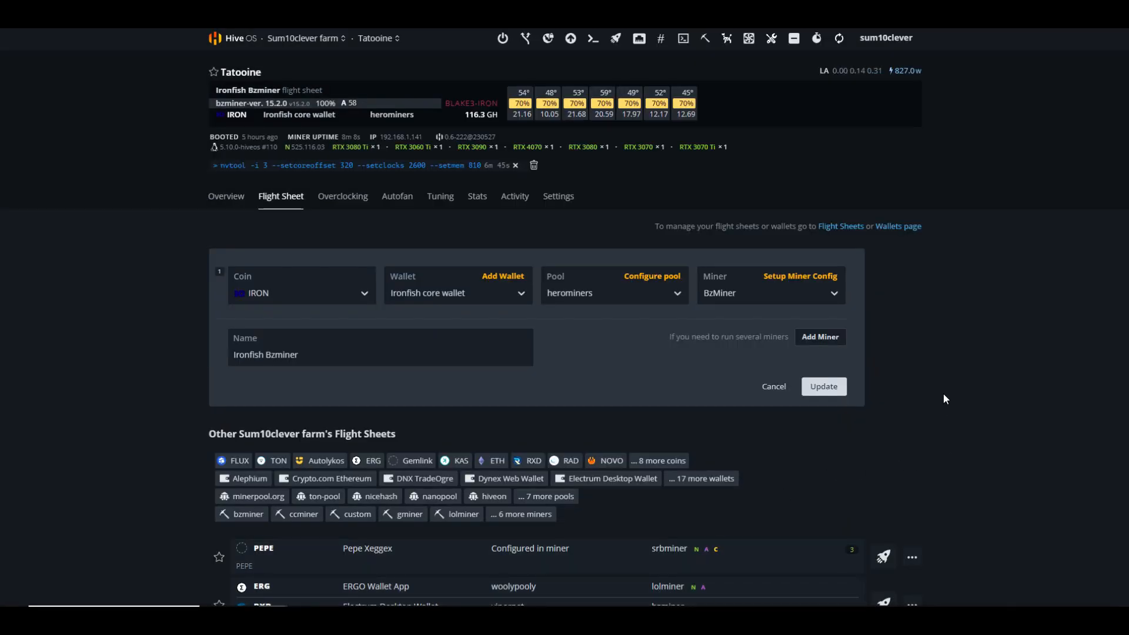
mouse_move(927, 360)
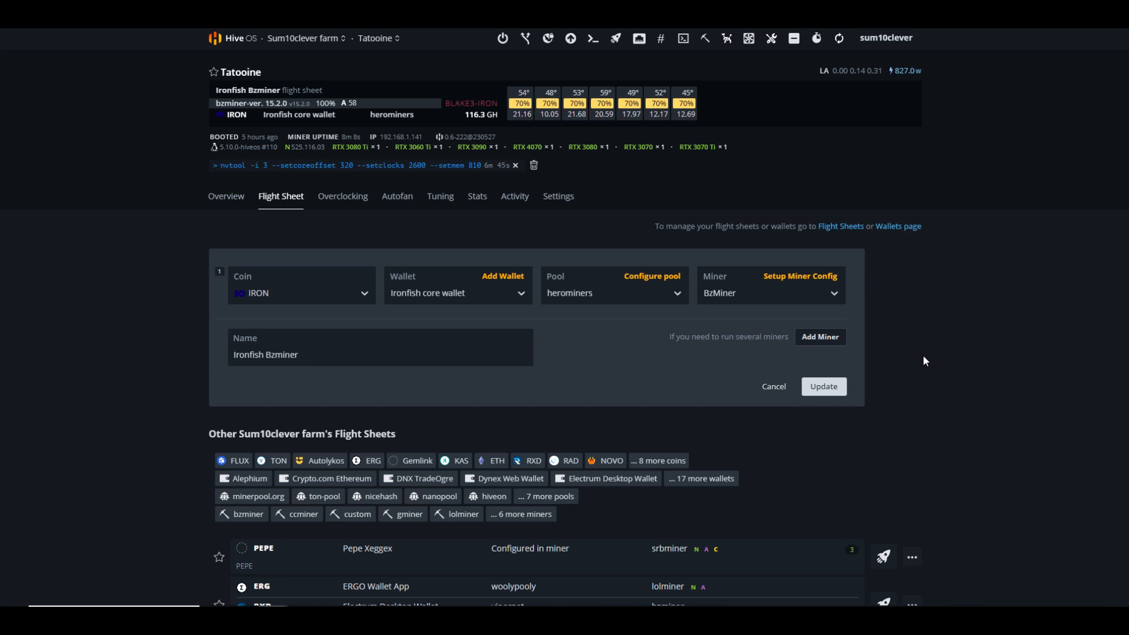
left_click(799, 276)
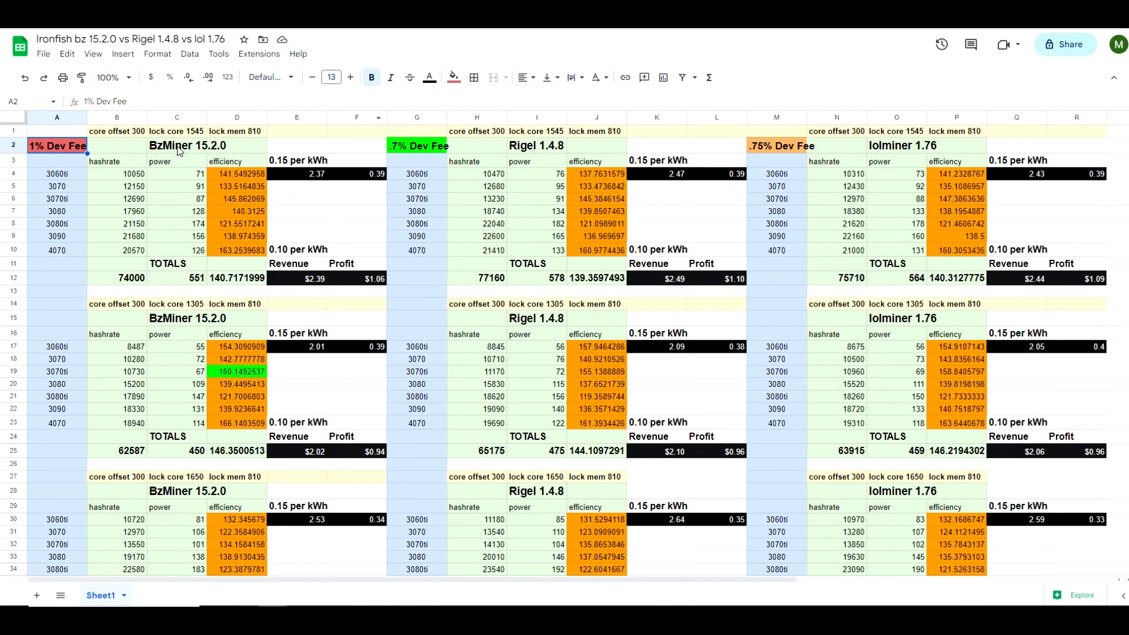
- Point out the BzMiner 15.2.0, Rigel 1.4.8 and lolMiner 1.76 blocks and 3070–4070 rows
left_click(177, 144)
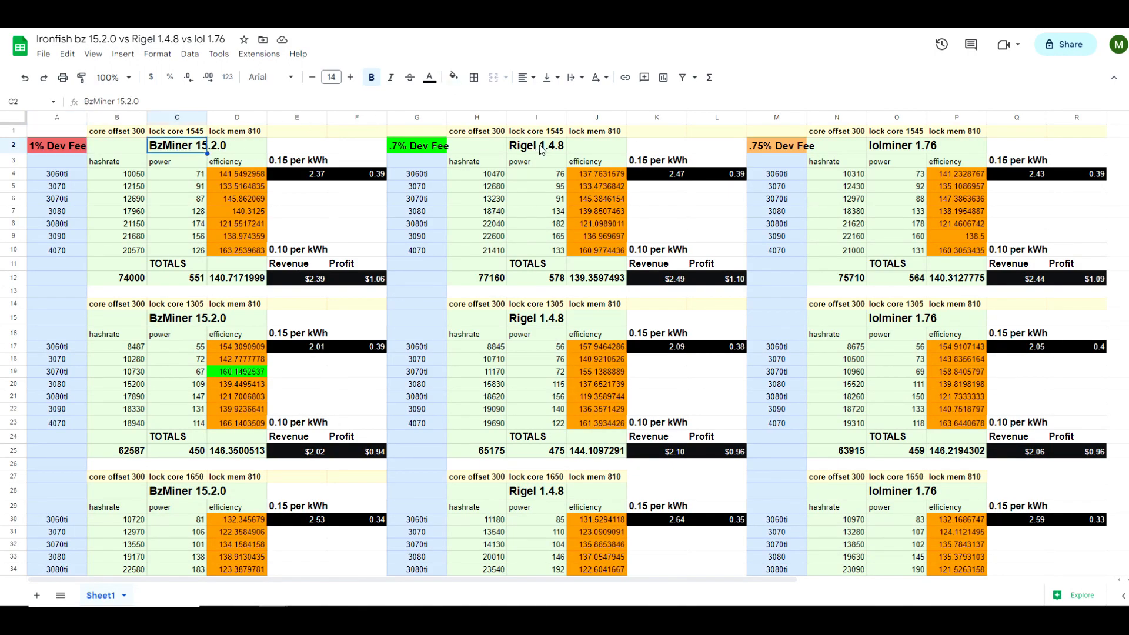
left_click(536, 144)
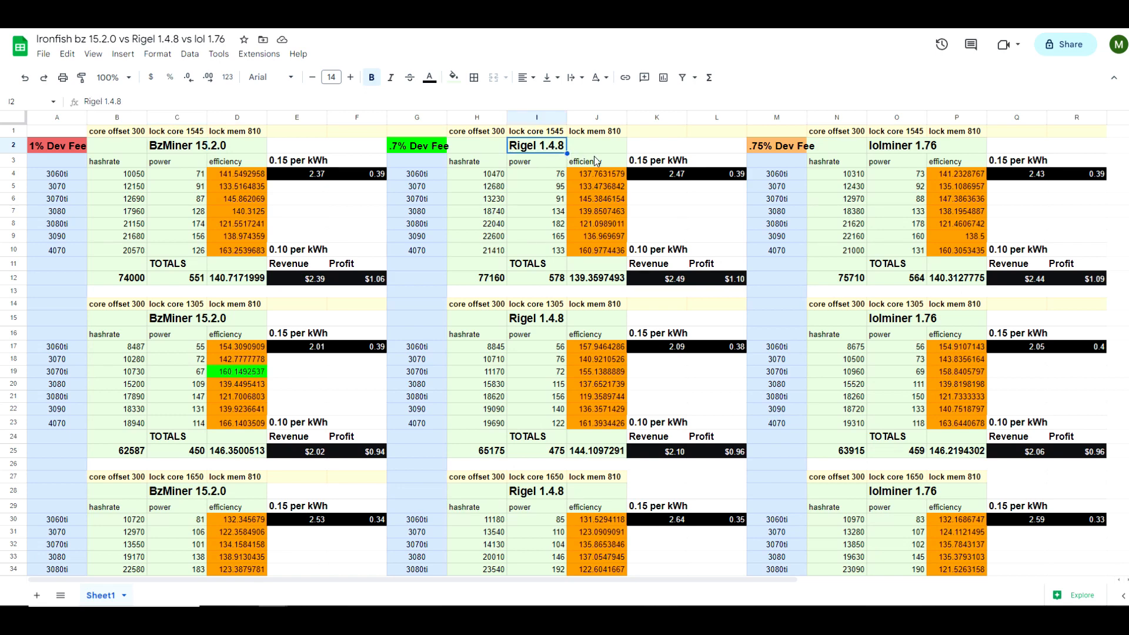
left_click(896, 144)
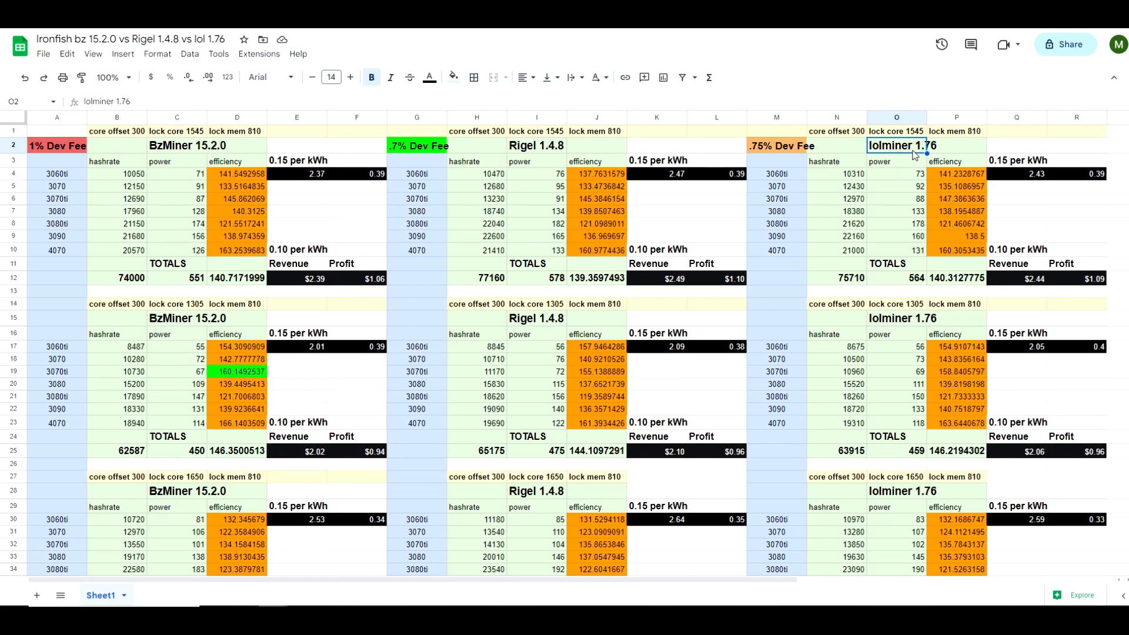
mouse_move(69, 183)
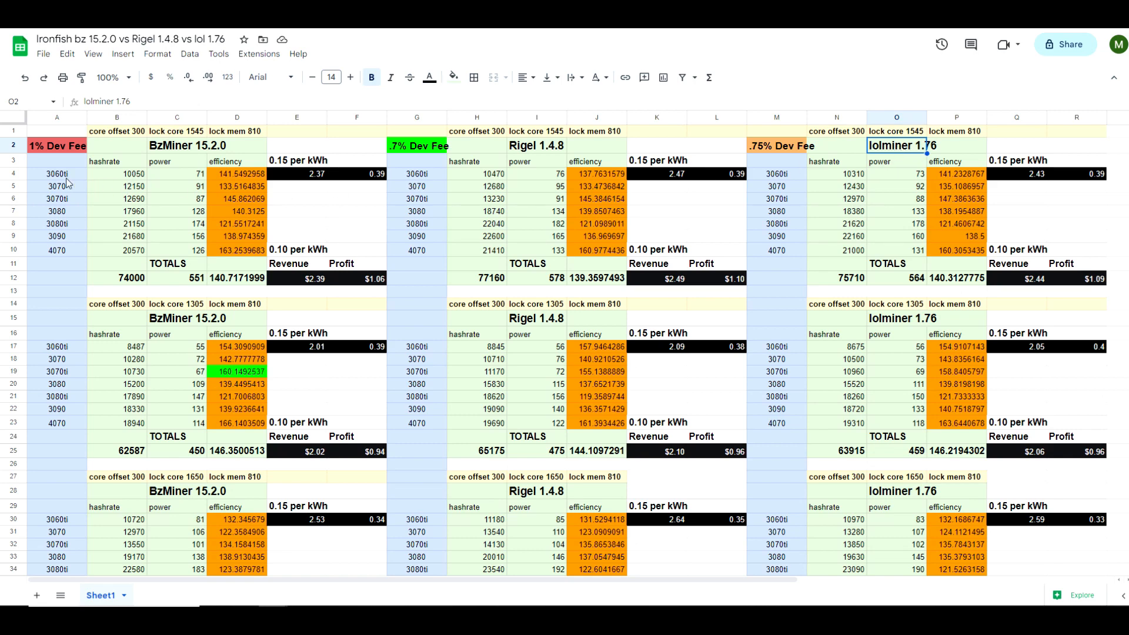
left_click(57, 186)
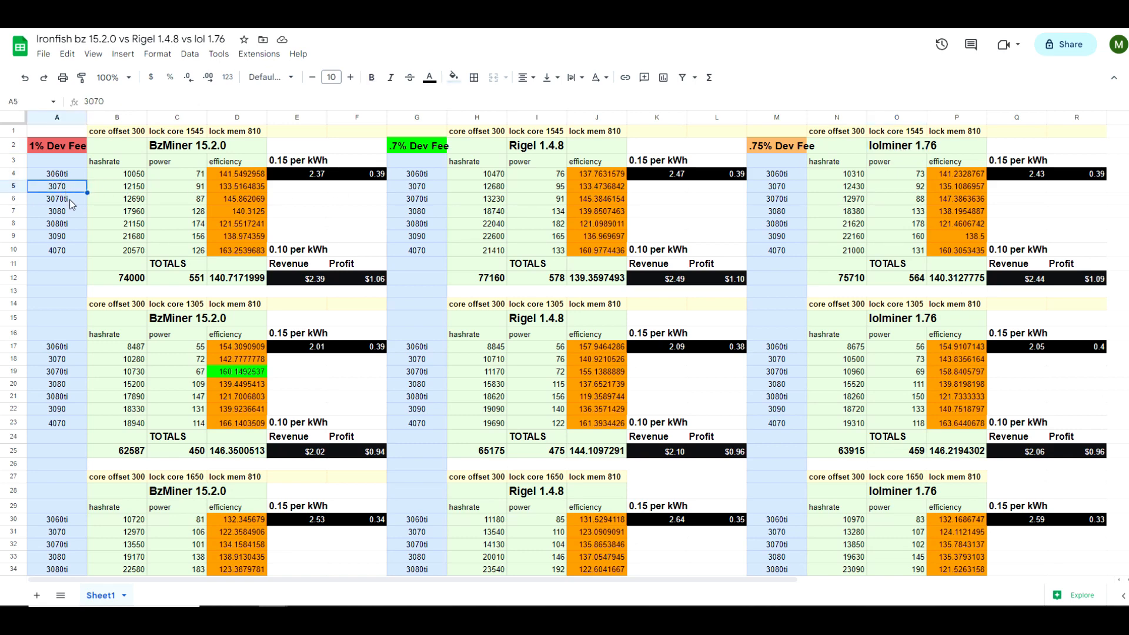
left_click(56, 212)
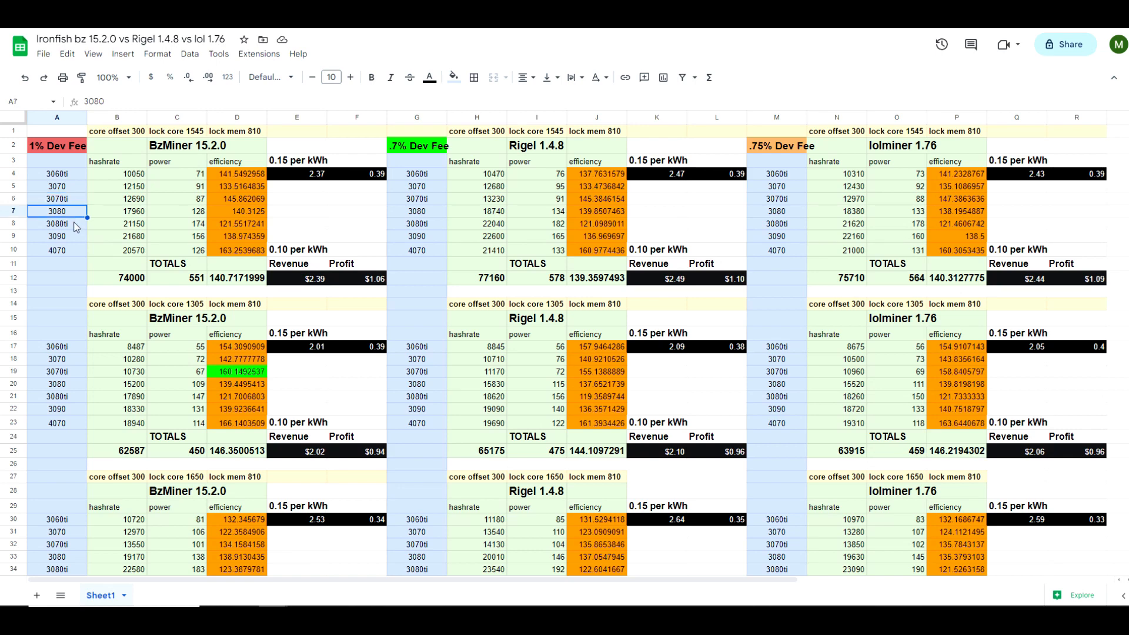
left_click(56, 236)
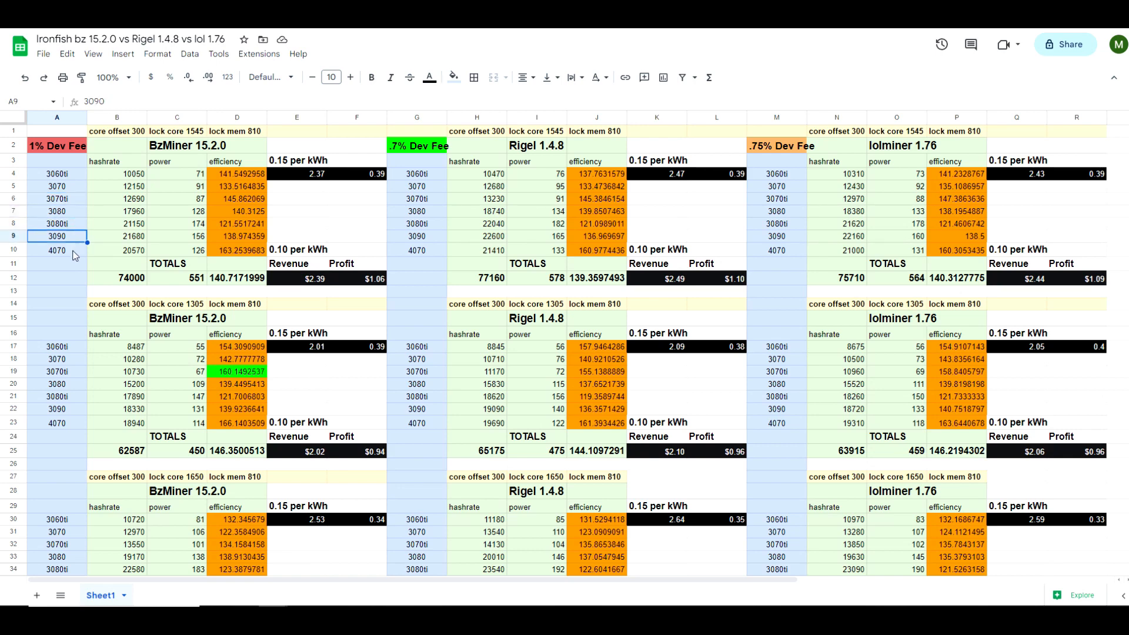
left_click(56, 249)
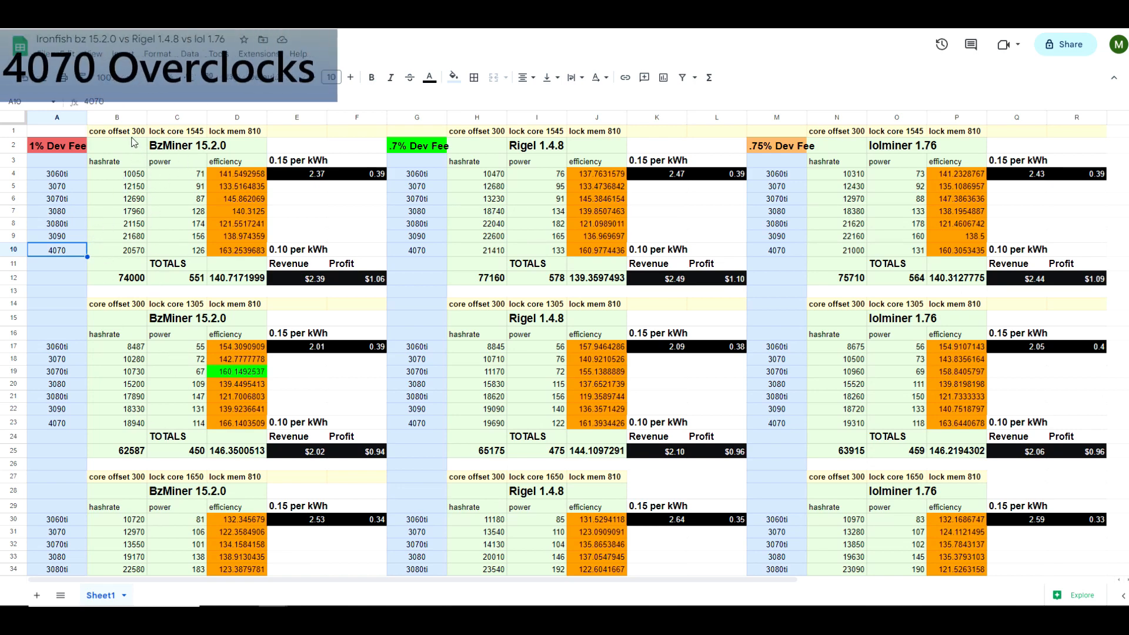
- Review the first two overclock blocks: core offset 300, lock core 1545 and 1305, lock mem 810
left_click(117, 131)
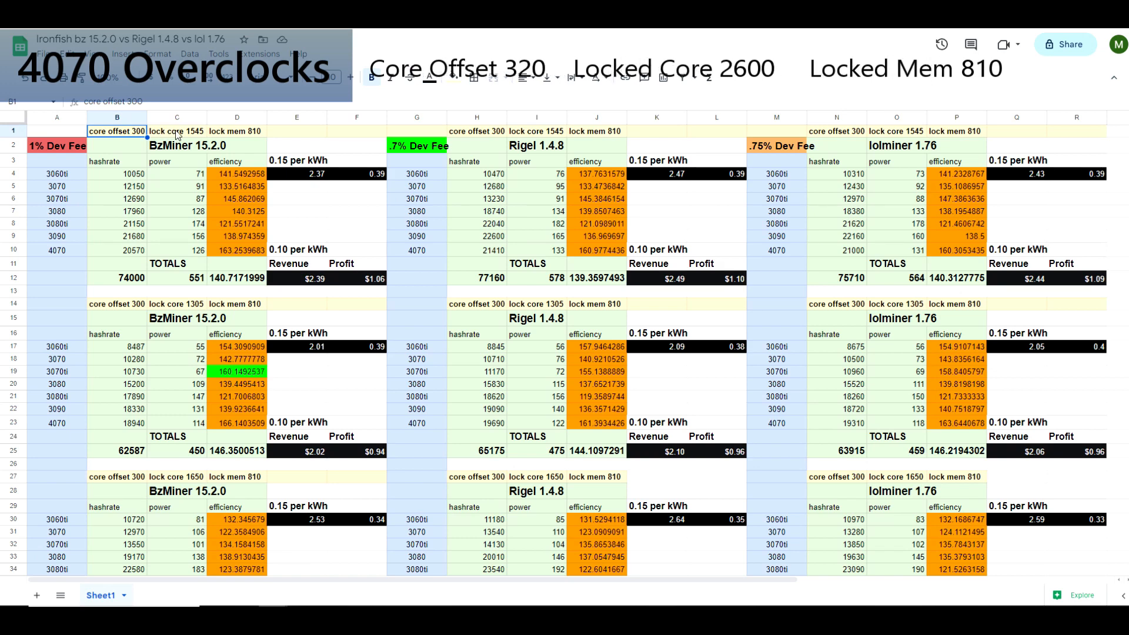
left_click(176, 130)
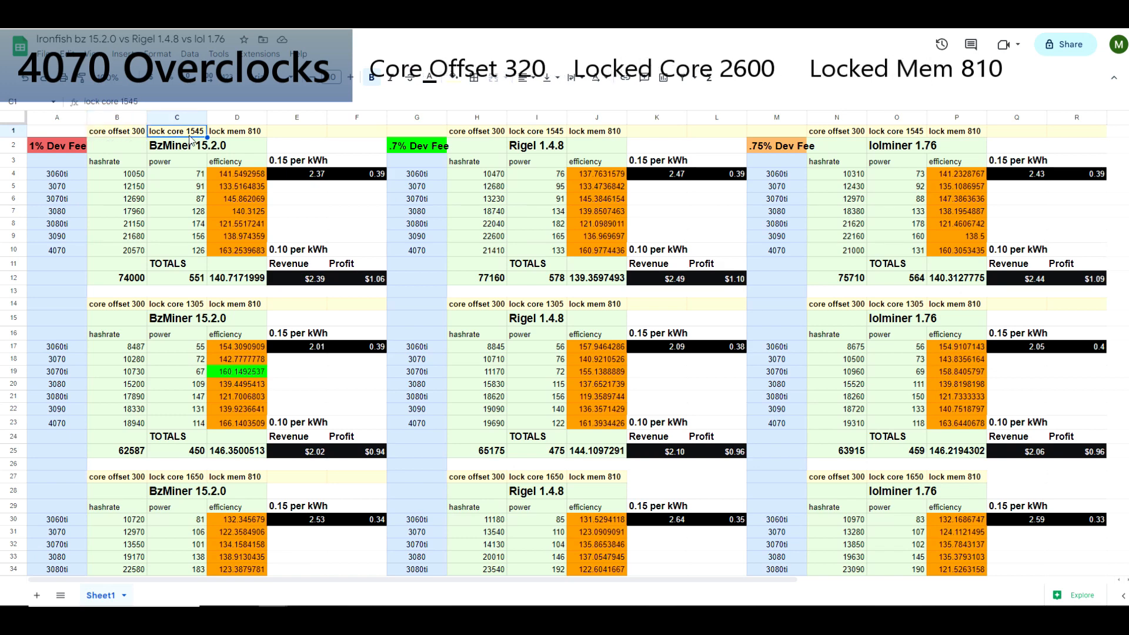
left_click(236, 130)
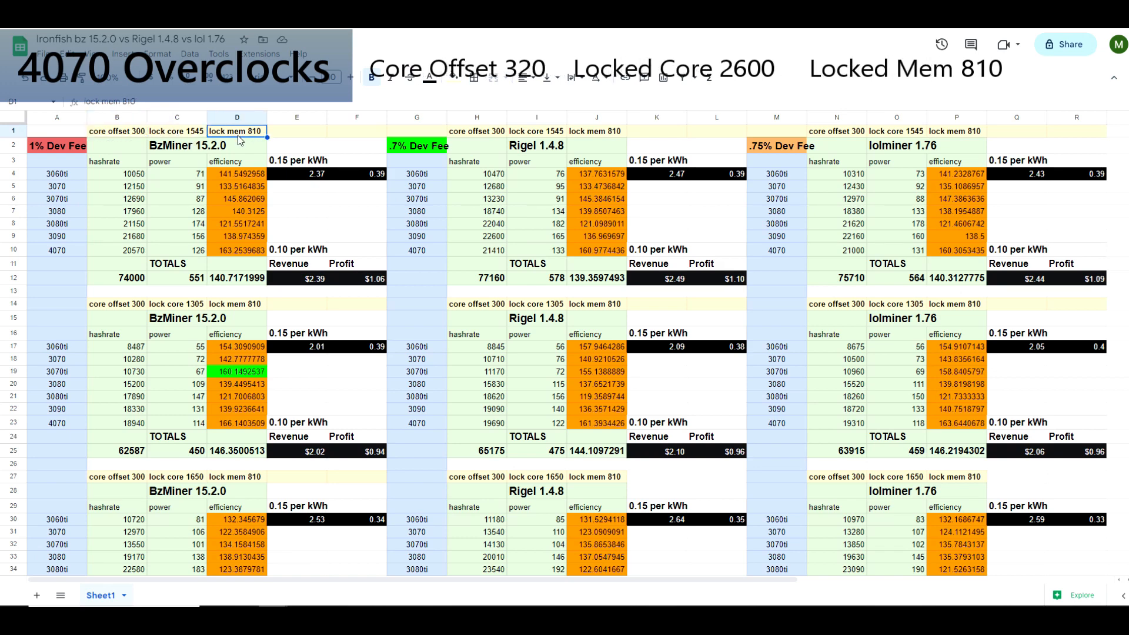
mouse_move(167, 326)
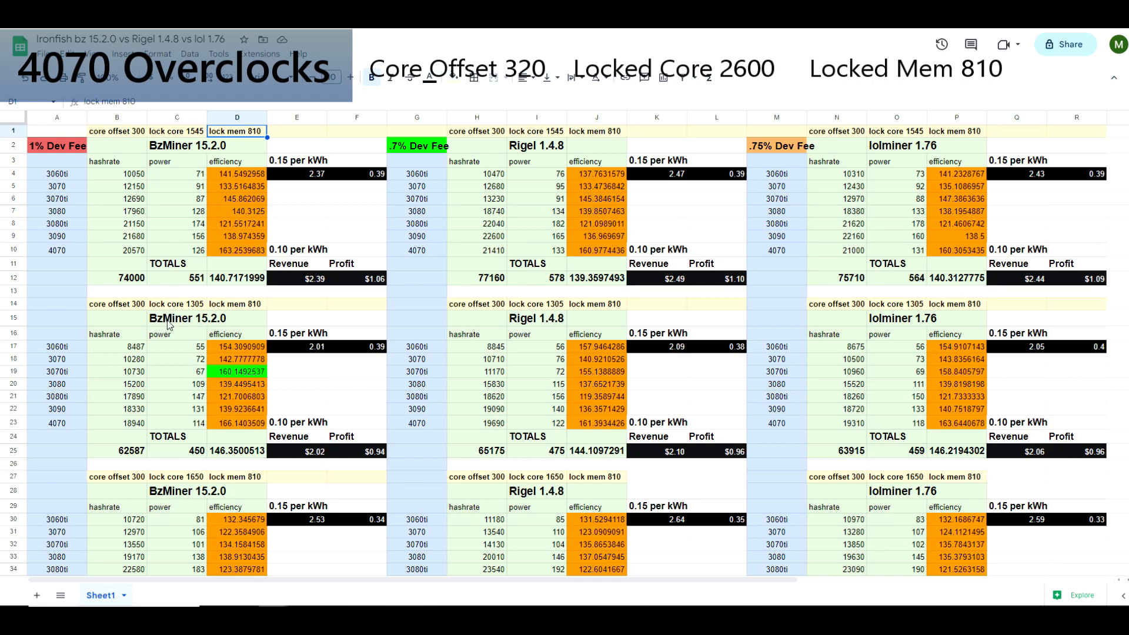
left_click(116, 304)
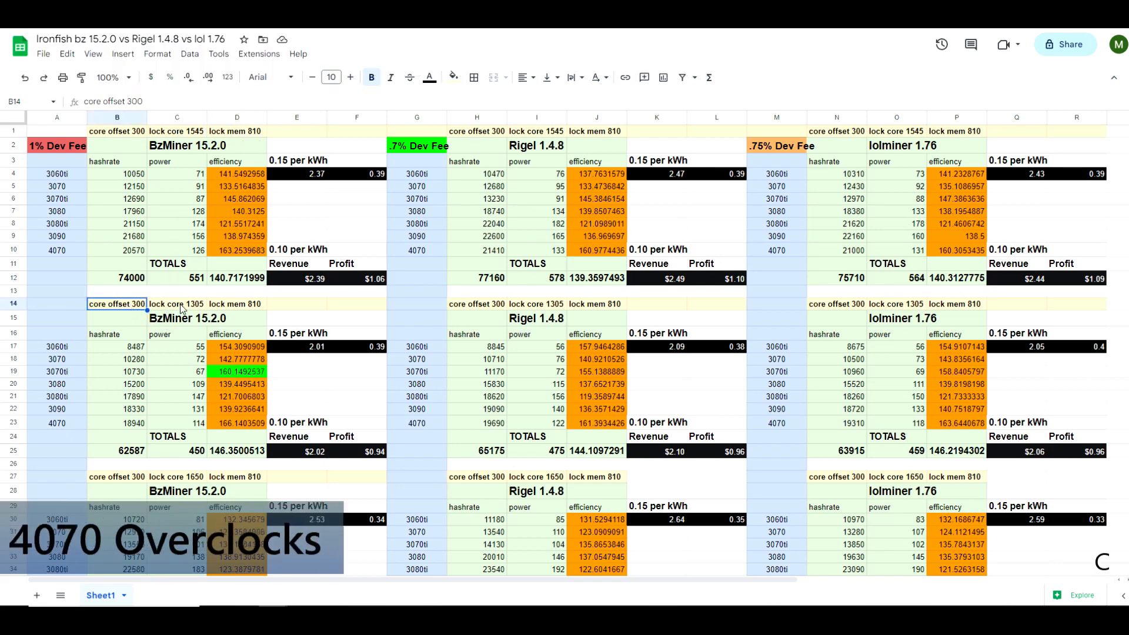
left_click(177, 304)
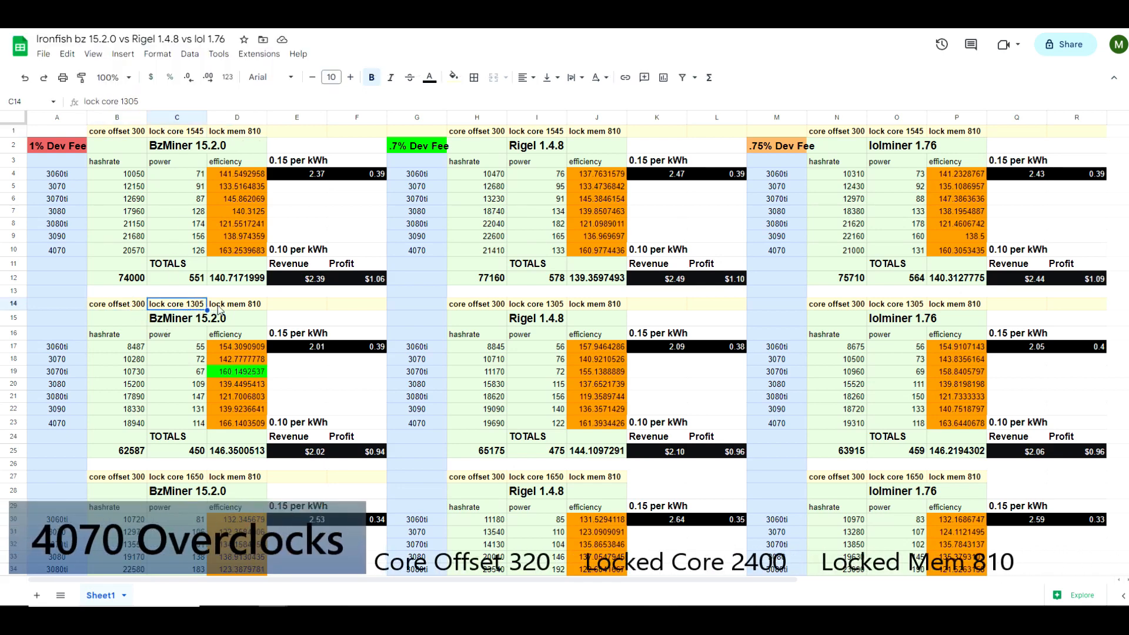
left_click(237, 304)
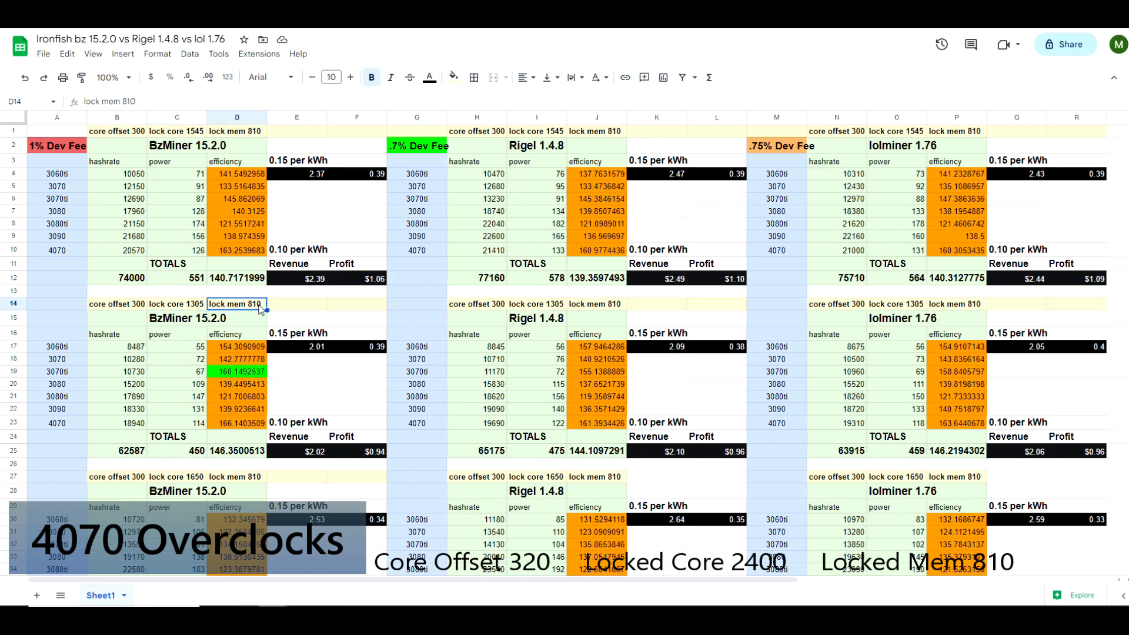
- Review the third block (lock core 1650, lock mem 810) and the 0.15 per kWh rate
scroll("down", 3)
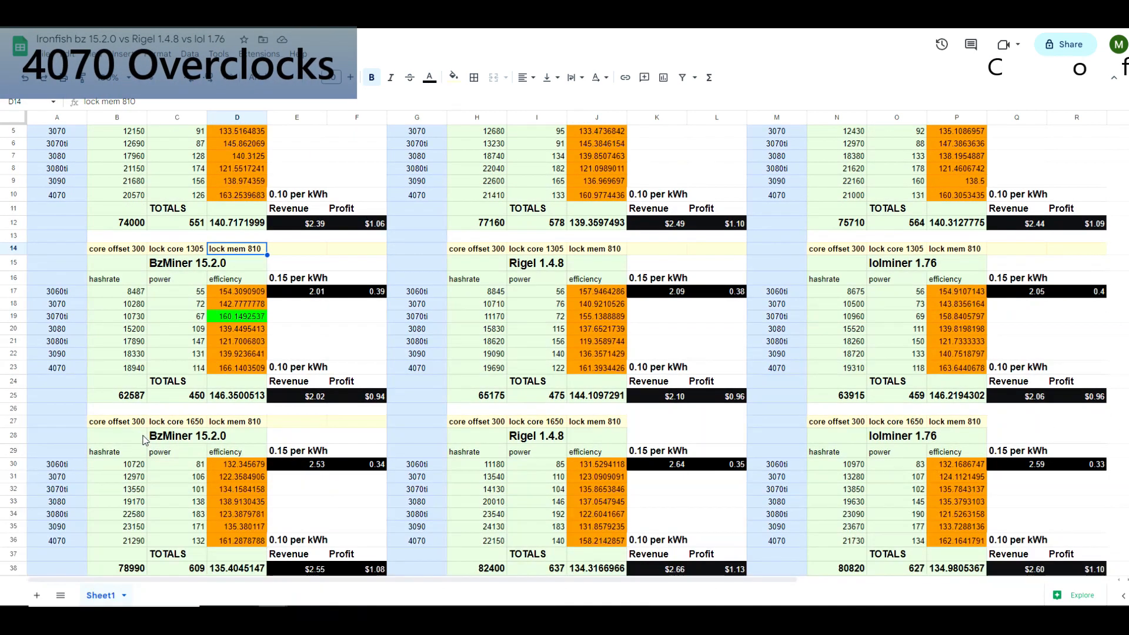
left_click(117, 421)
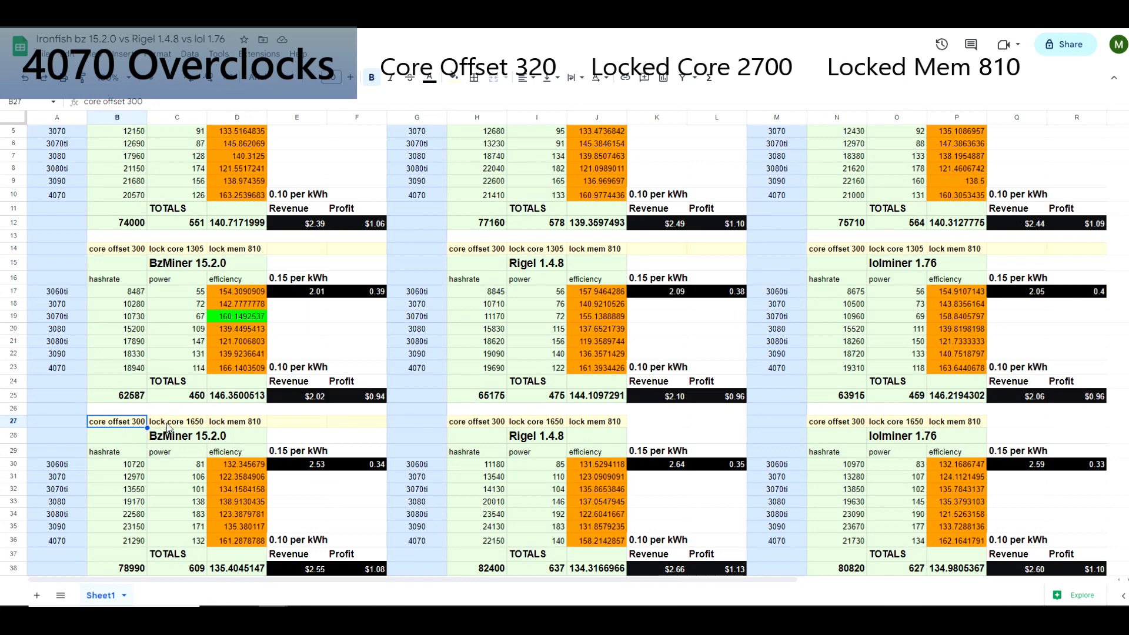
left_click(176, 421)
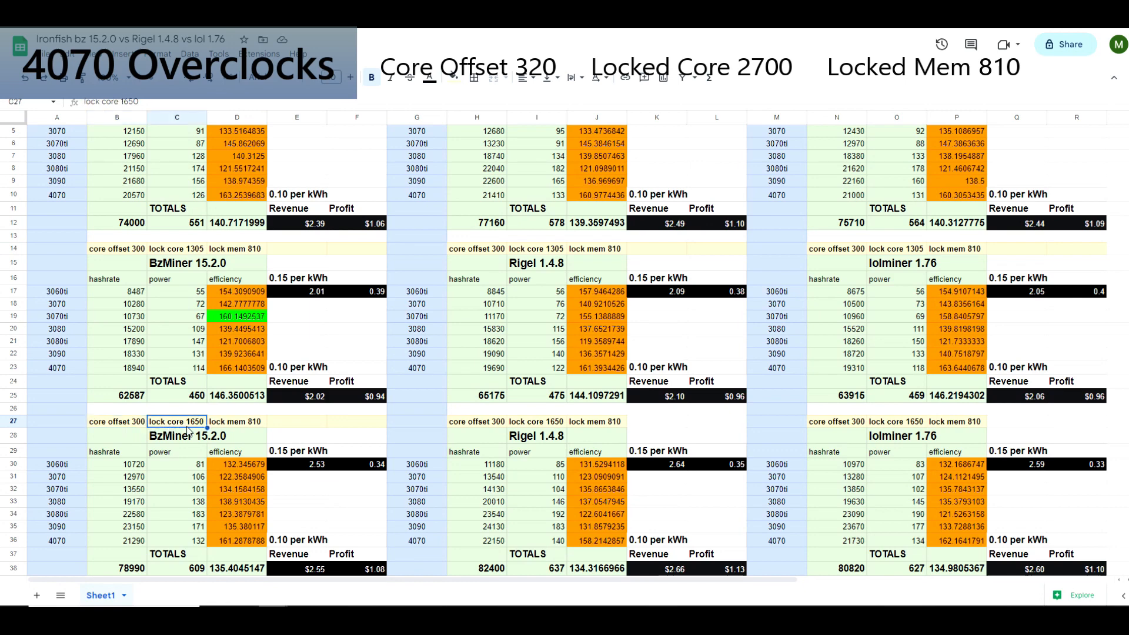
left_click(236, 421)
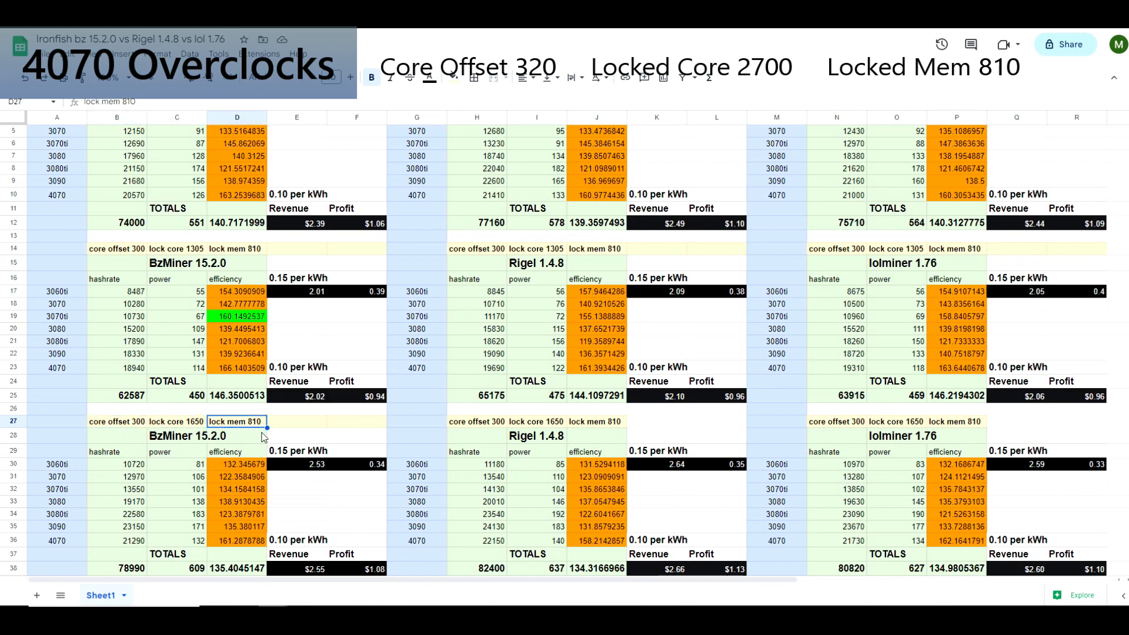
scroll("up", 3)
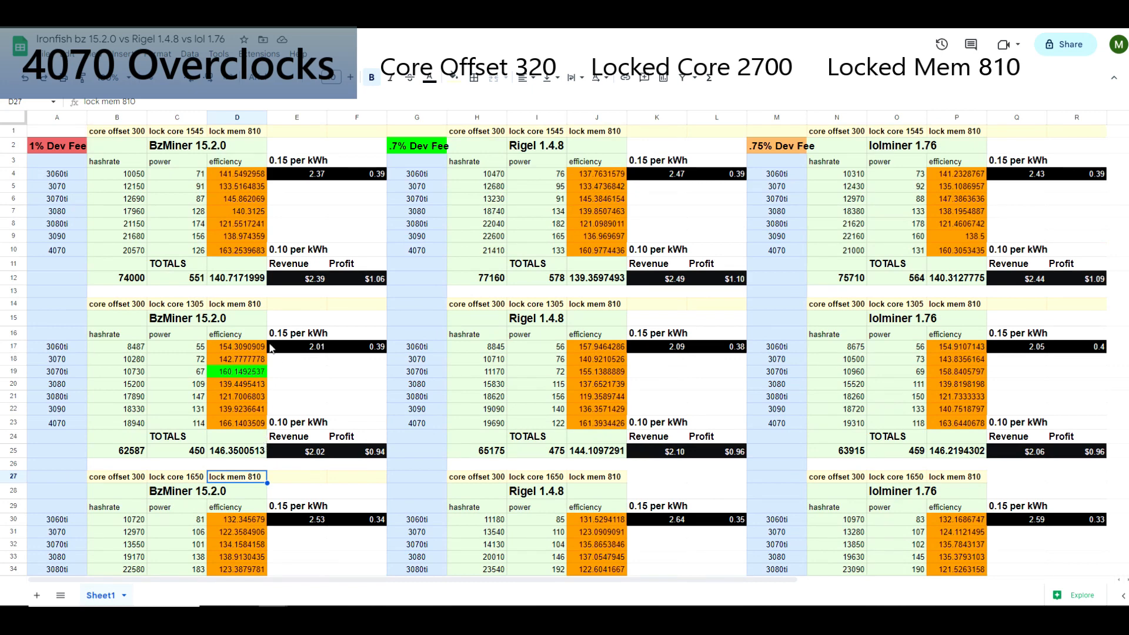
left_click(296, 160)
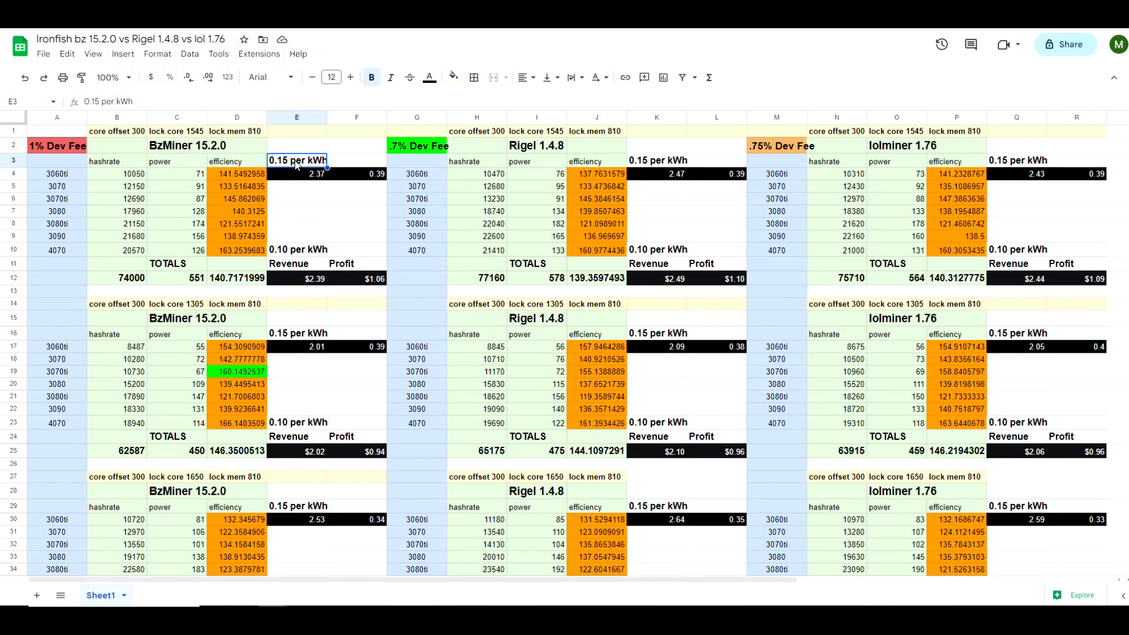
left_click(298, 249)
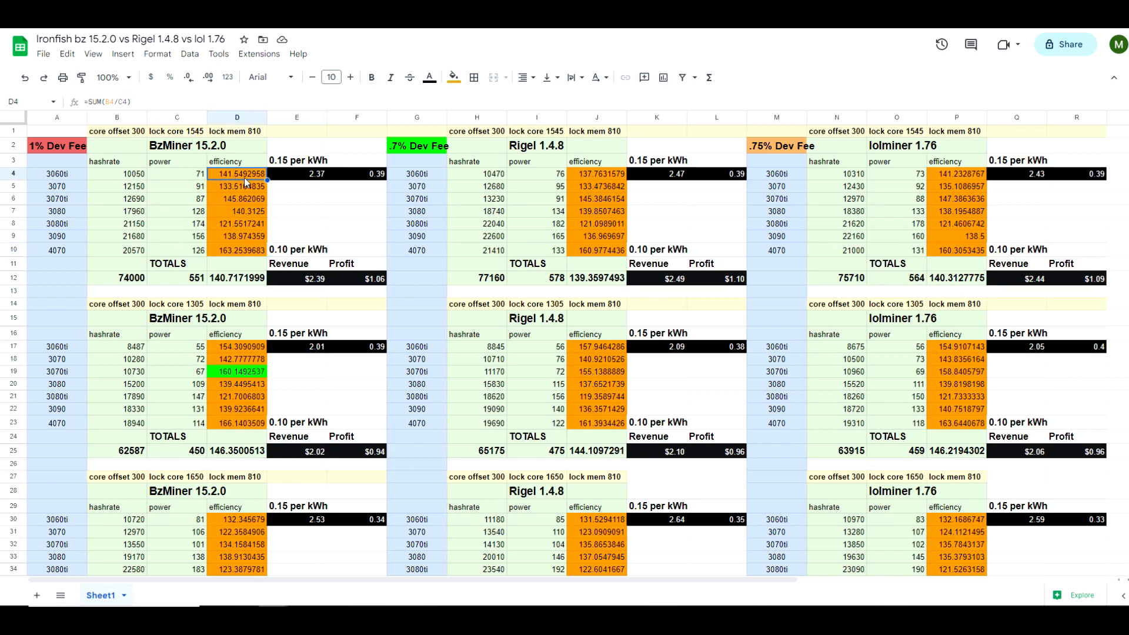
left_click(597, 174)
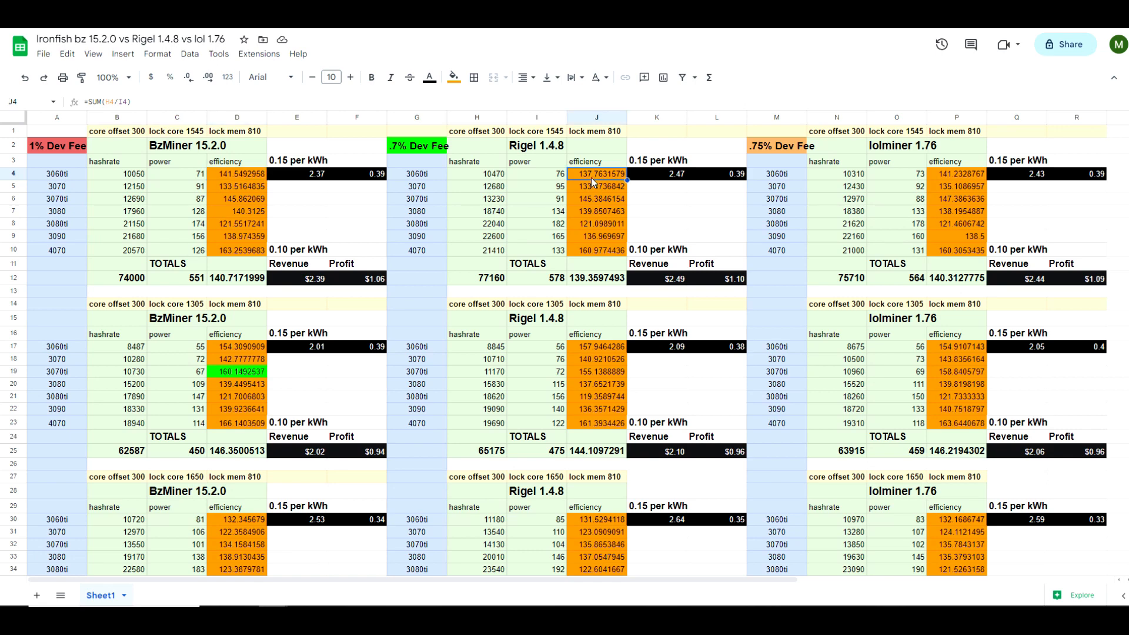
mouse_move(680, 182)
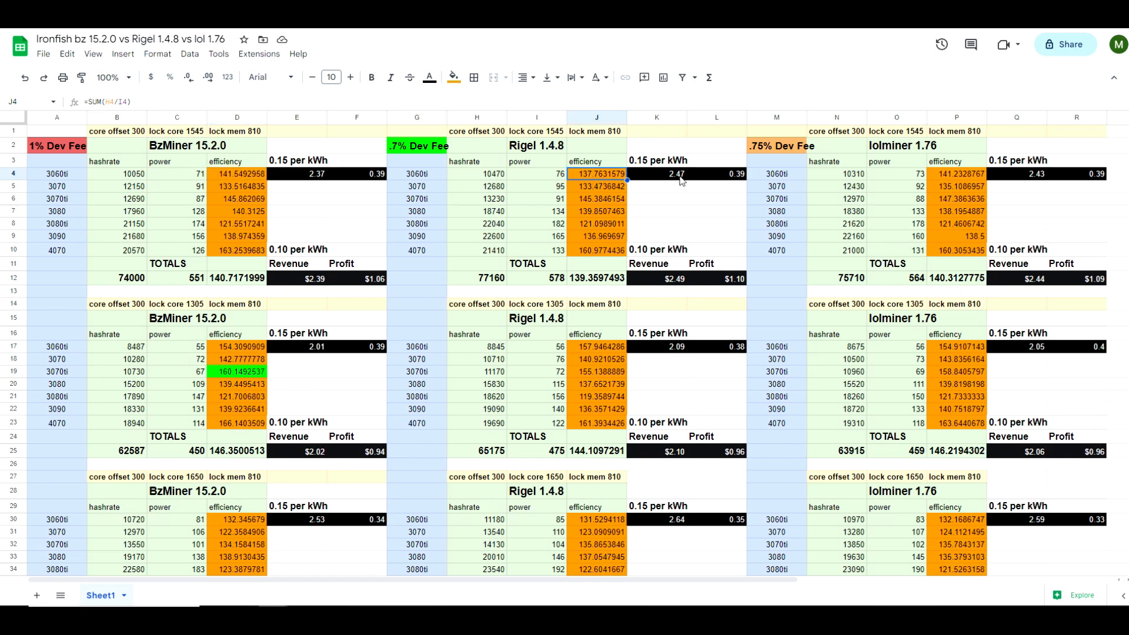
left_click(957, 173)
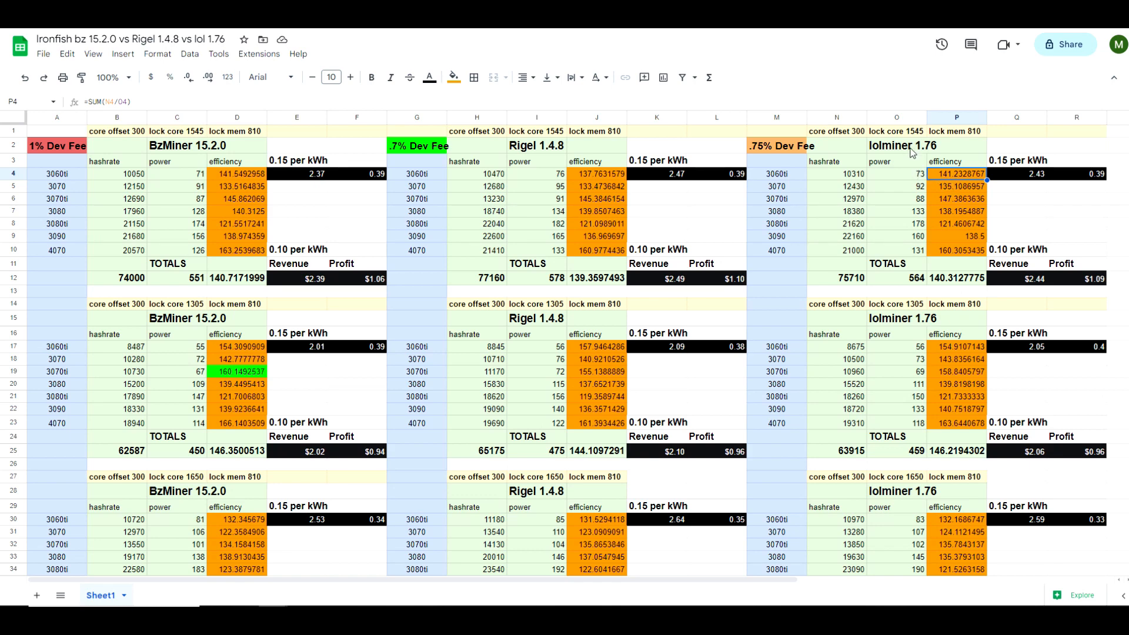
mouse_move(219, 159)
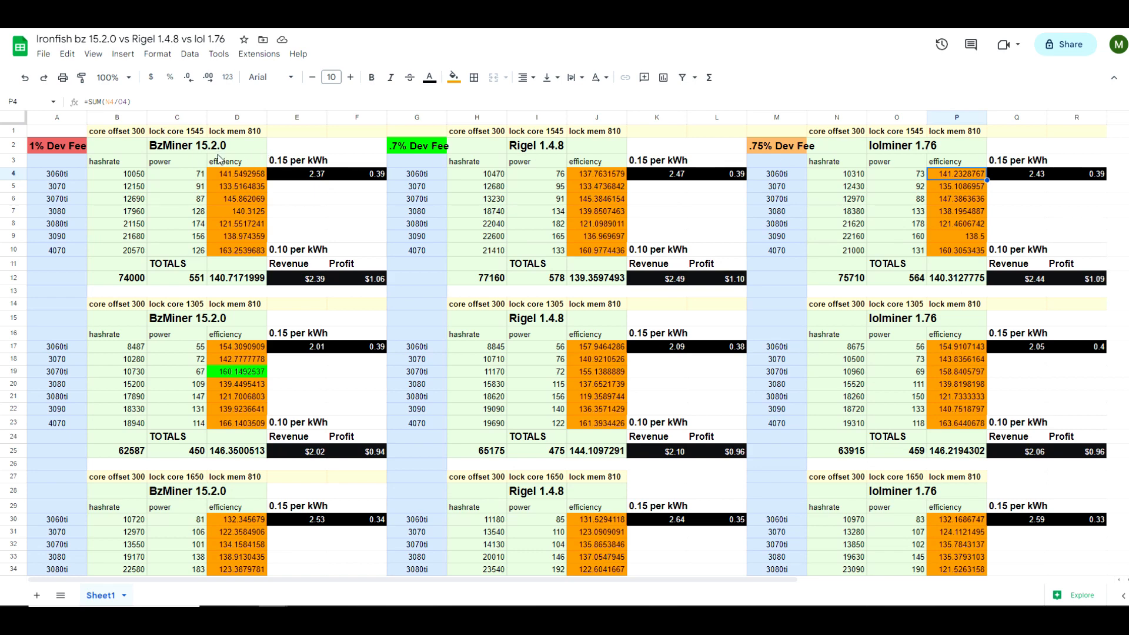
mouse_move(597, 186)
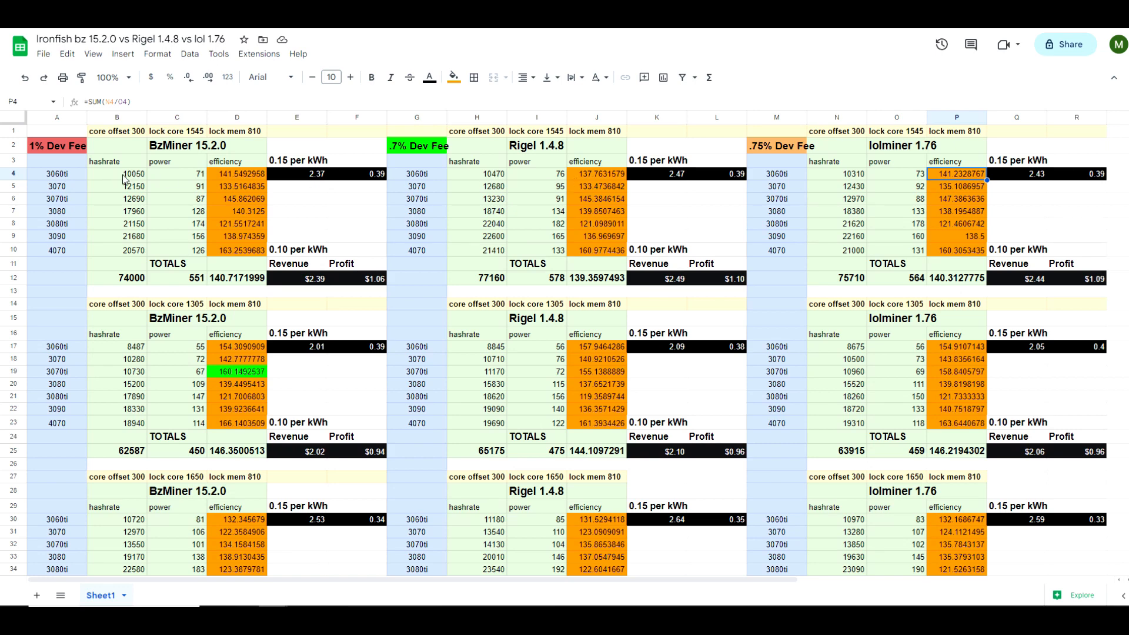
left_click(118, 173)
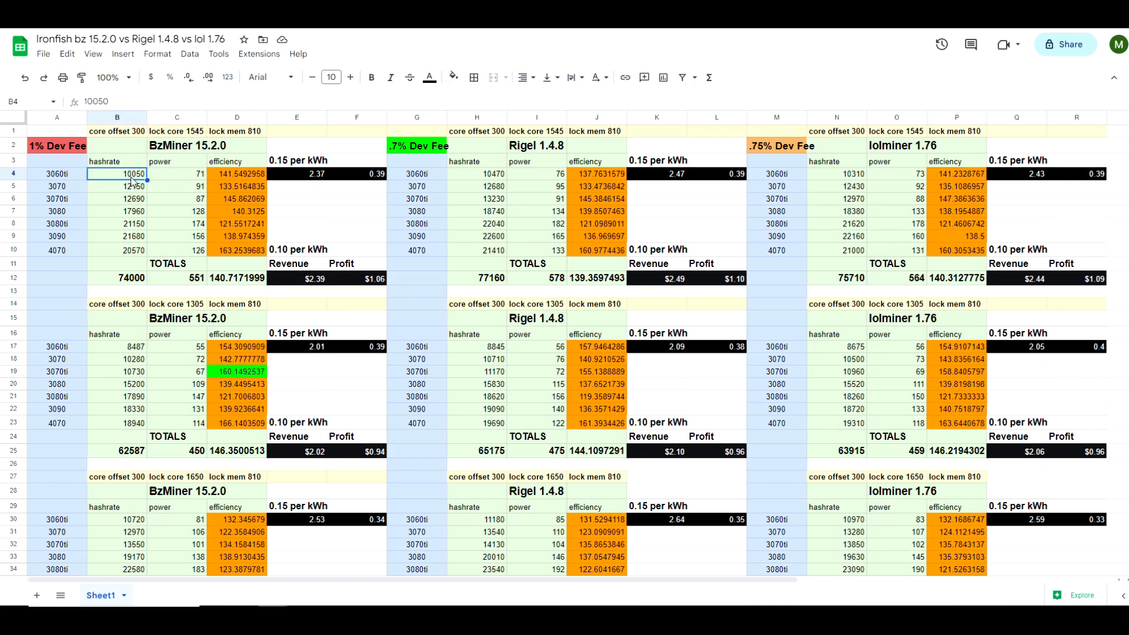
left_click(177, 173)
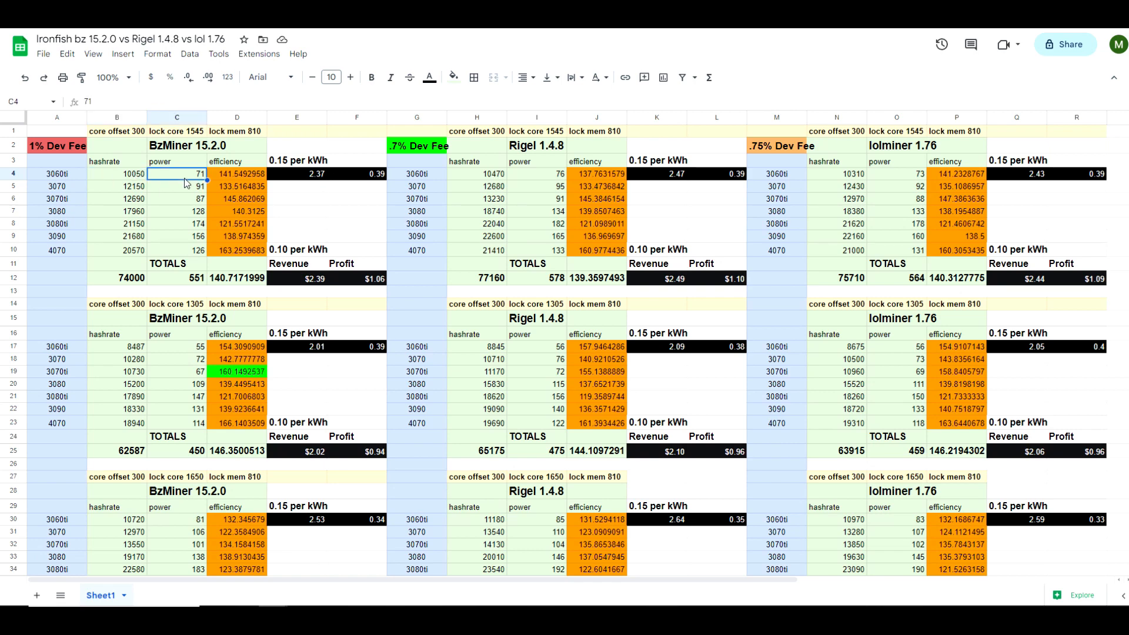
left_click(476, 174)
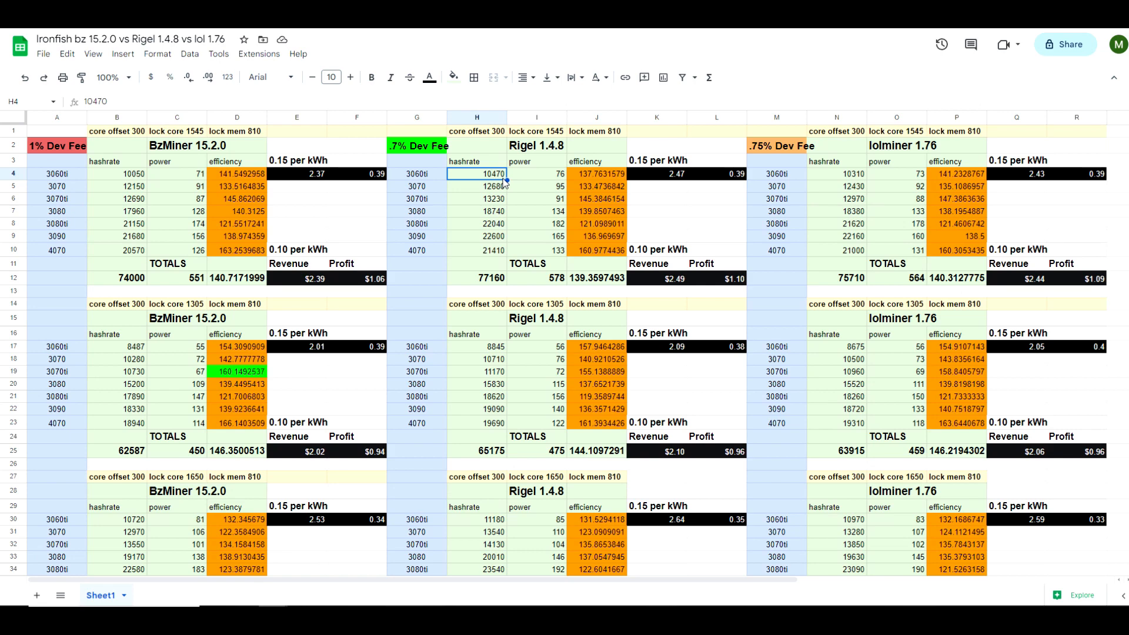
mouse_move(504, 182)
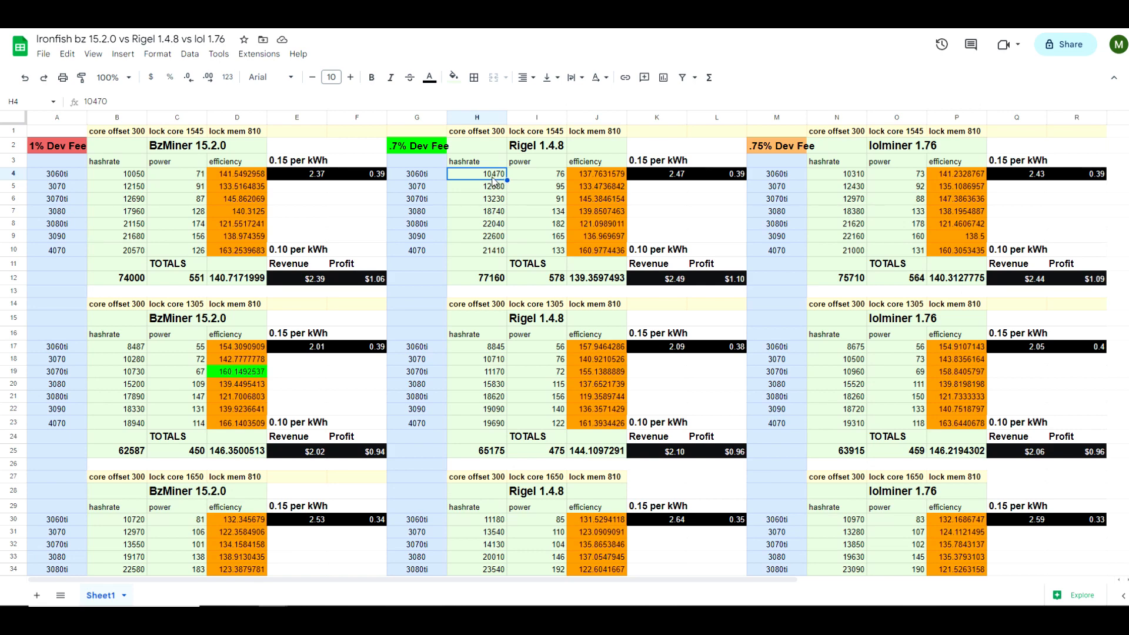
left_click(536, 173)
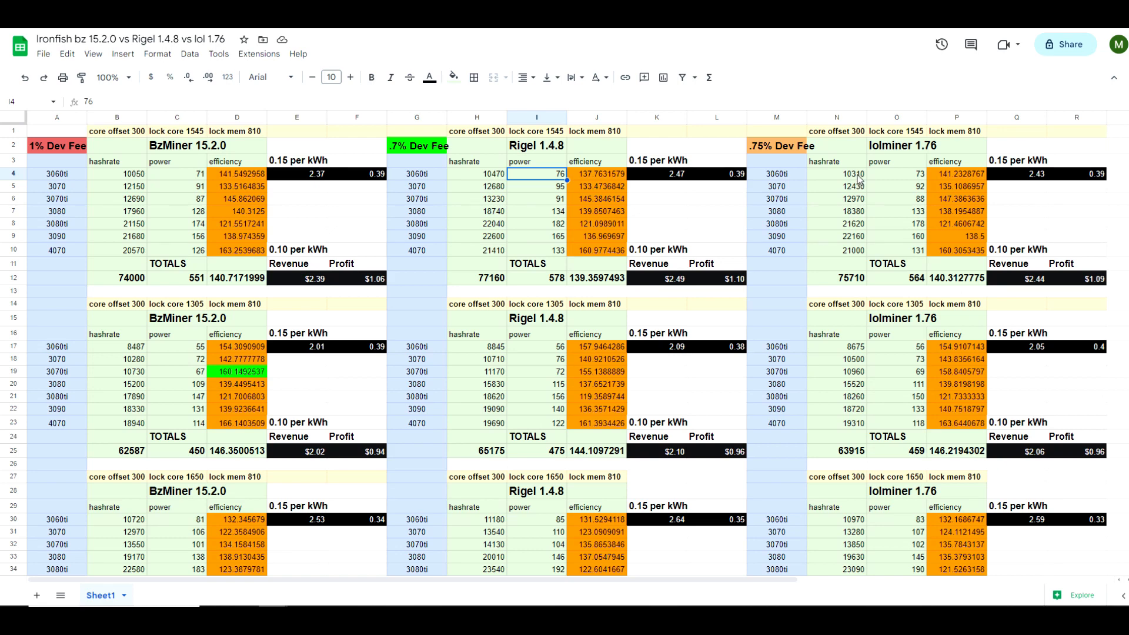
left_click(836, 174)
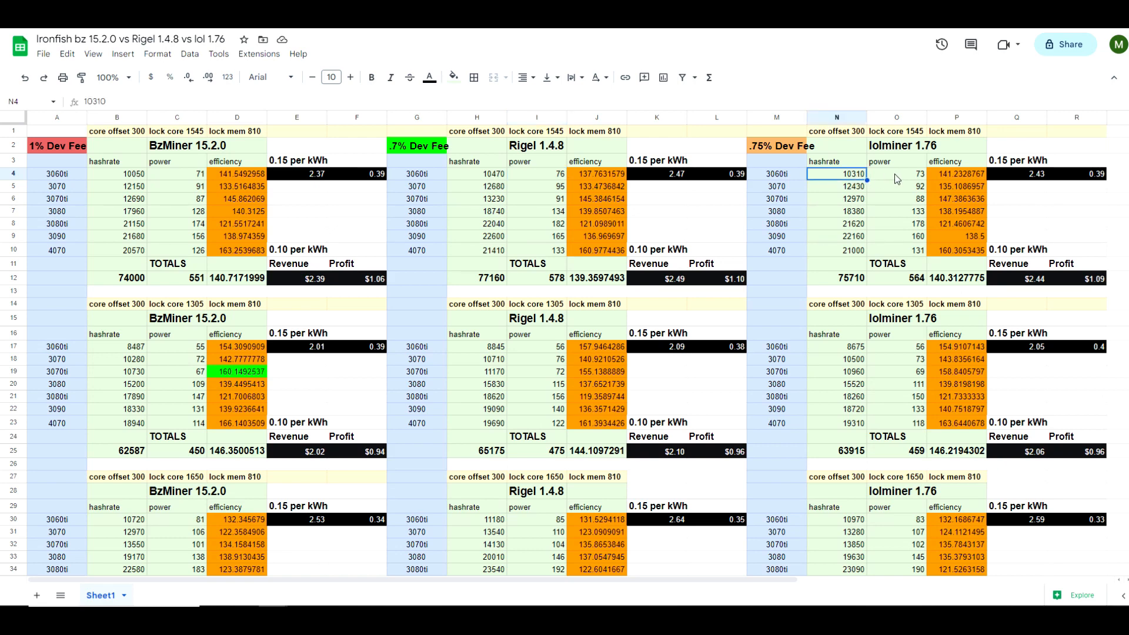
left_click(896, 173)
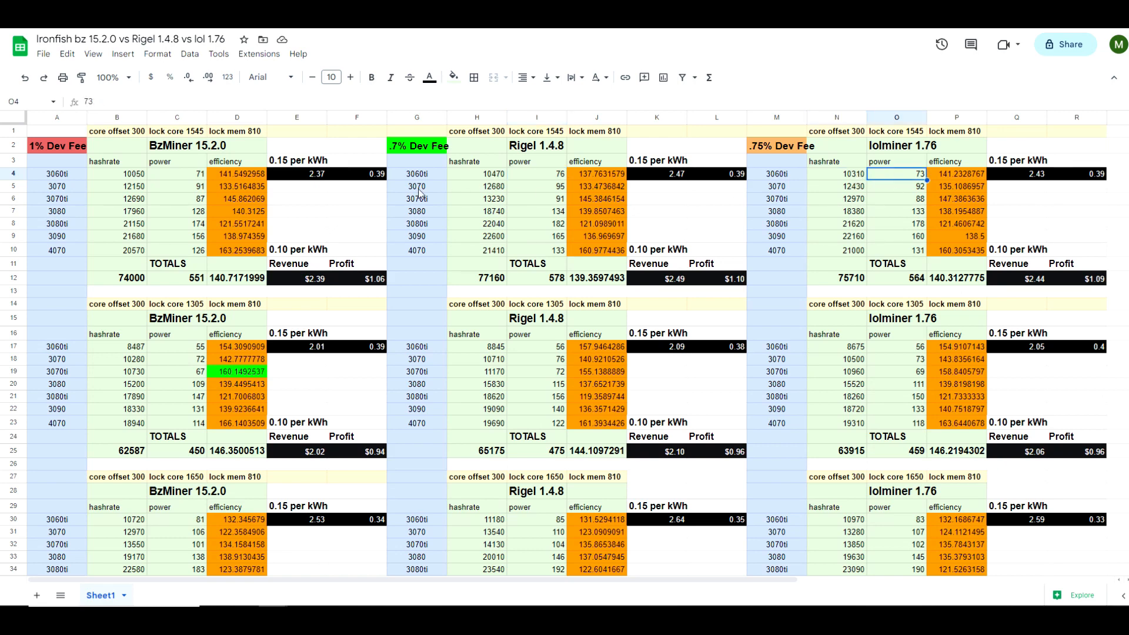
left_click(116, 186)
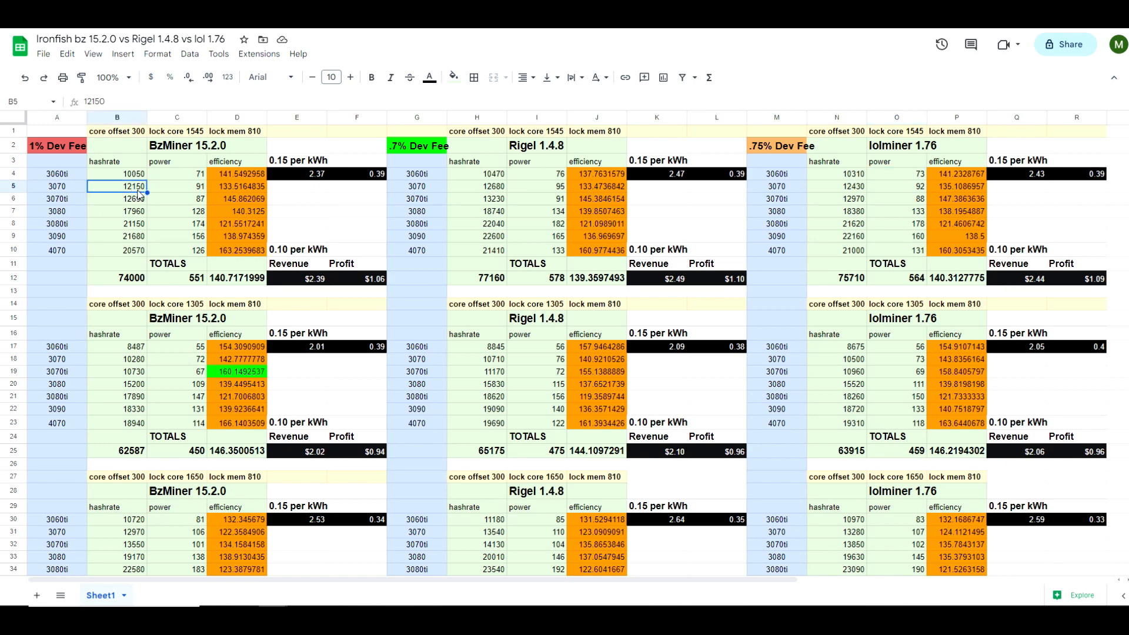
left_click(176, 186)
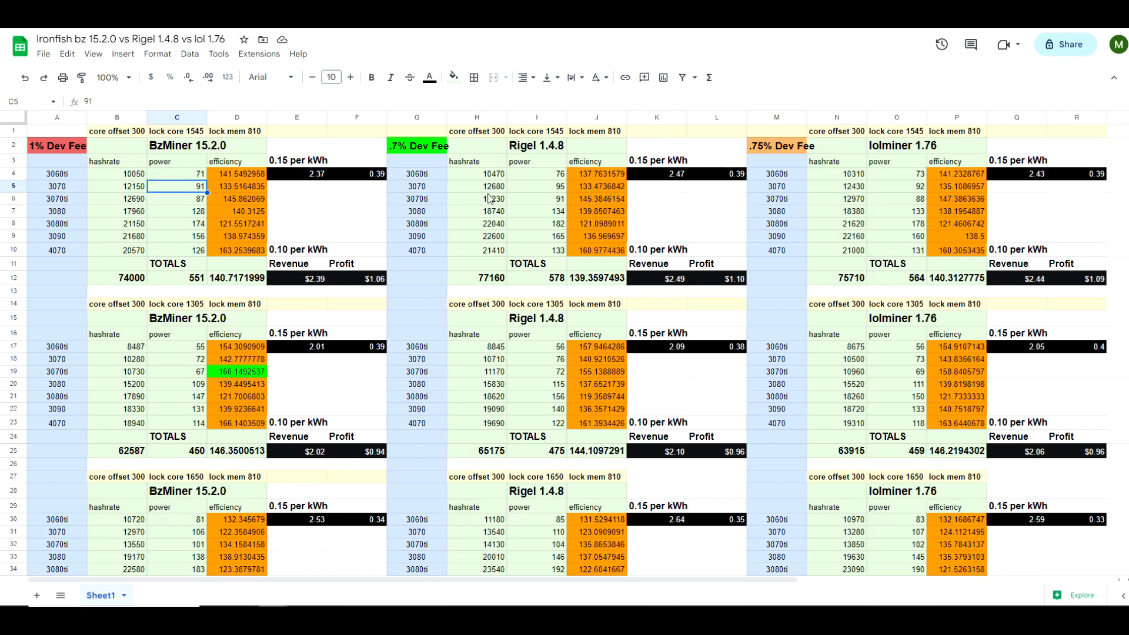
left_click(477, 185)
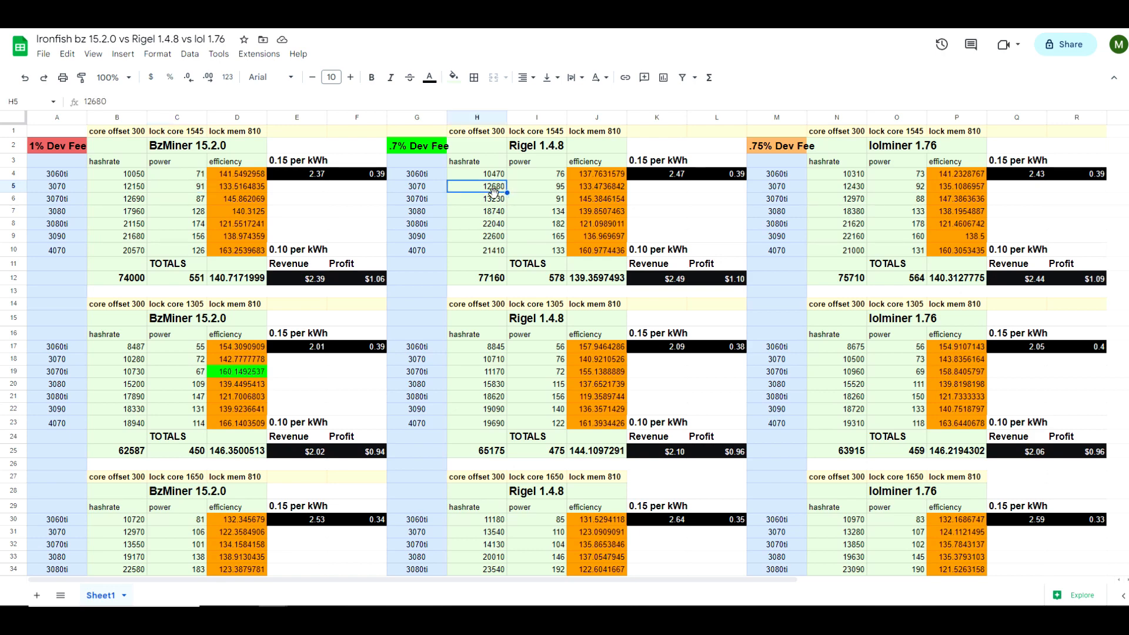
mouse_move(541, 195)
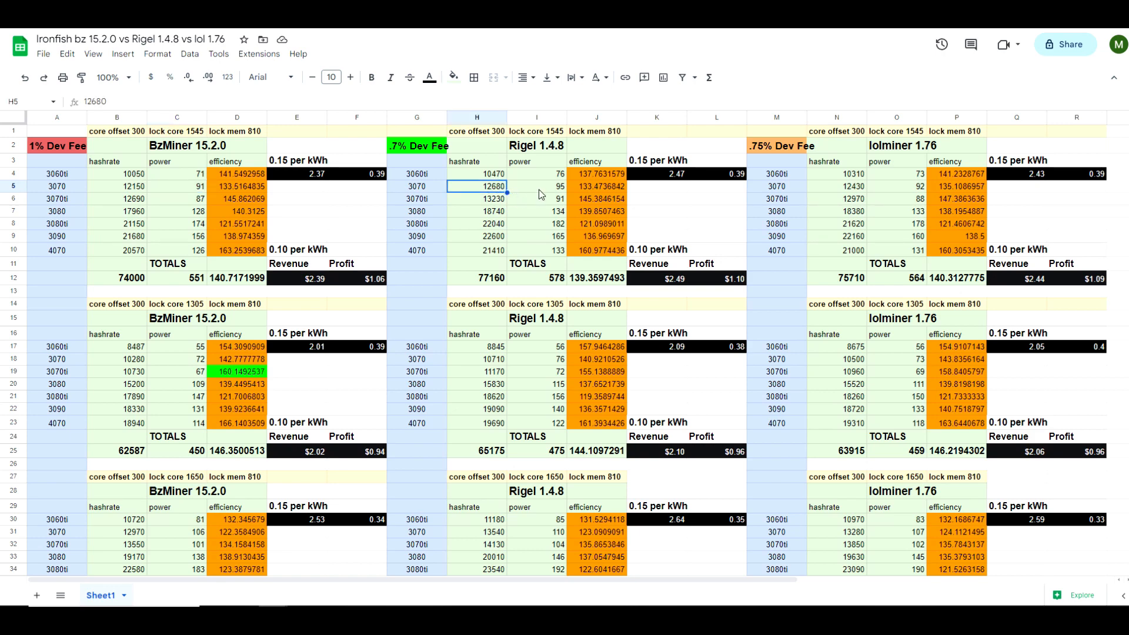
left_click(837, 186)
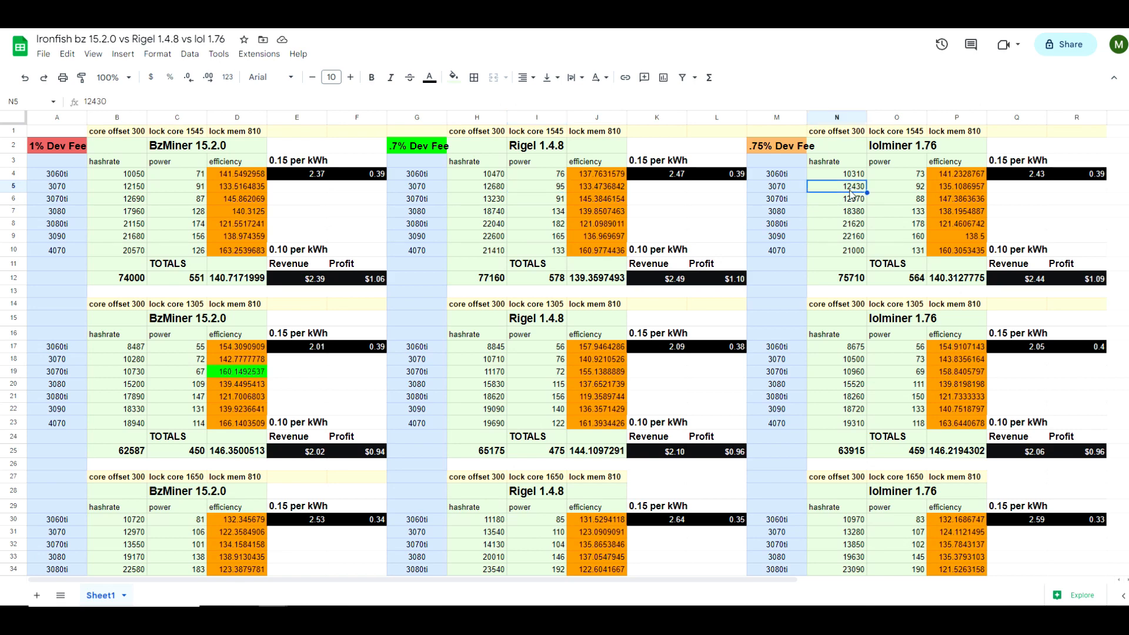
left_click(896, 186)
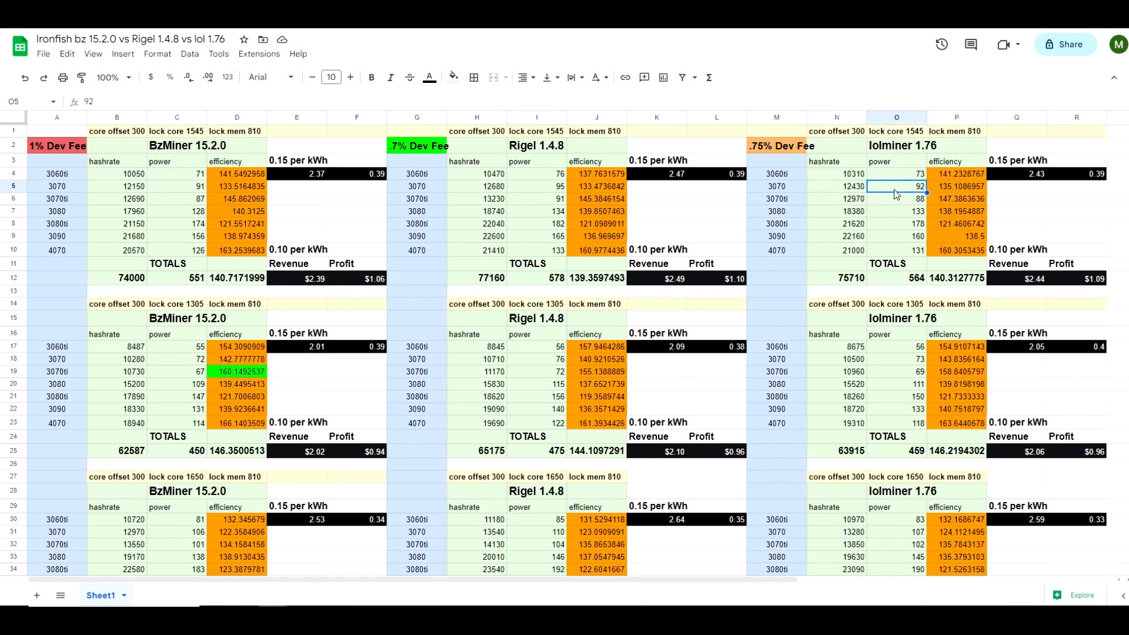
mouse_move(536, 204)
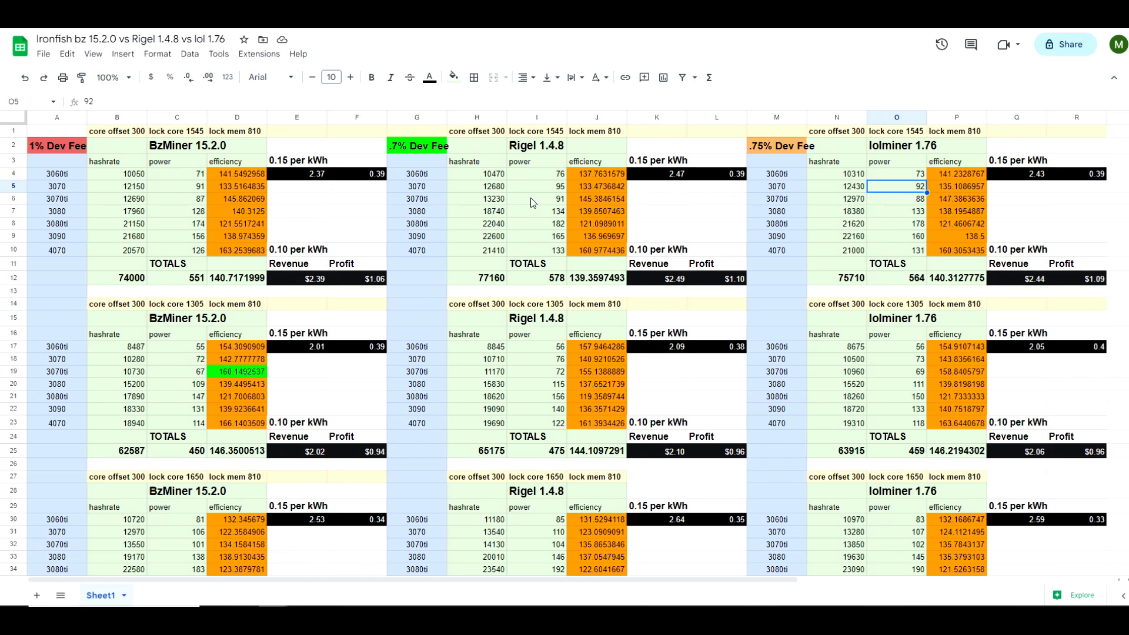
mouse_move(495, 177)
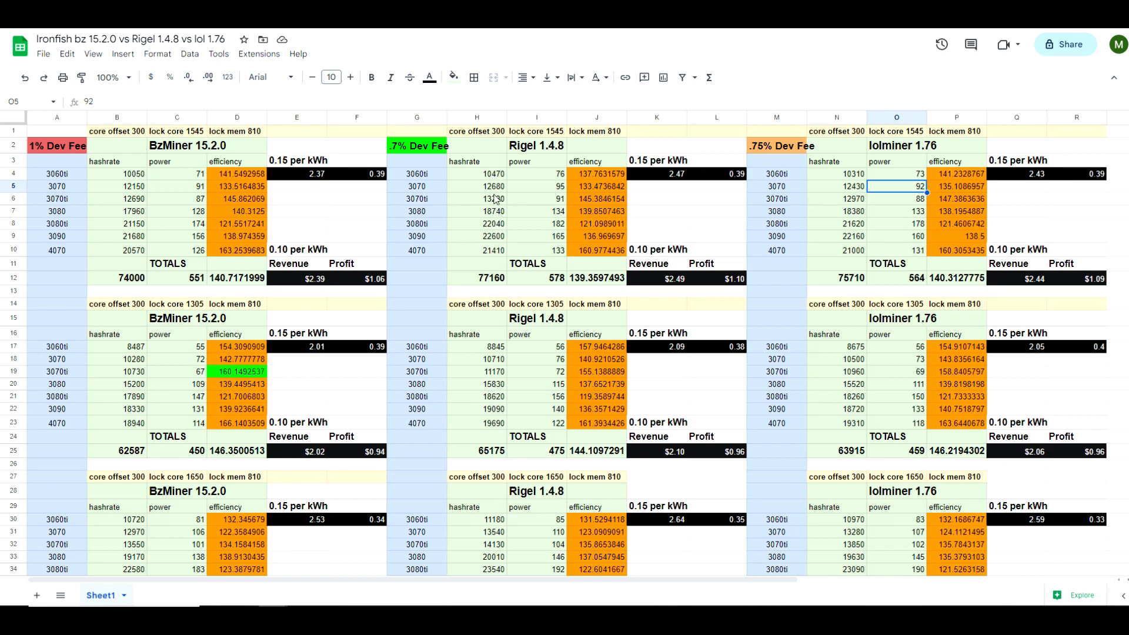
mouse_move(503, 243)
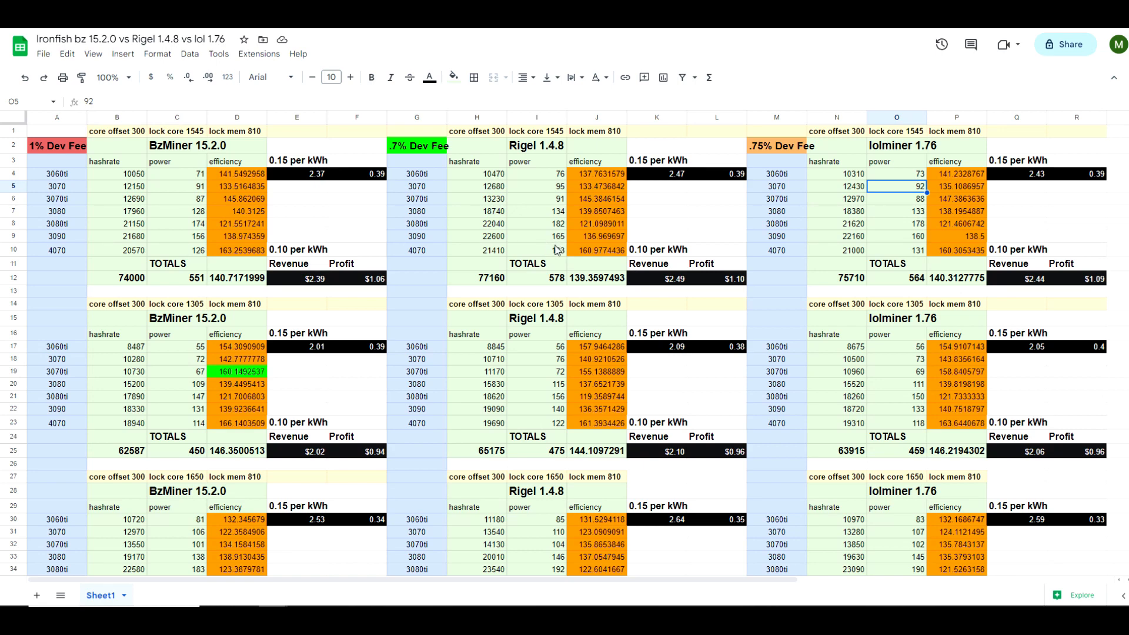
mouse_move(727, 139)
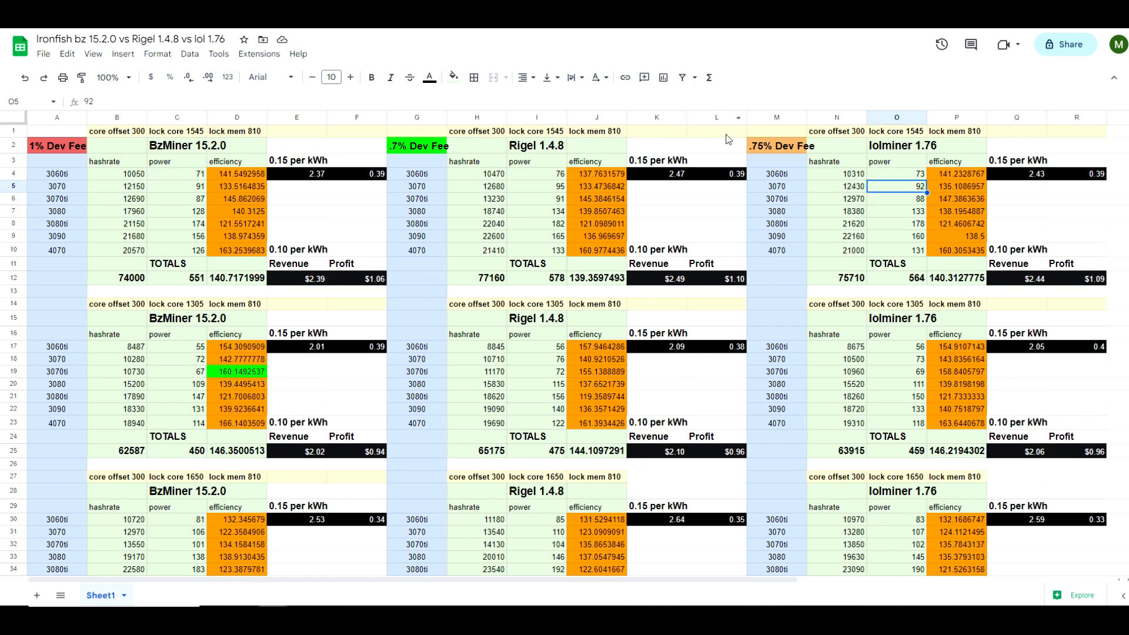
scroll("down", 3)
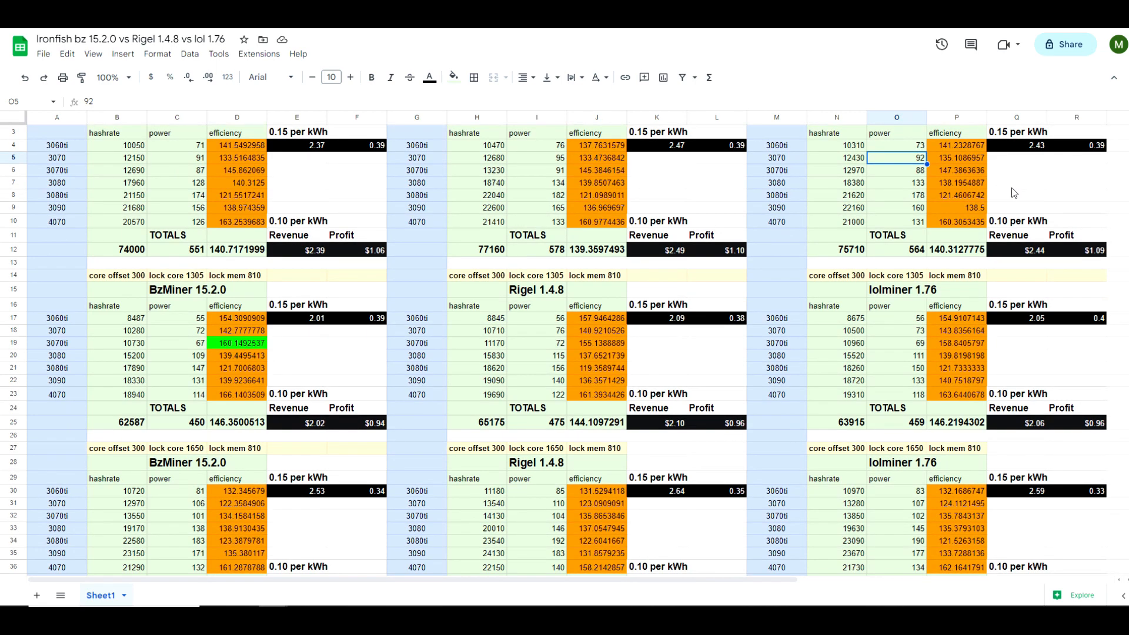
mouse_move(1018, 218)
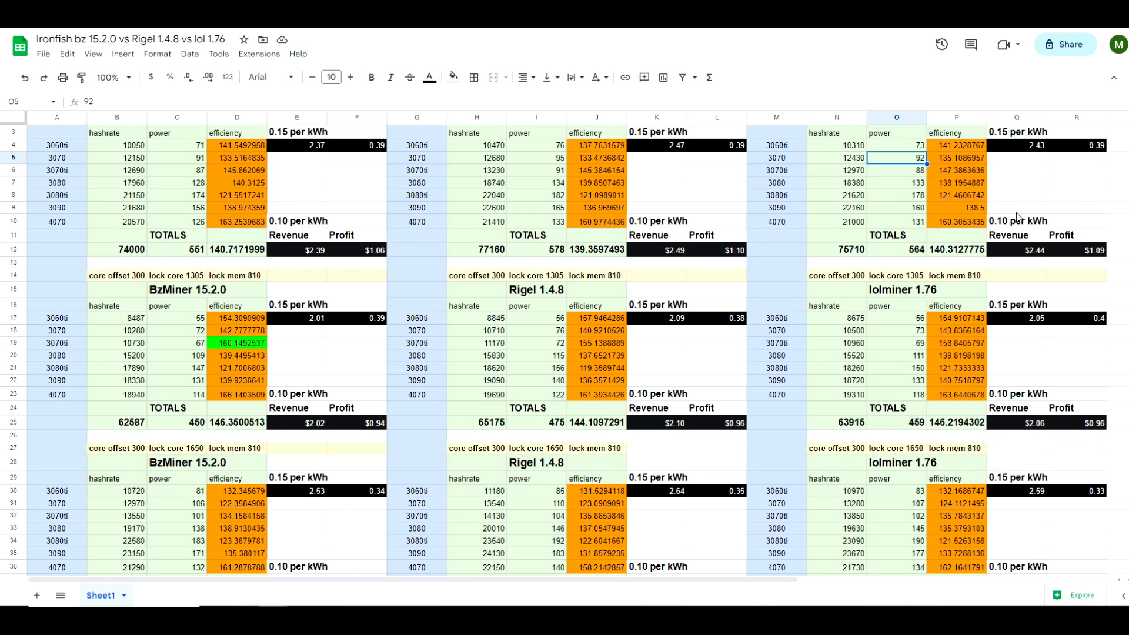
mouse_move(1016, 220)
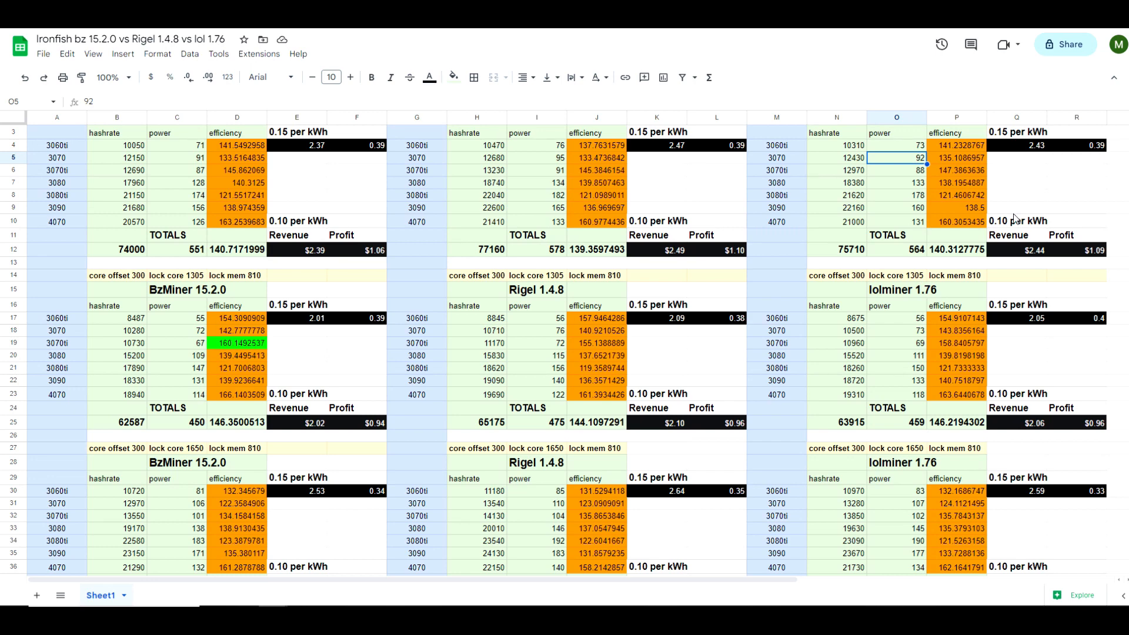
mouse_move(1030, 257)
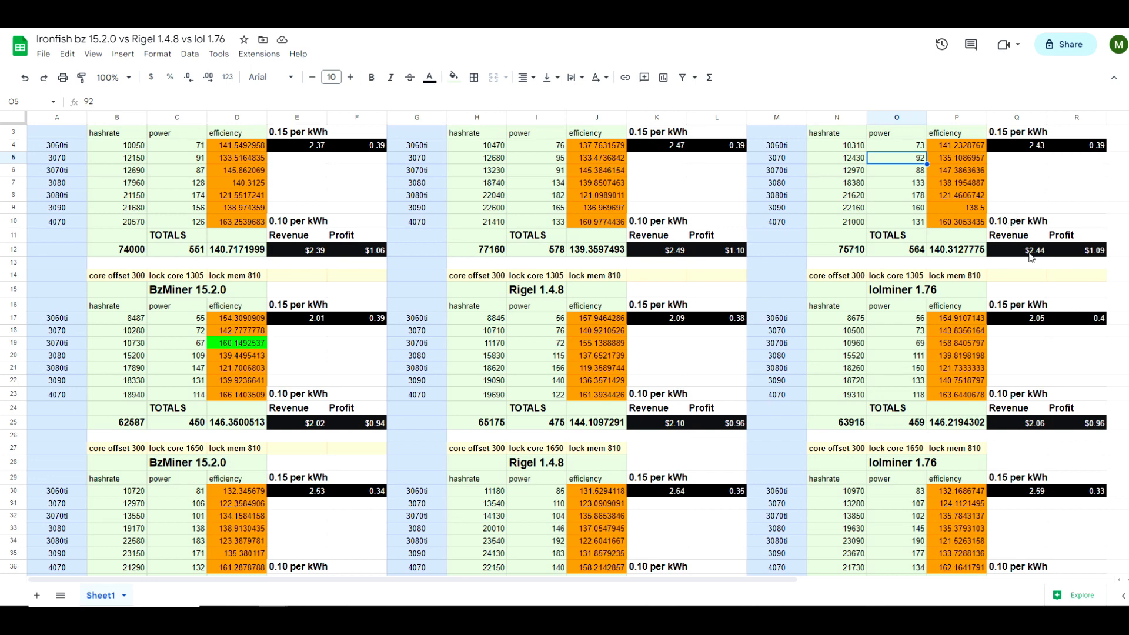
mouse_move(1082, 304)
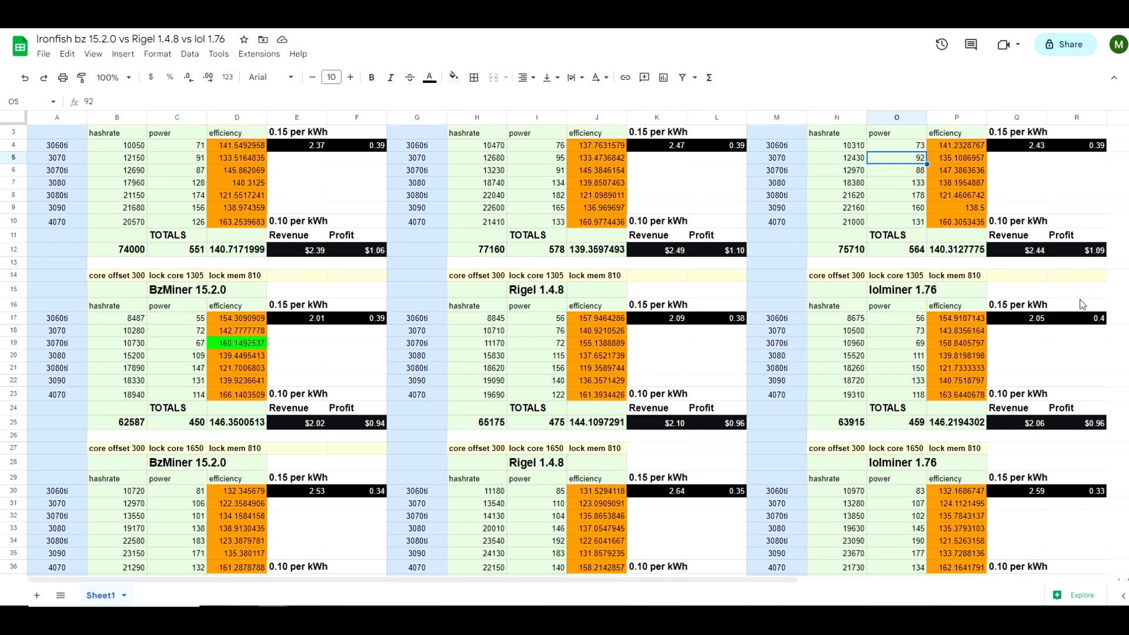
mouse_move(938, 272)
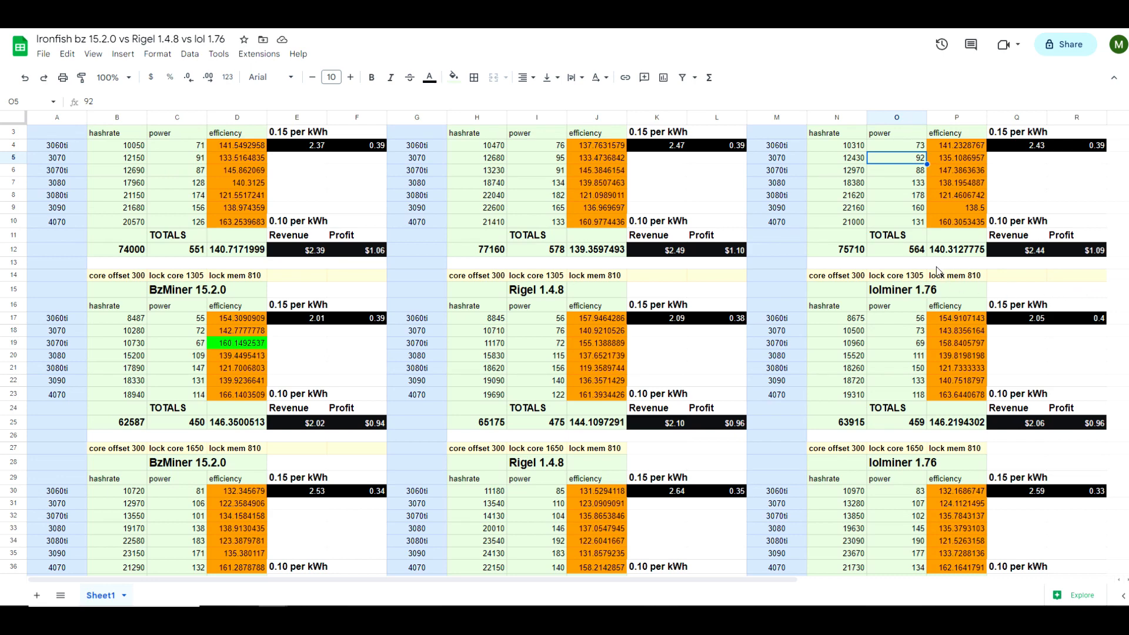
mouse_move(878, 261)
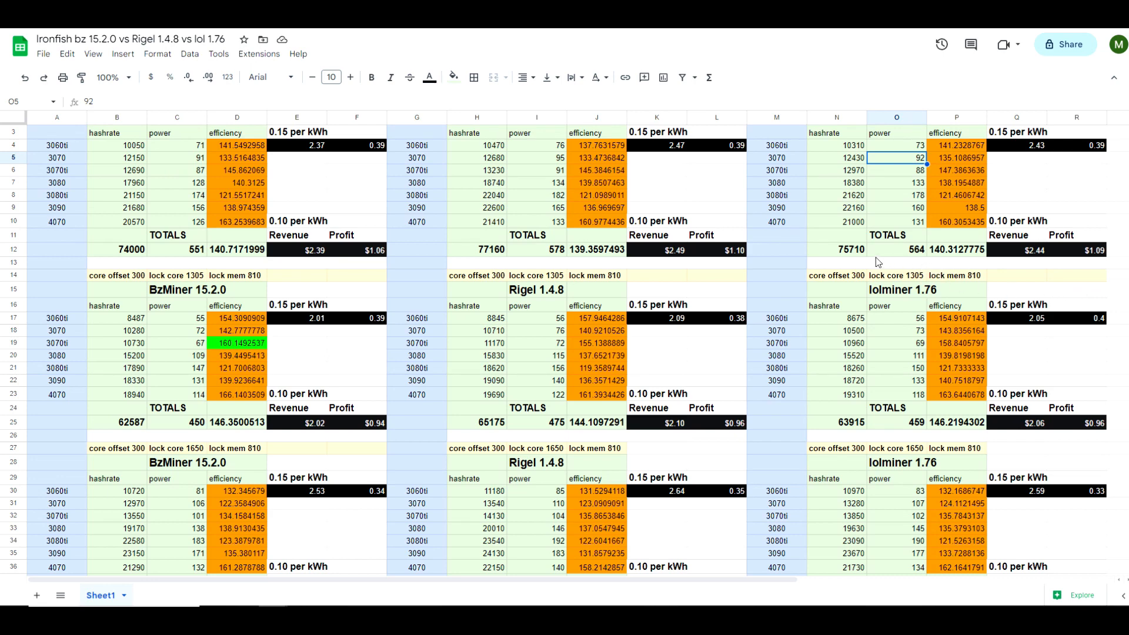
mouse_move(363, 221)
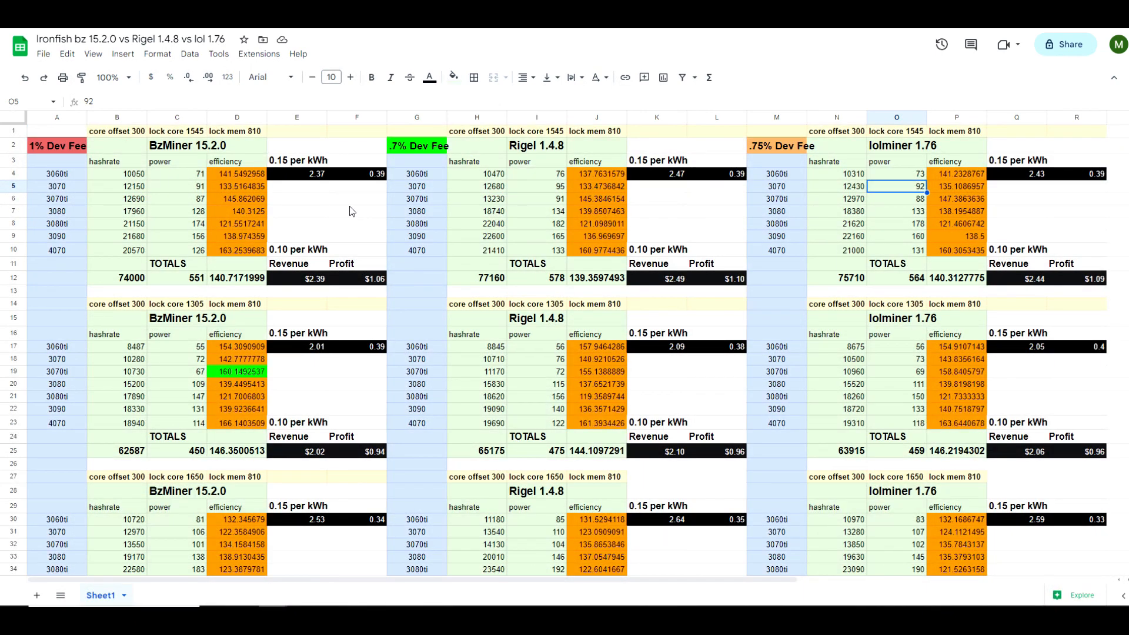
mouse_move(311, 180)
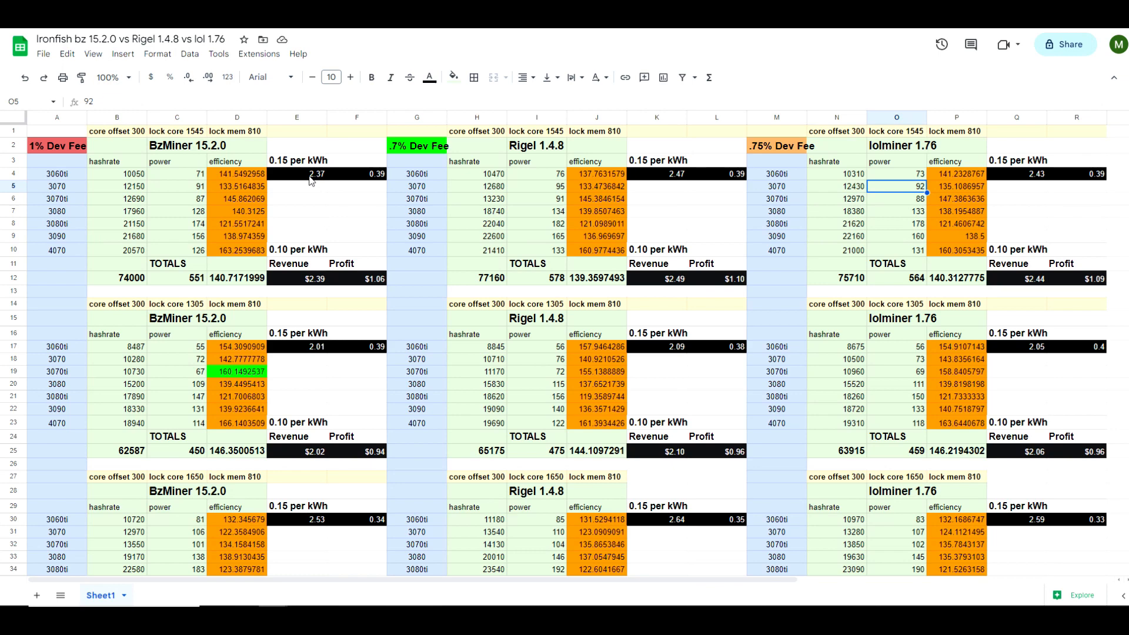
left_click(296, 174)
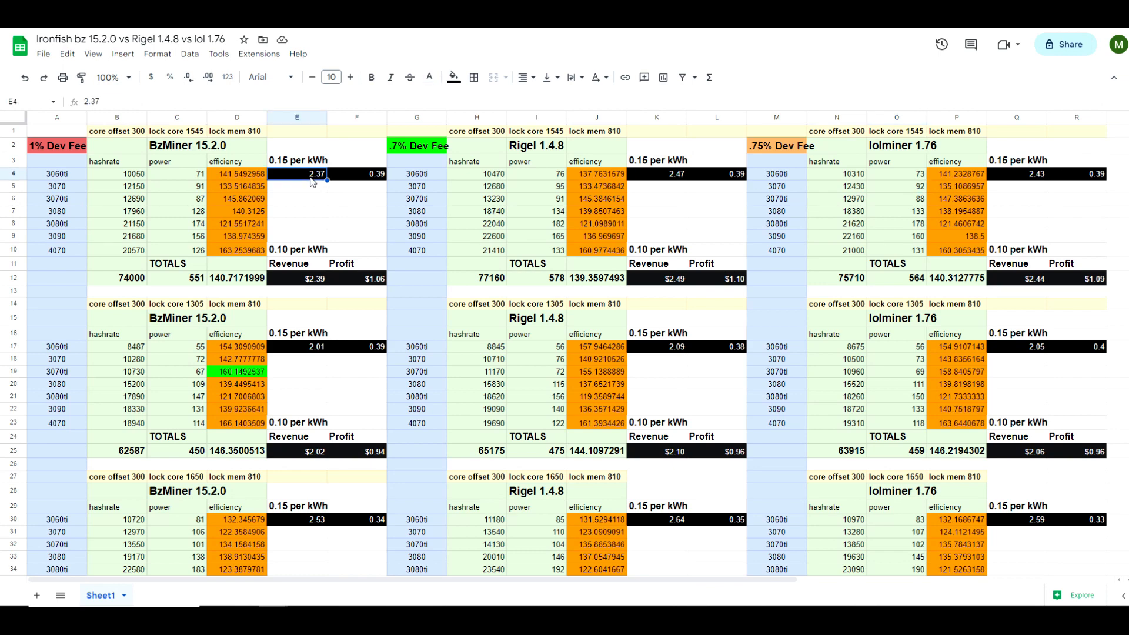
mouse_move(376, 181)
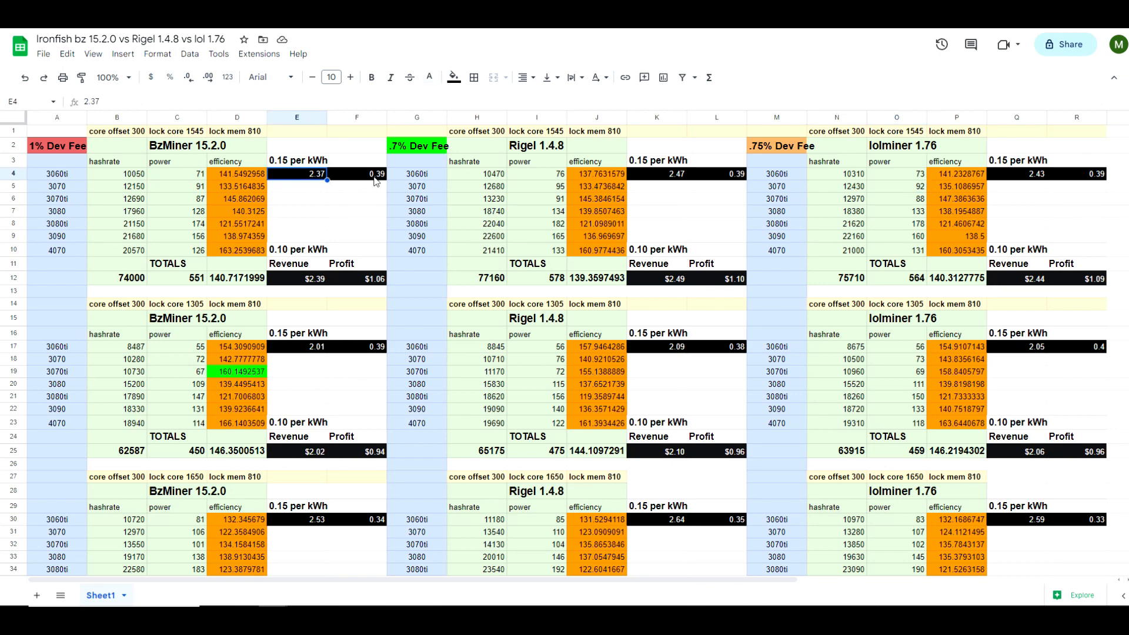
left_click(297, 159)
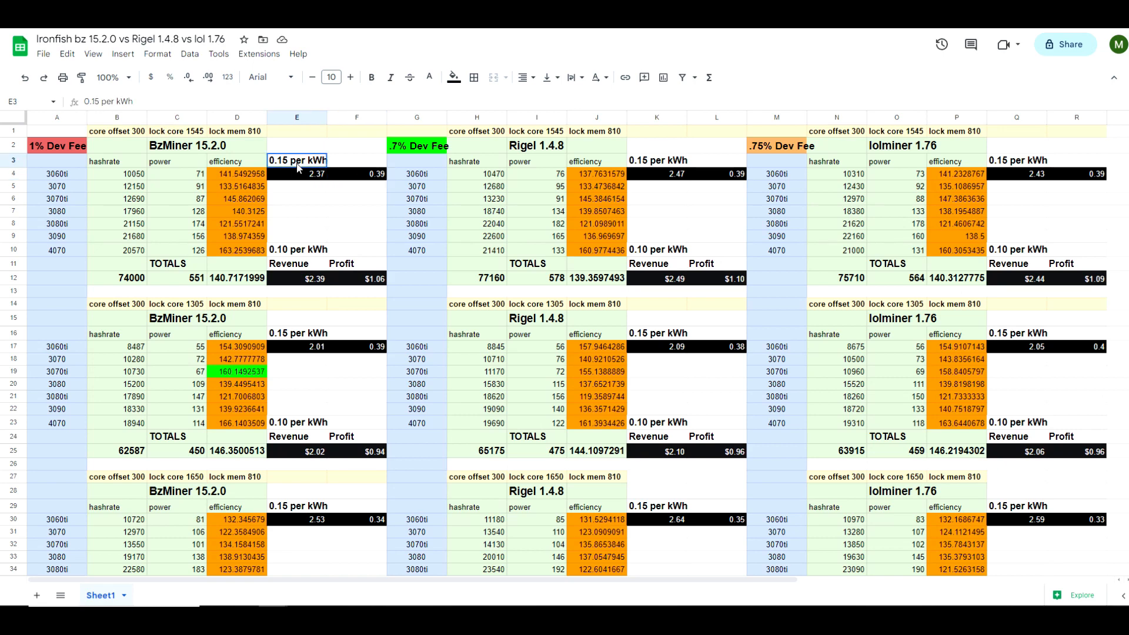
left_click(657, 174)
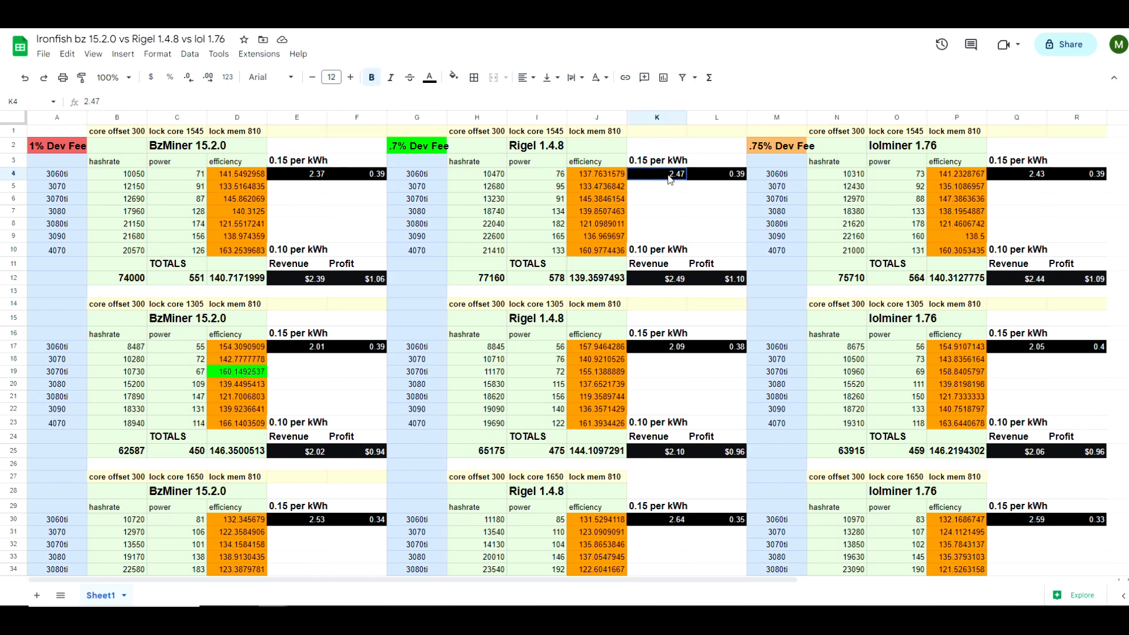
left_click(715, 173)
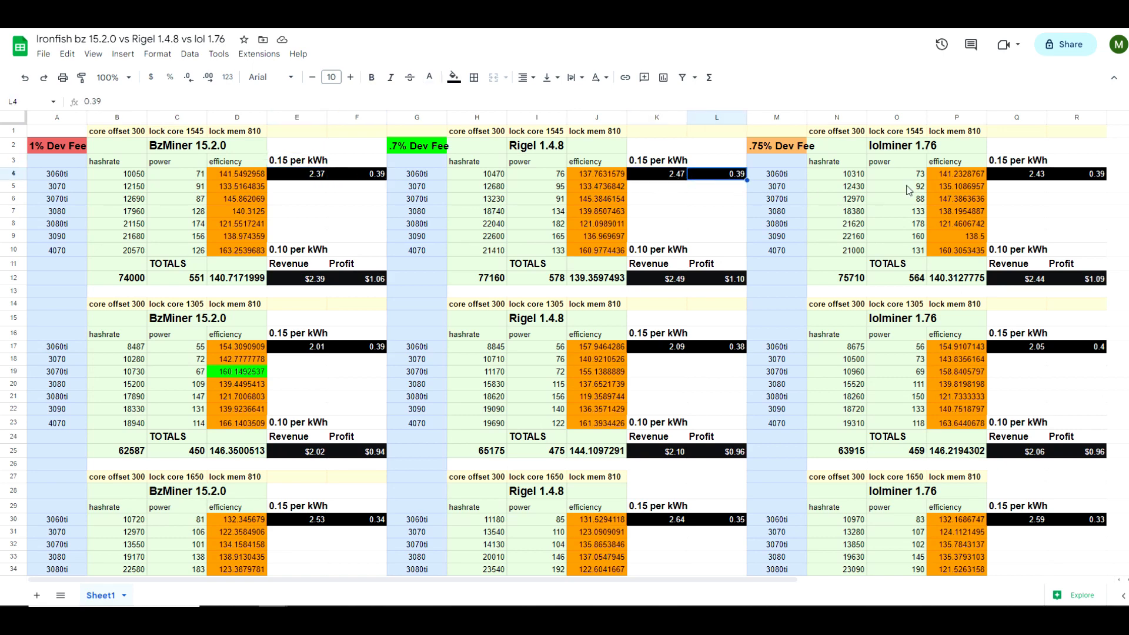
left_click(1017, 174)
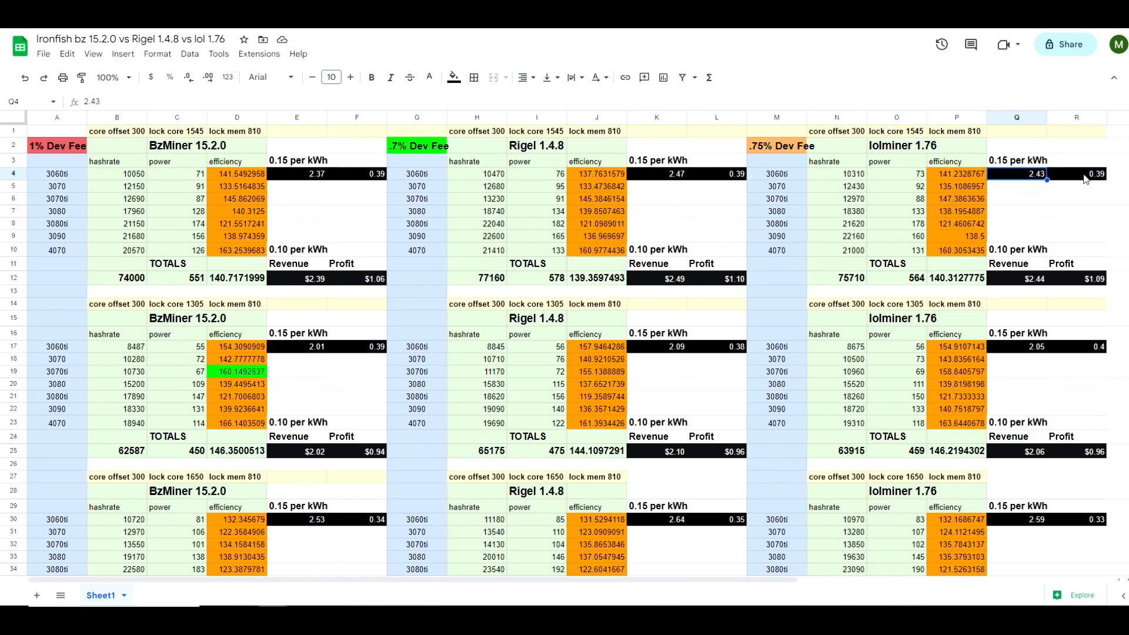
left_click(1076, 174)
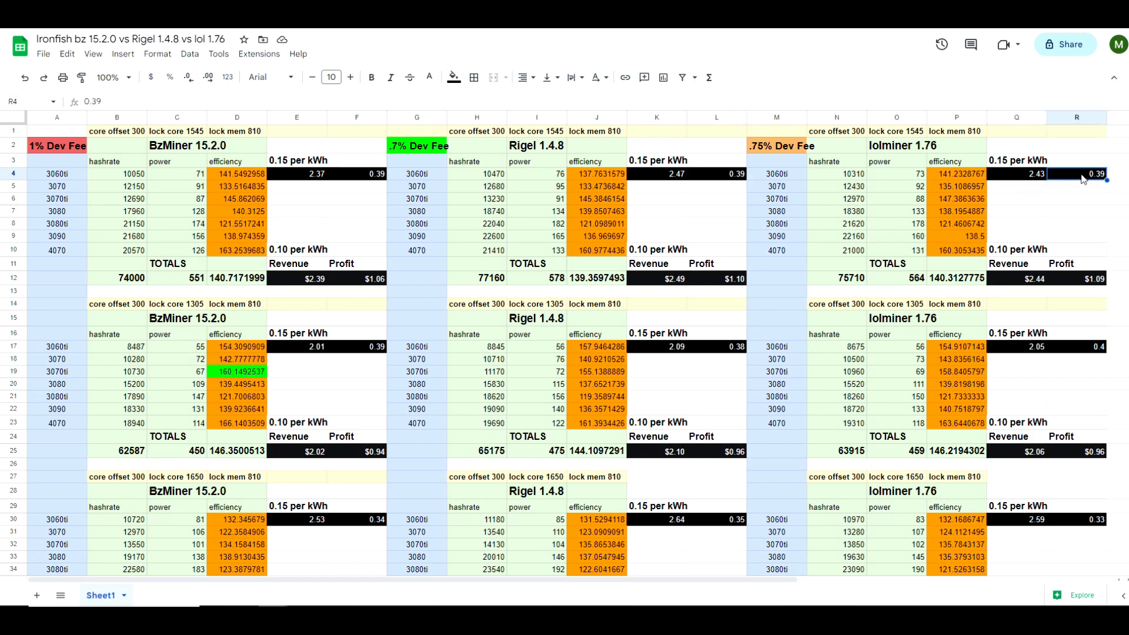
mouse_move(791, 179)
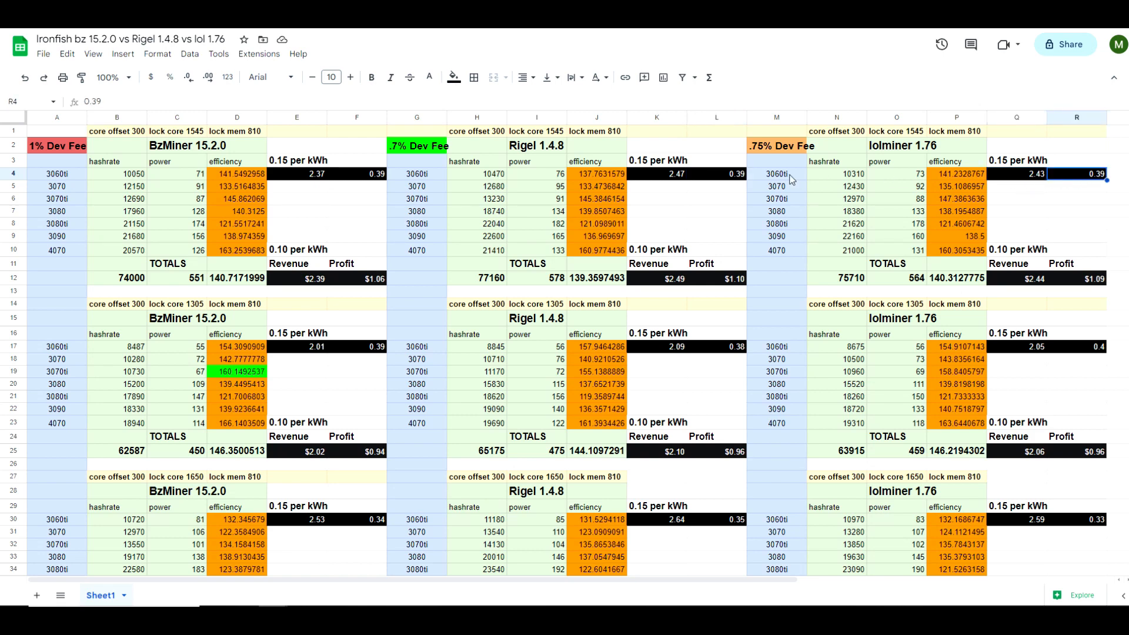
mouse_move(375, 189)
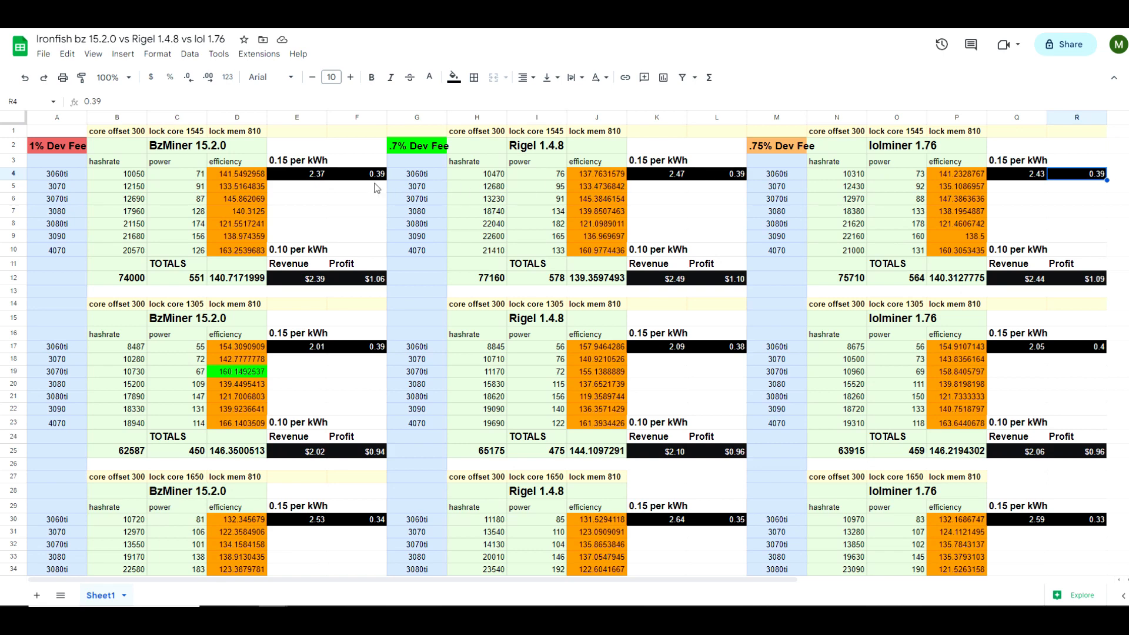
mouse_move(354, 208)
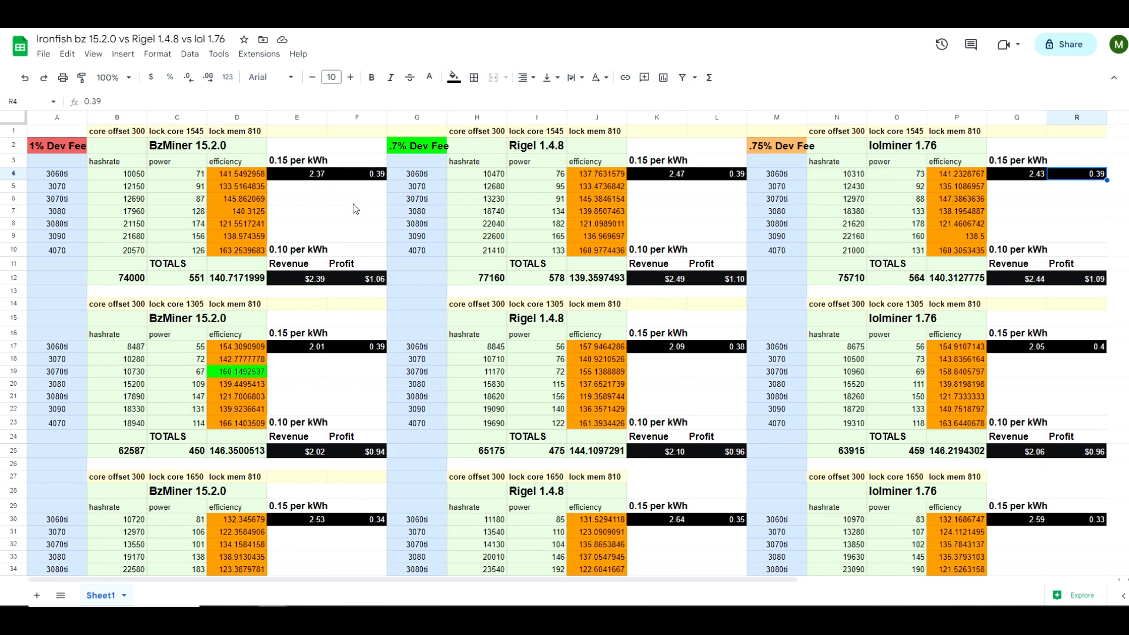
mouse_move(318, 286)
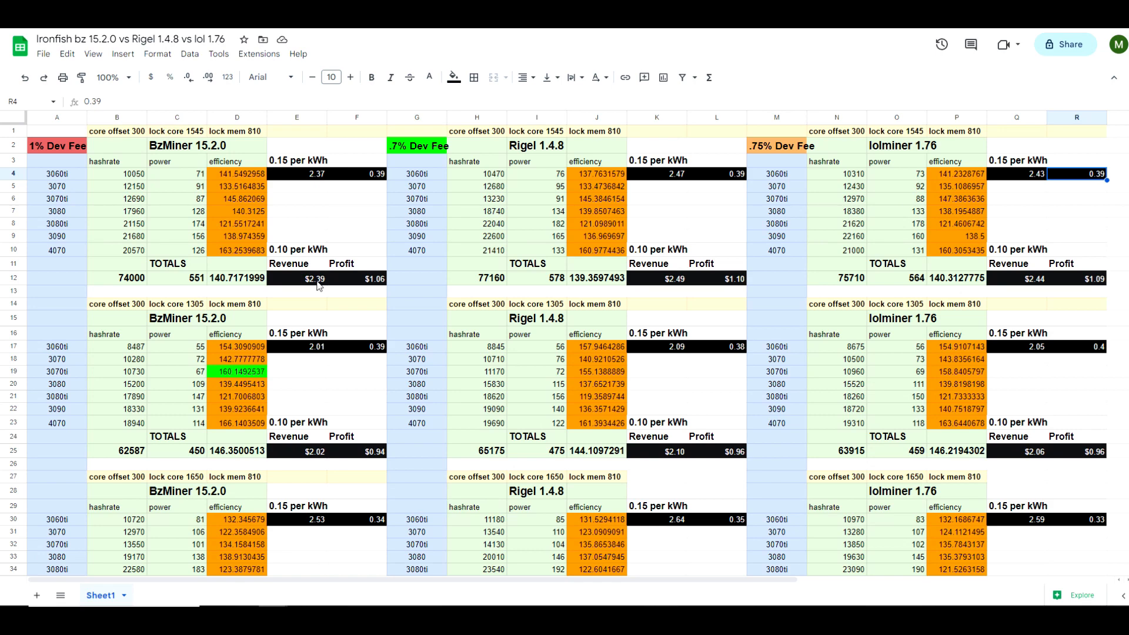
left_click(356, 278)
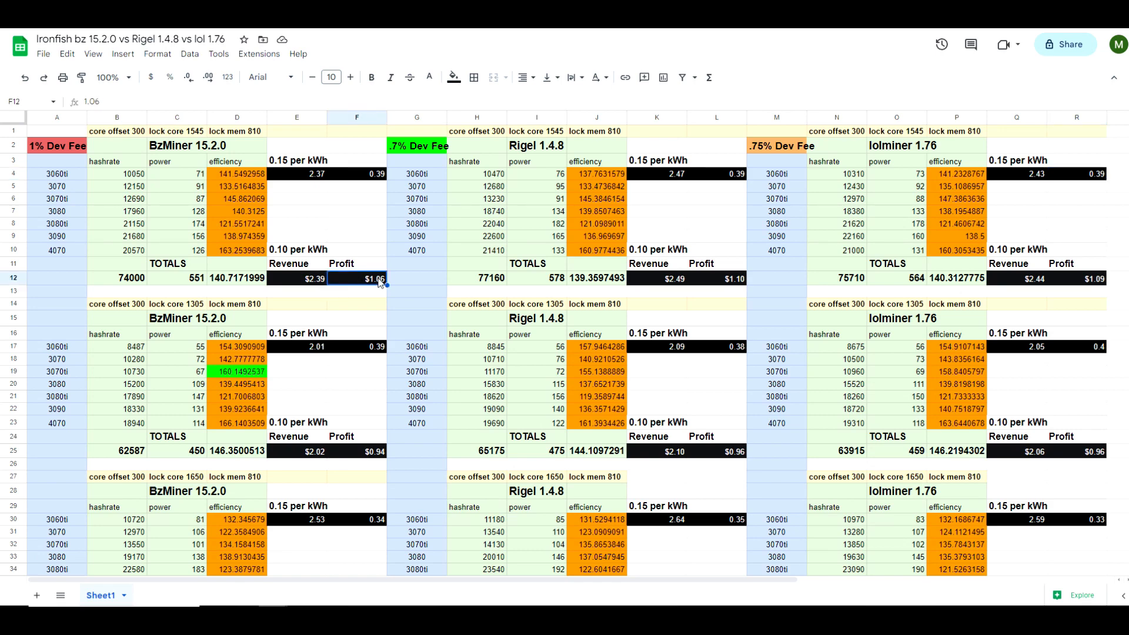
left_click(716, 279)
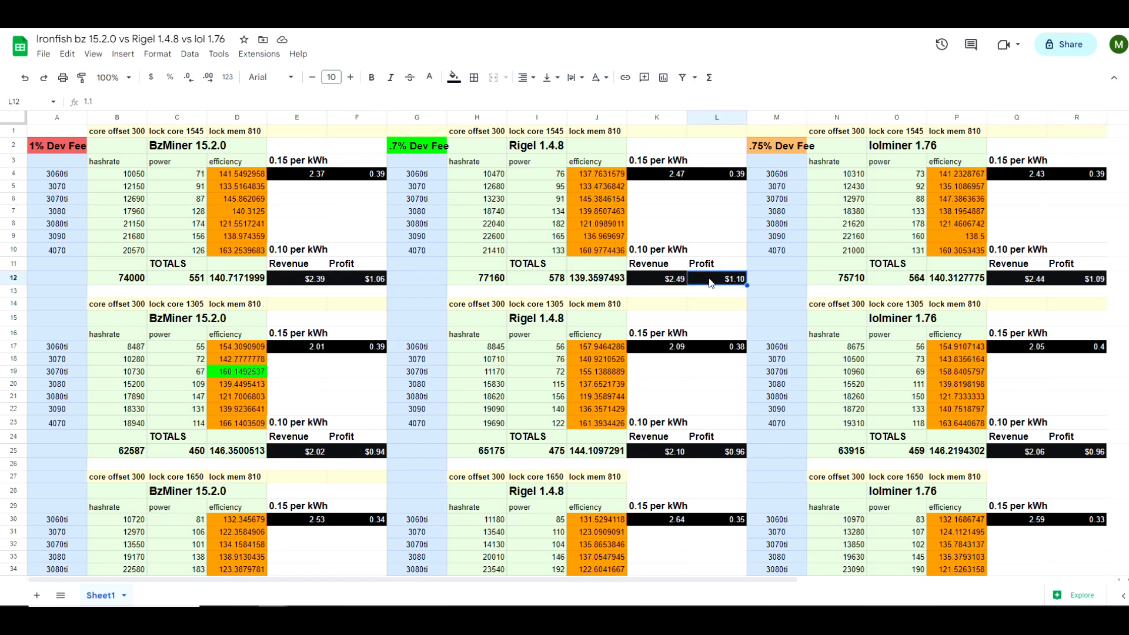
left_click(1076, 278)
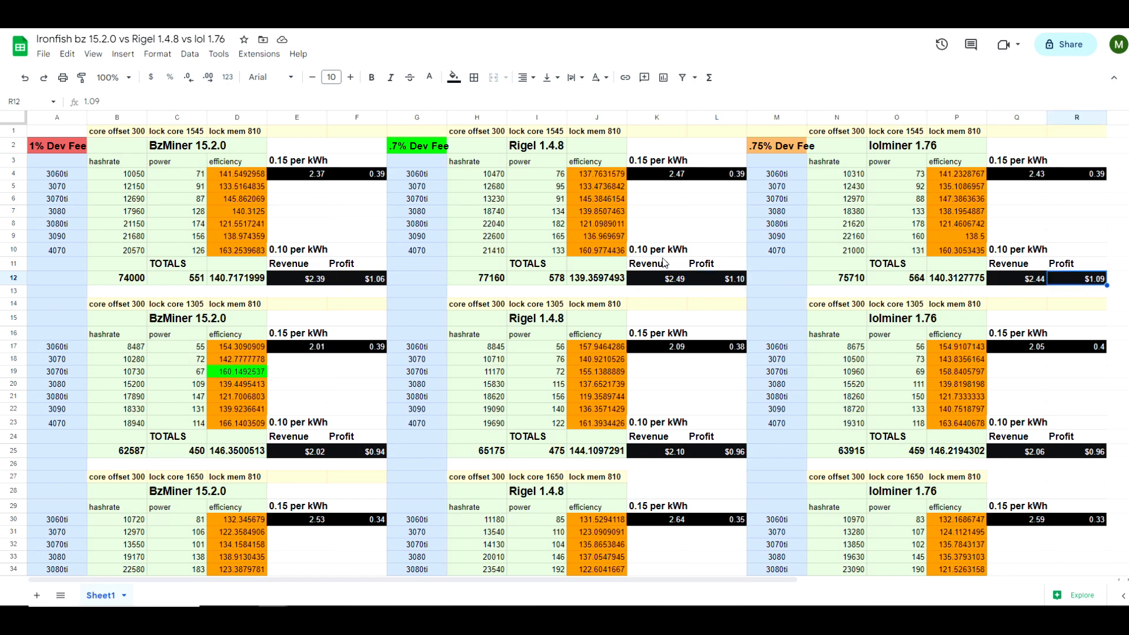
mouse_move(587, 261)
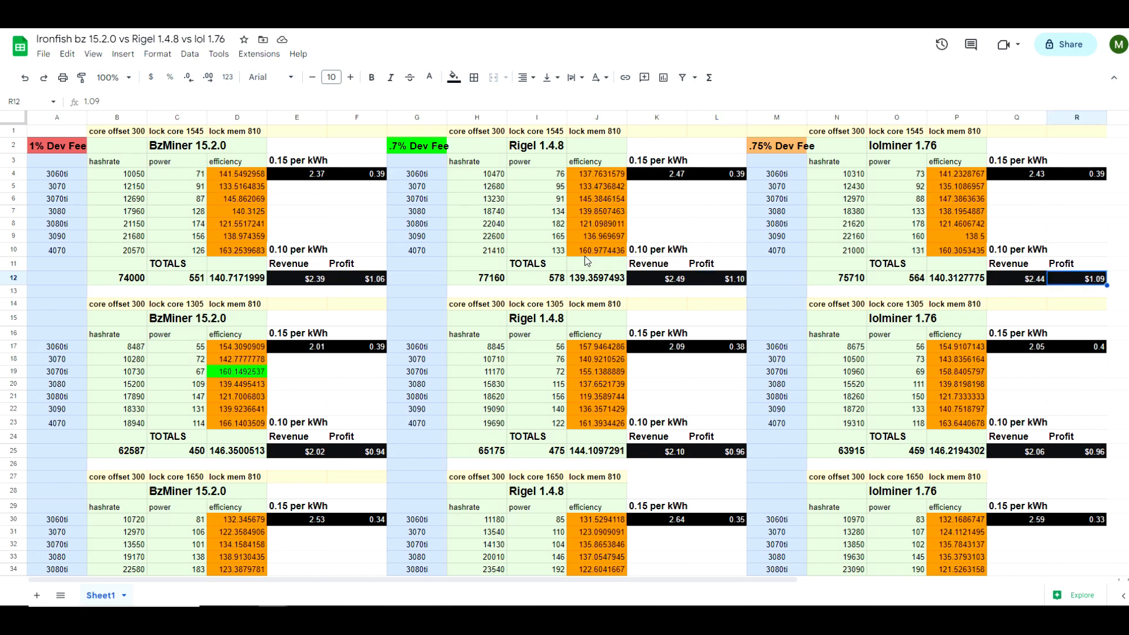
mouse_move(553, 281)
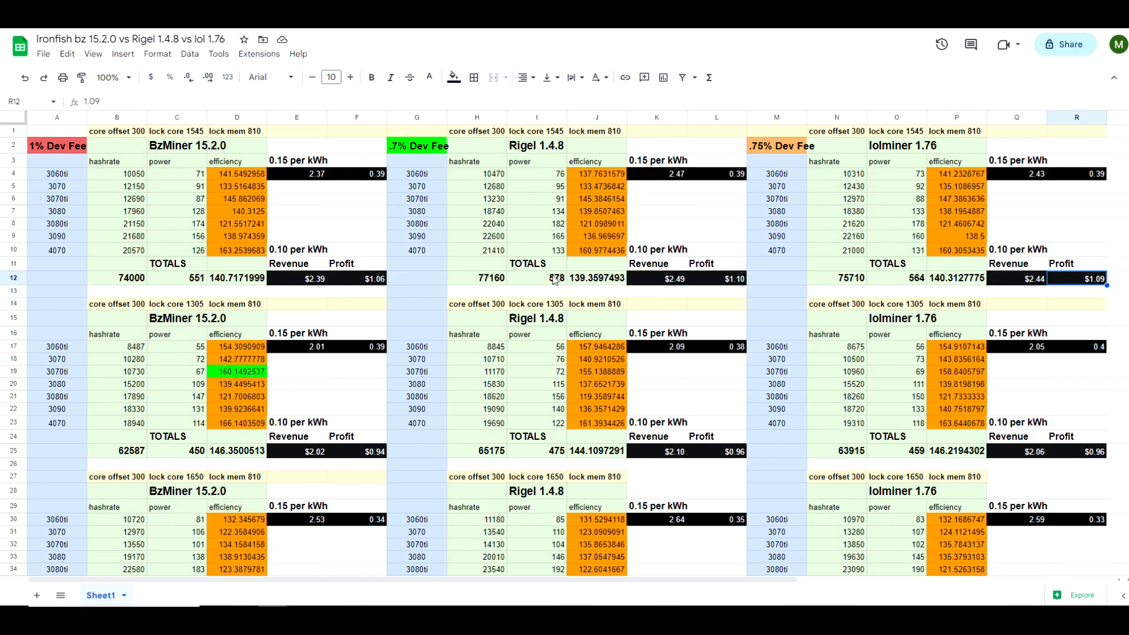
scroll("down", 3)
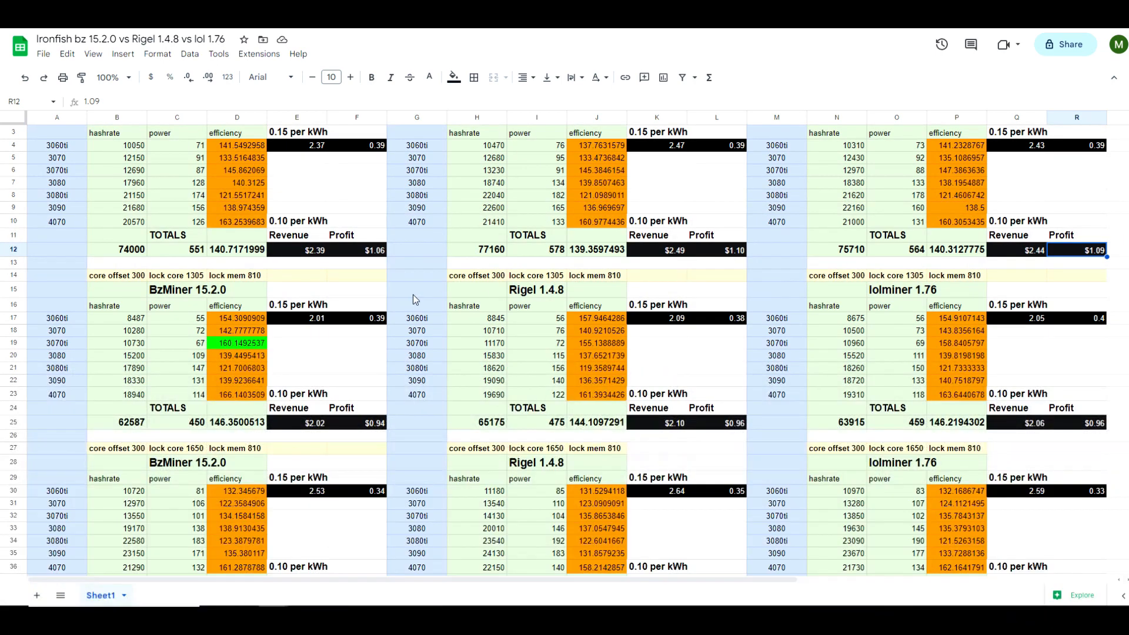
mouse_move(199, 284)
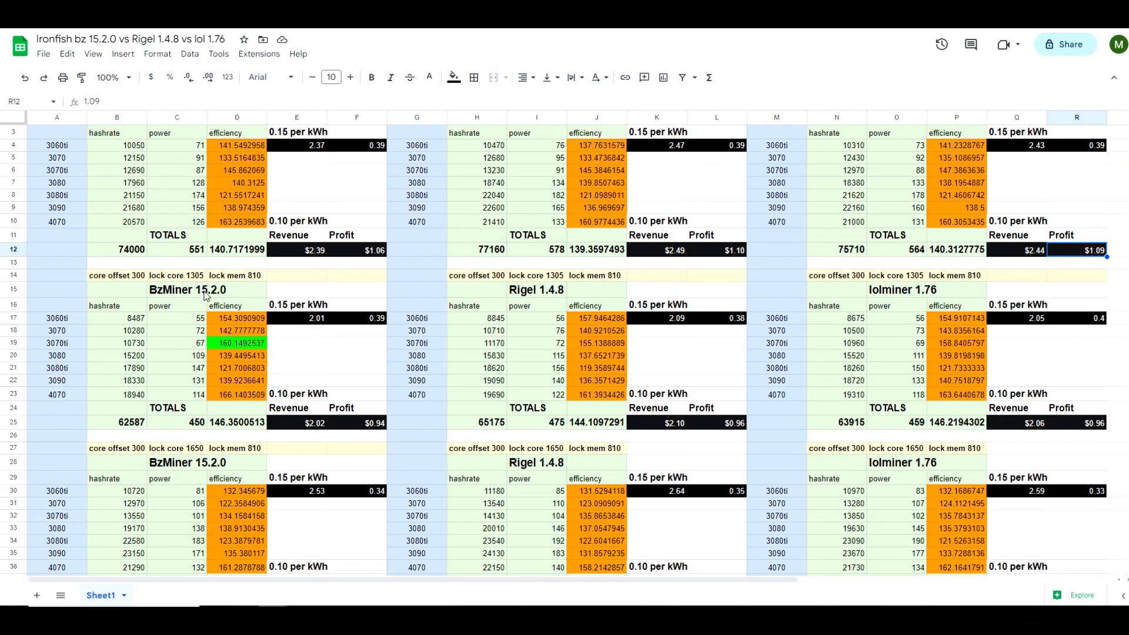
mouse_move(240, 348)
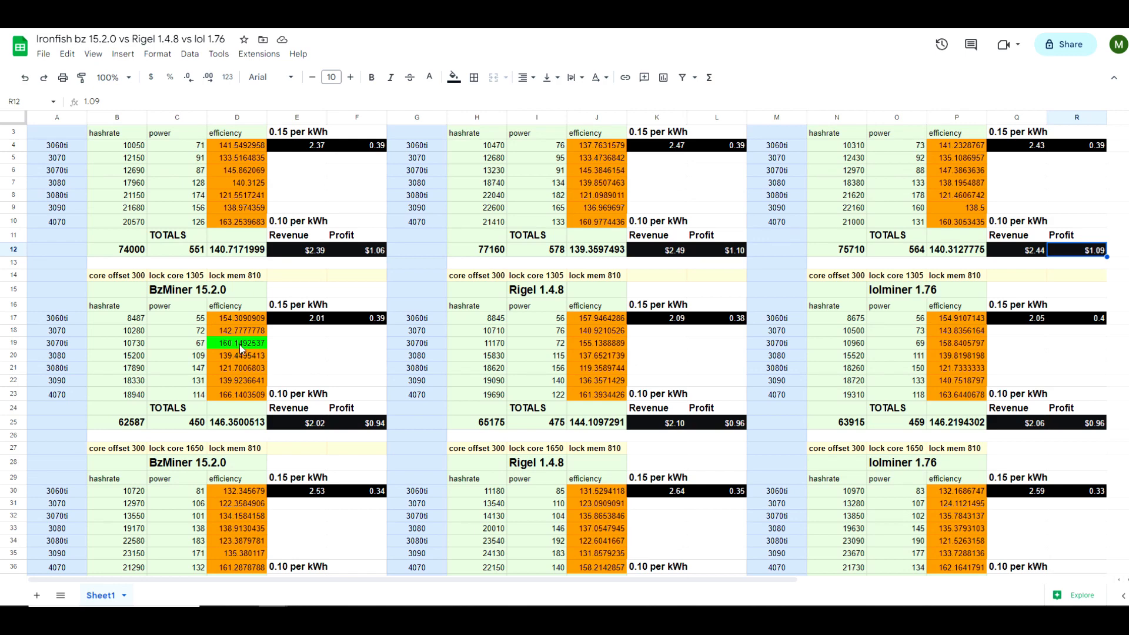
mouse_move(347, 419)
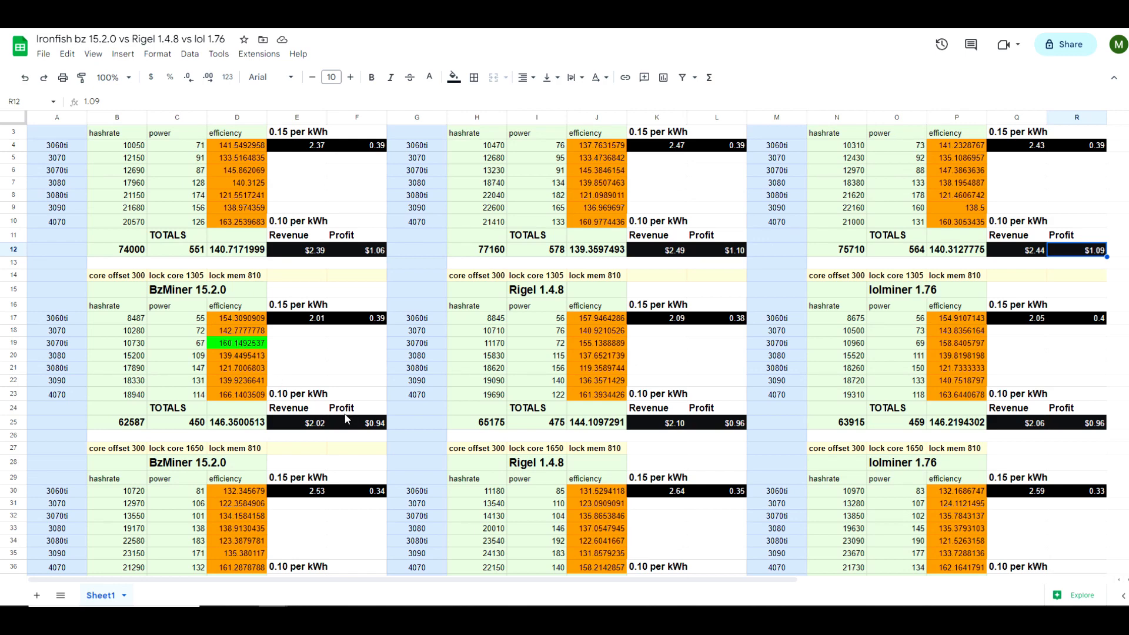
mouse_move(351, 395)
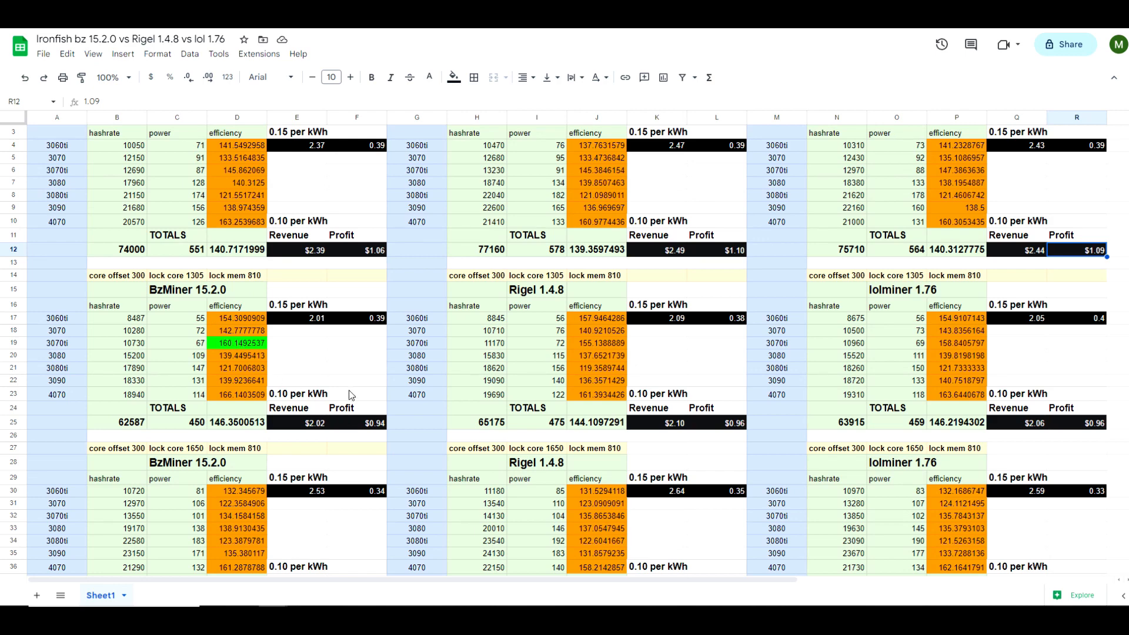
left_click(355, 318)
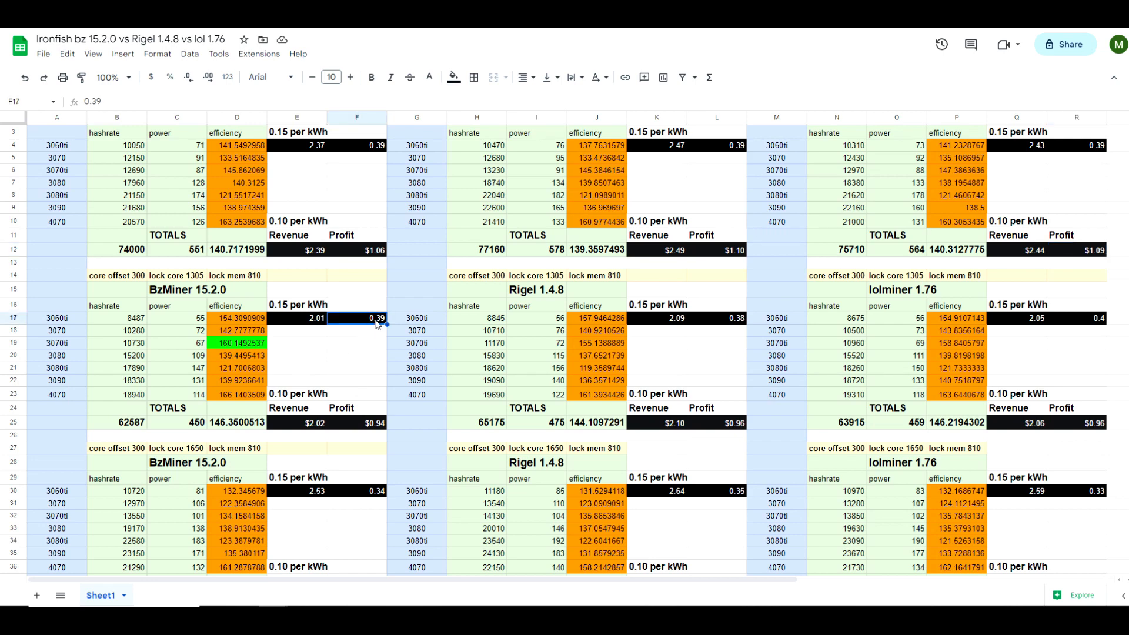
left_click(717, 318)
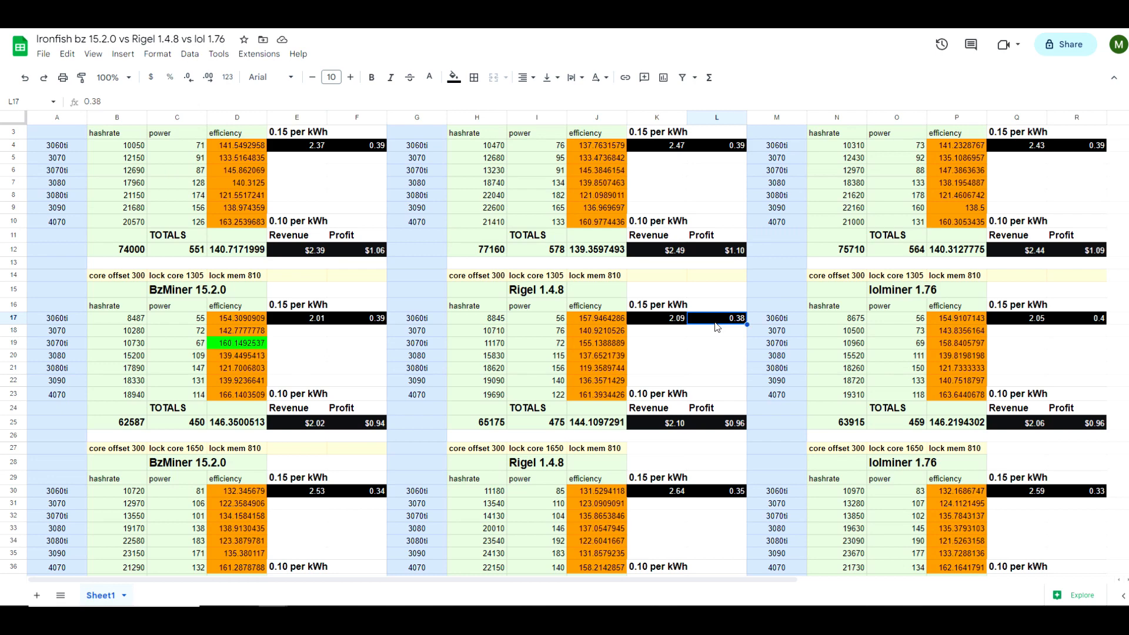
left_click(1077, 318)
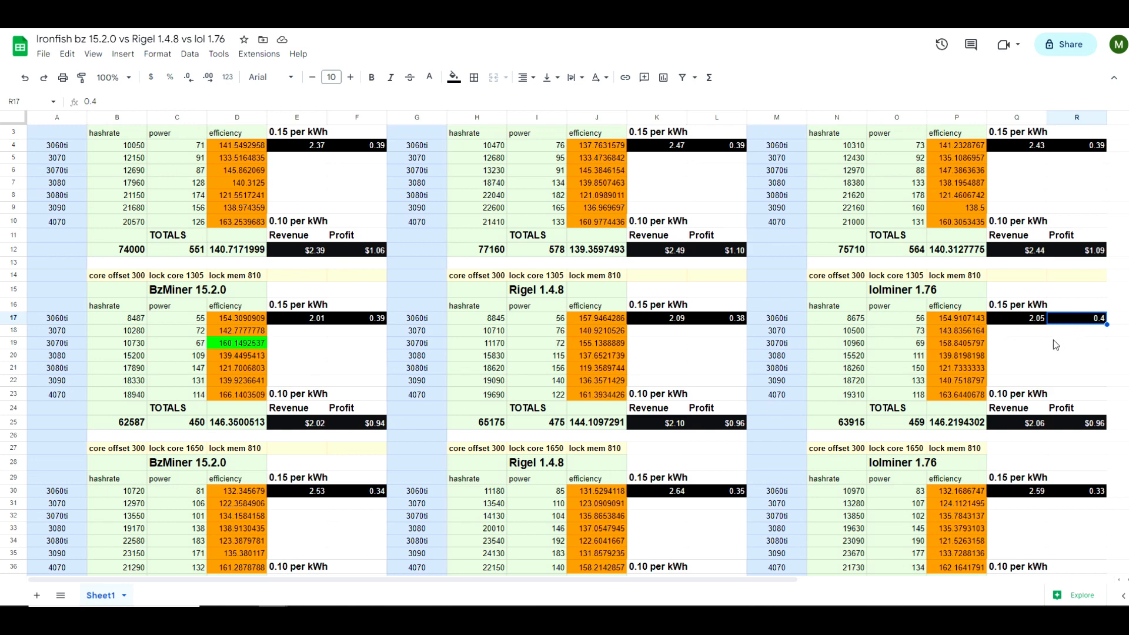
mouse_move(360, 427)
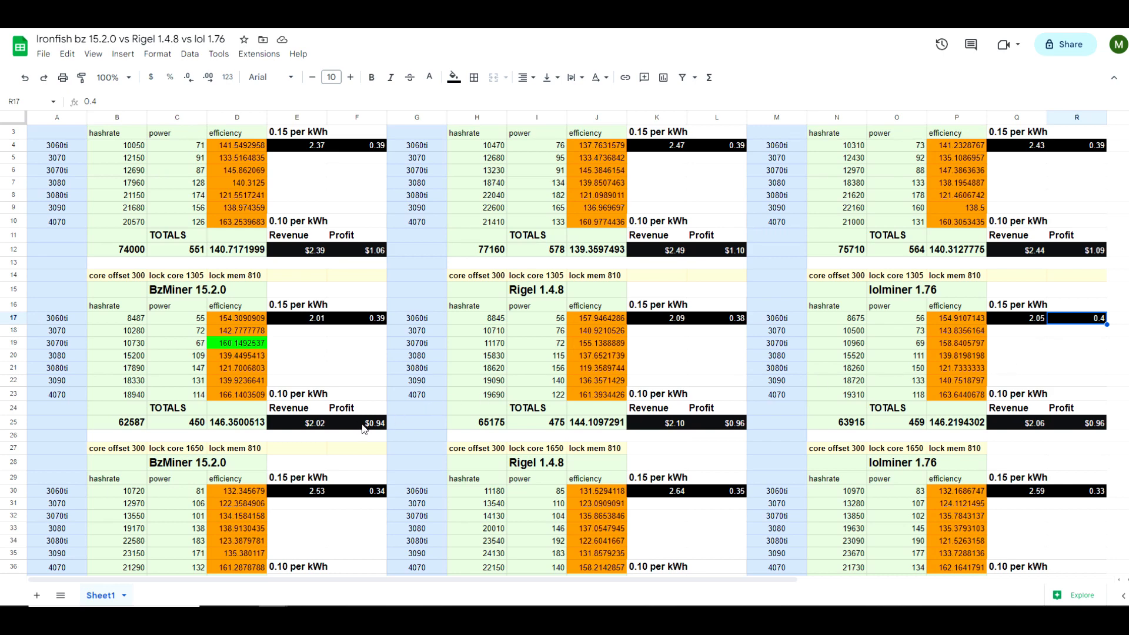
left_click(715, 423)
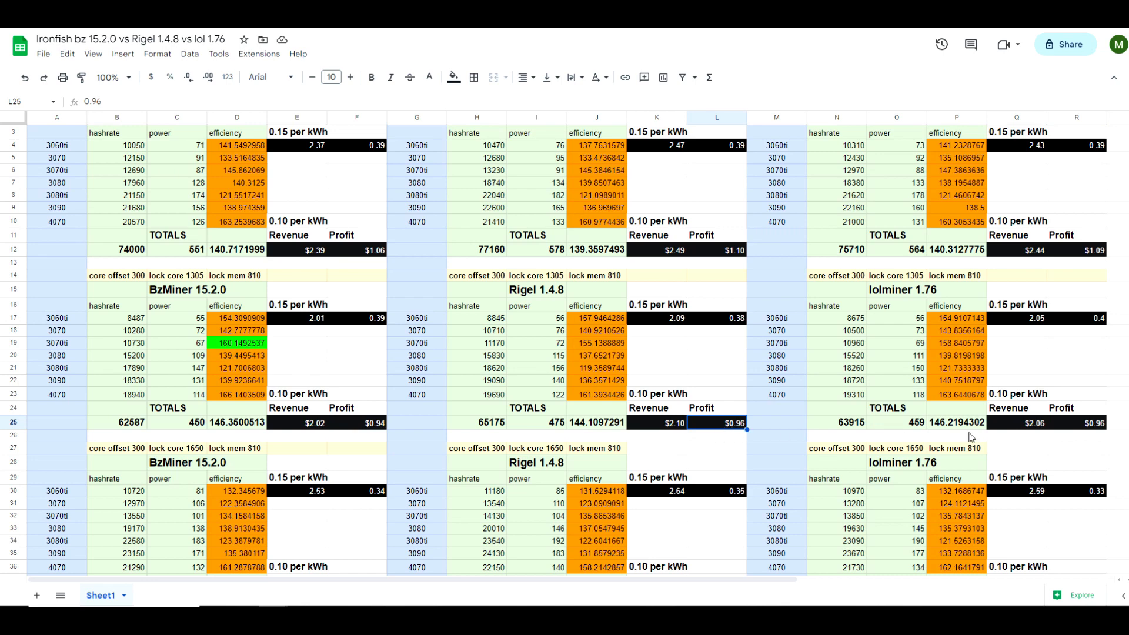
left_click(1076, 423)
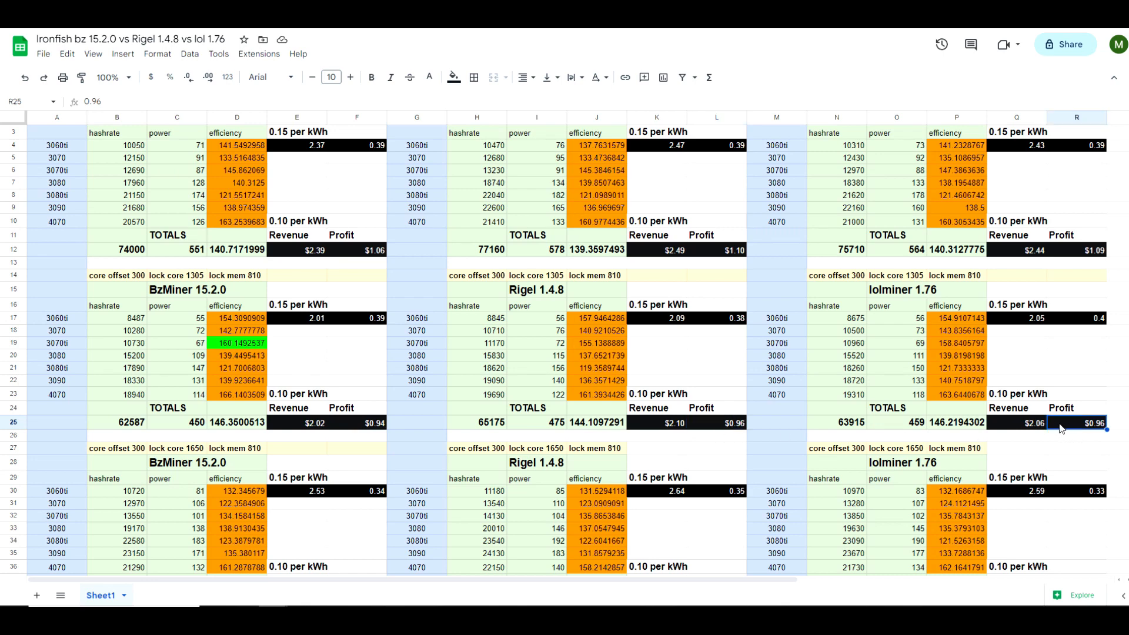
mouse_move(670, 406)
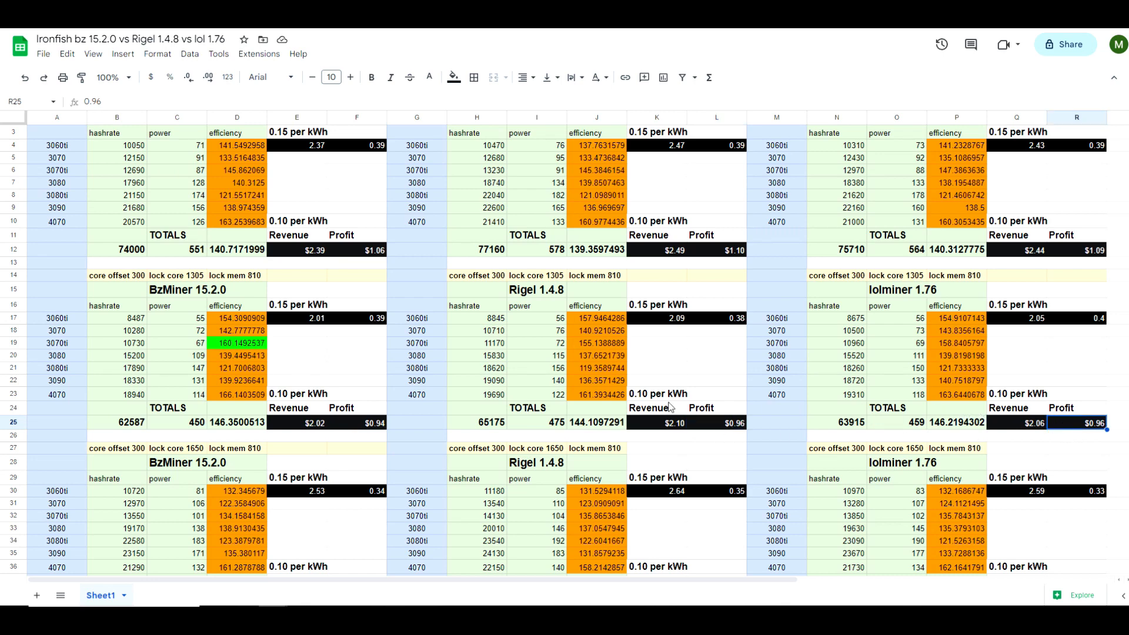
mouse_move(779, 413)
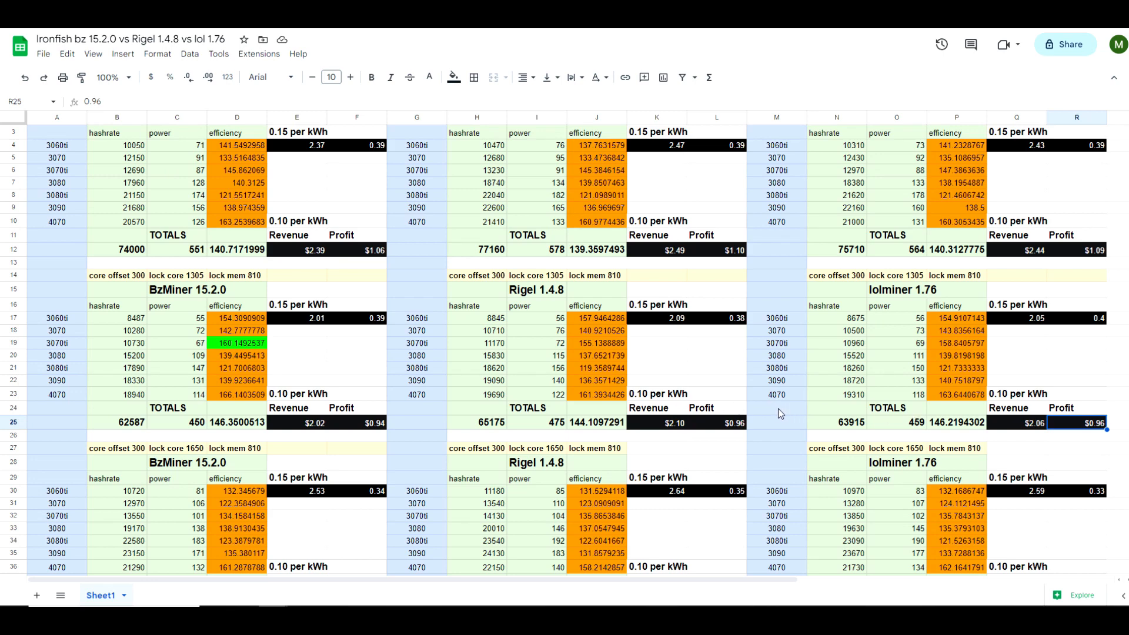
scroll("down", 3)
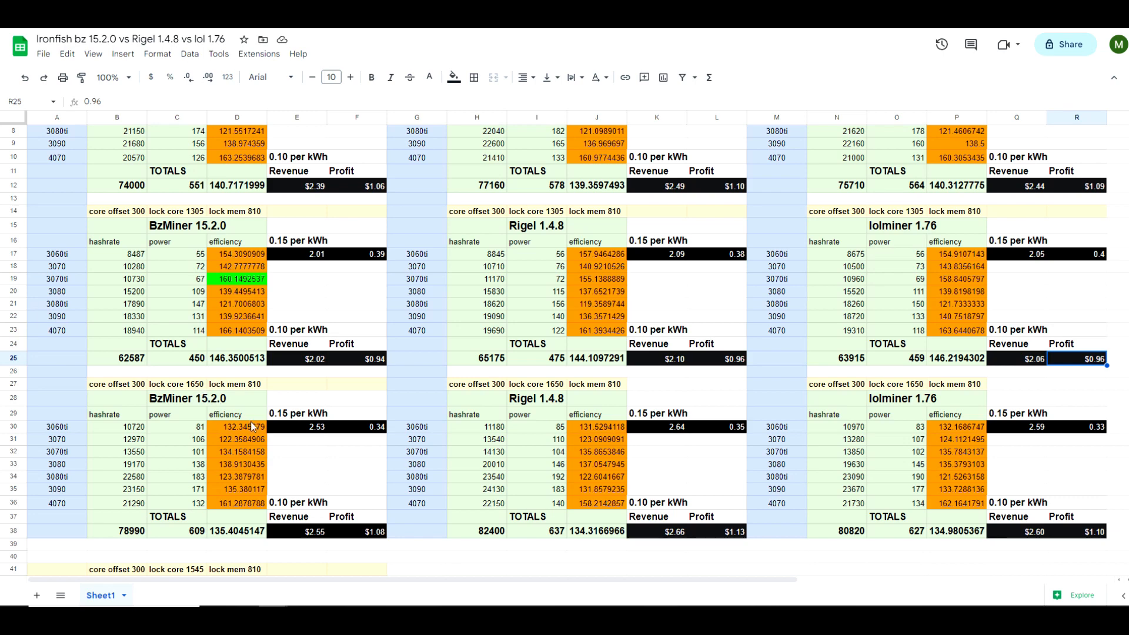
mouse_move(386, 433)
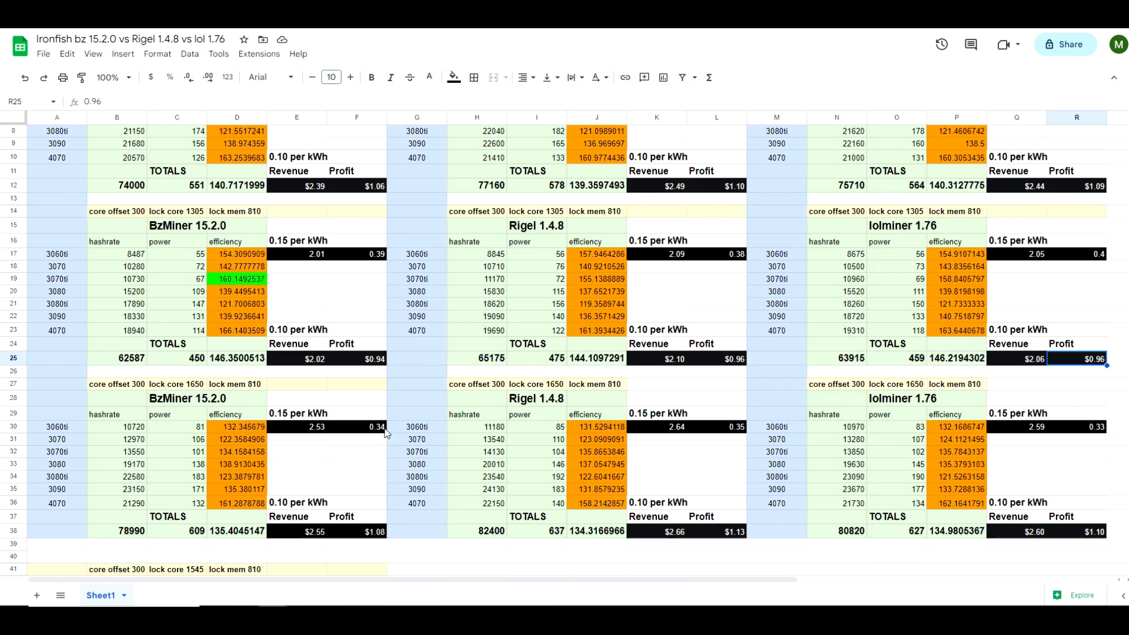
left_click(357, 426)
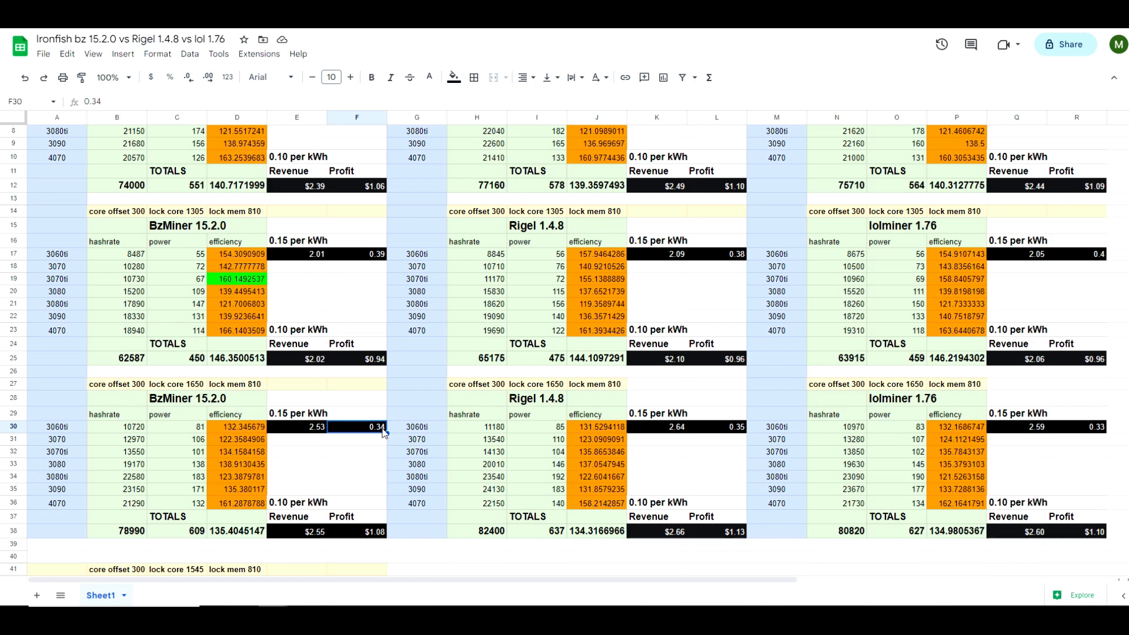
left_click(717, 426)
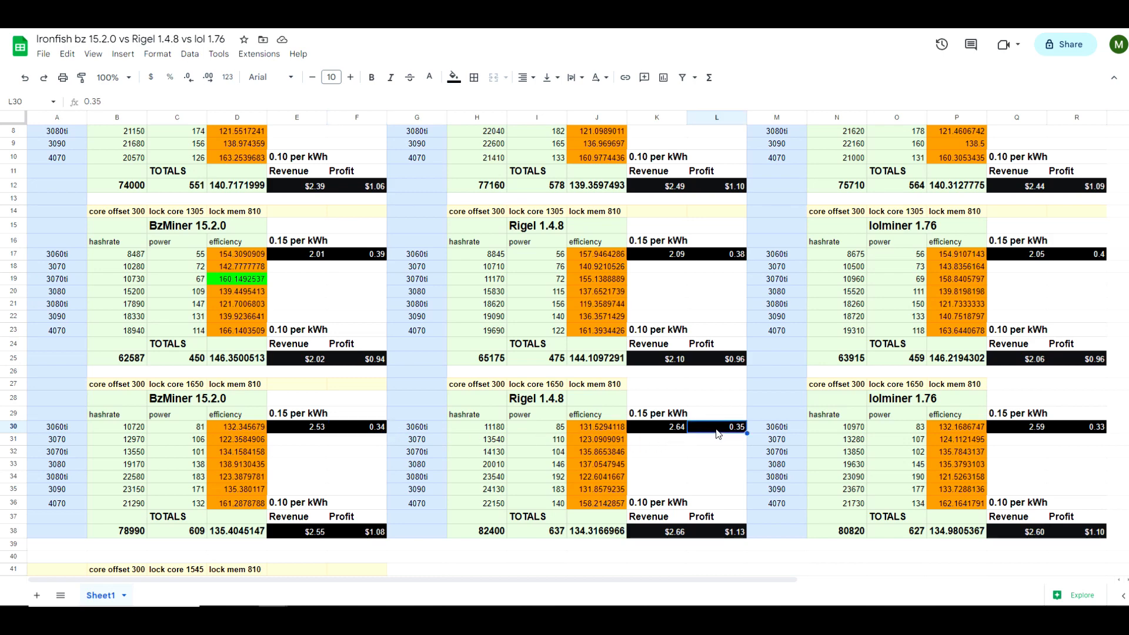
left_click(1075, 426)
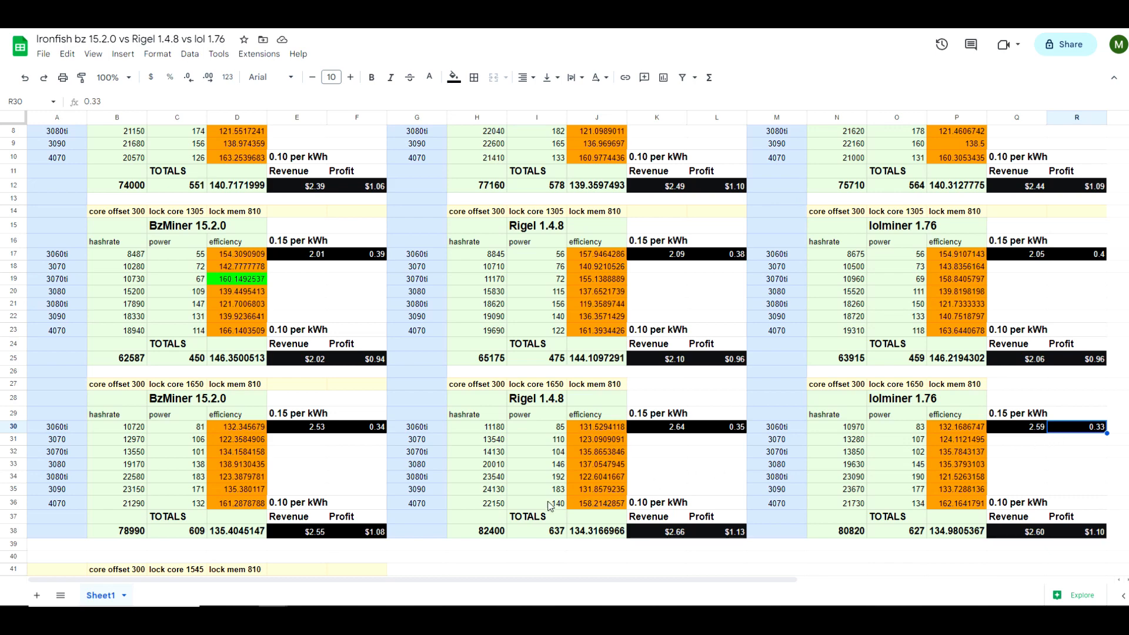
mouse_move(380, 541)
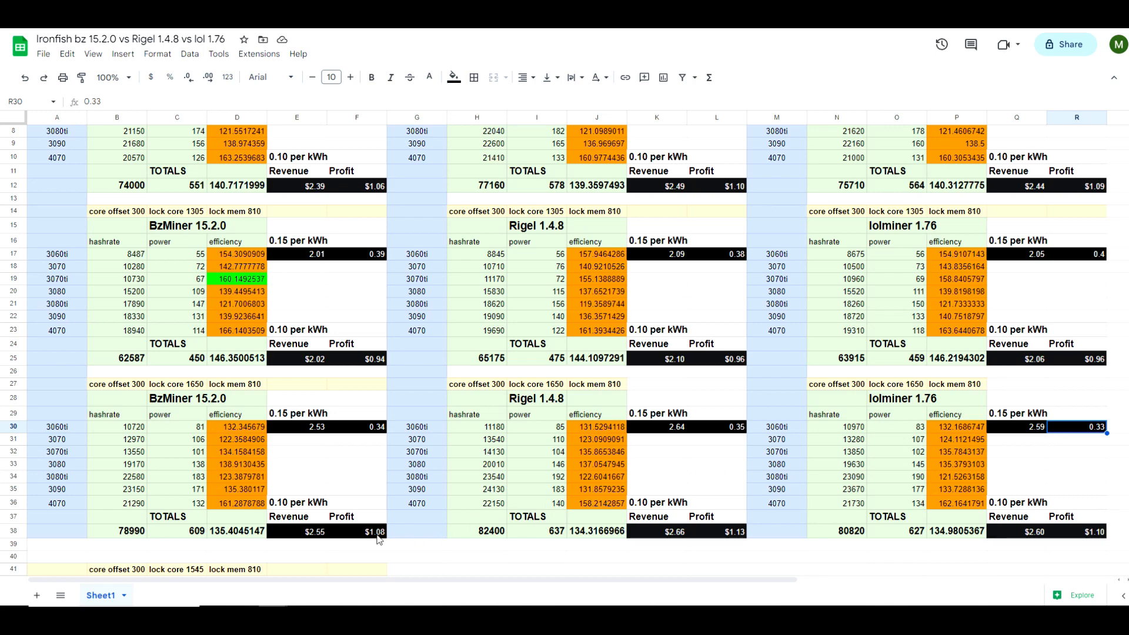
left_click(356, 531)
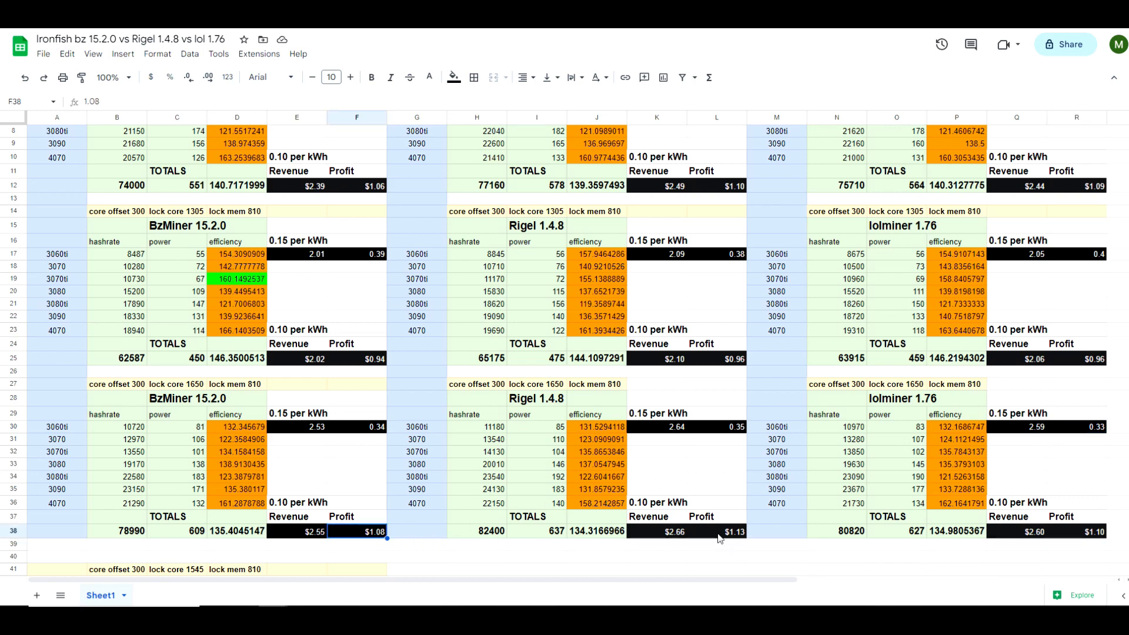
left_click(716, 531)
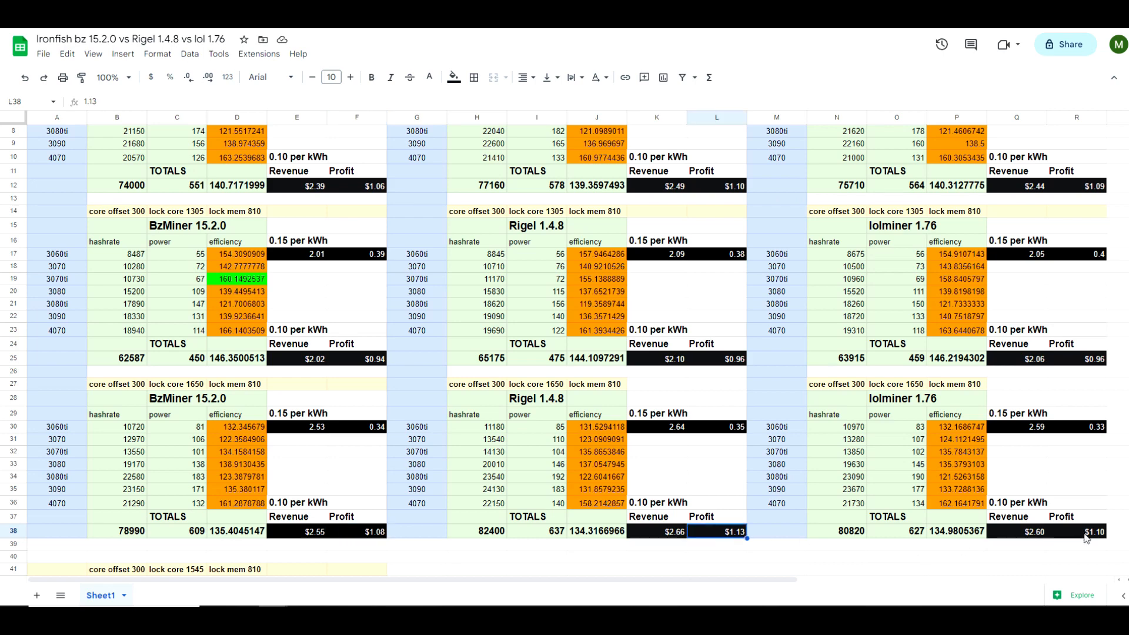
left_click(1076, 532)
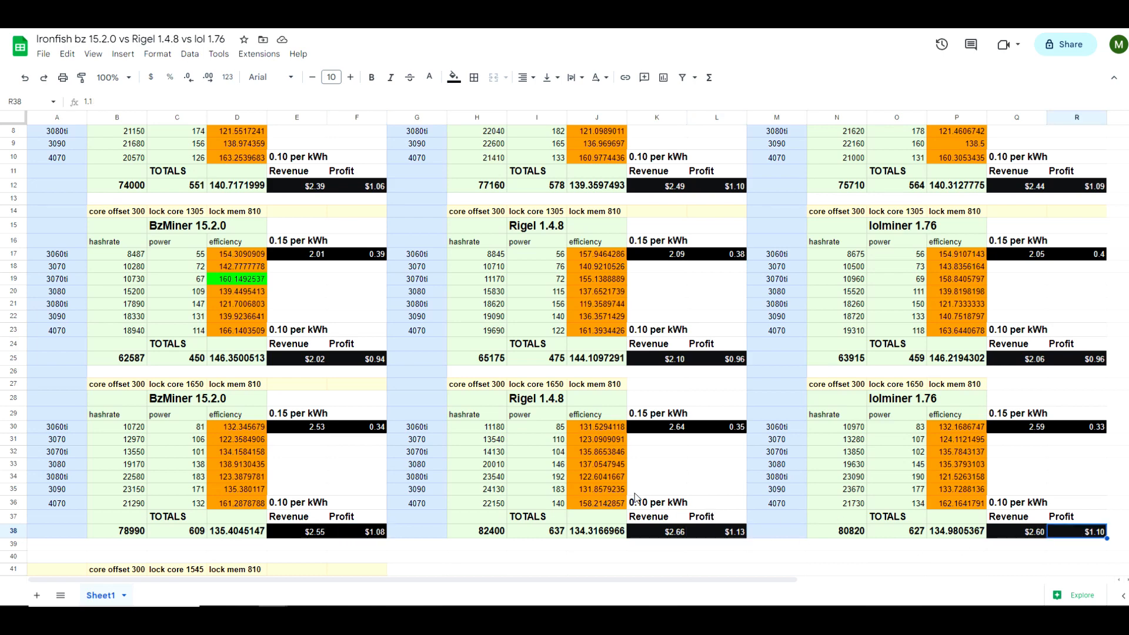
mouse_move(572, 425)
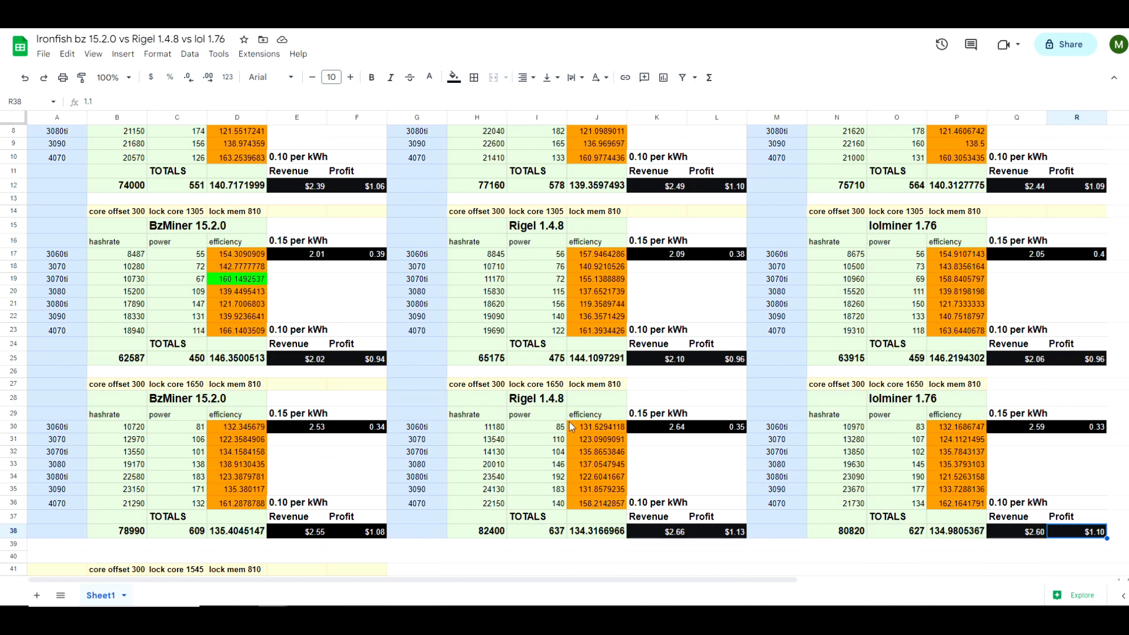
mouse_move(584, 439)
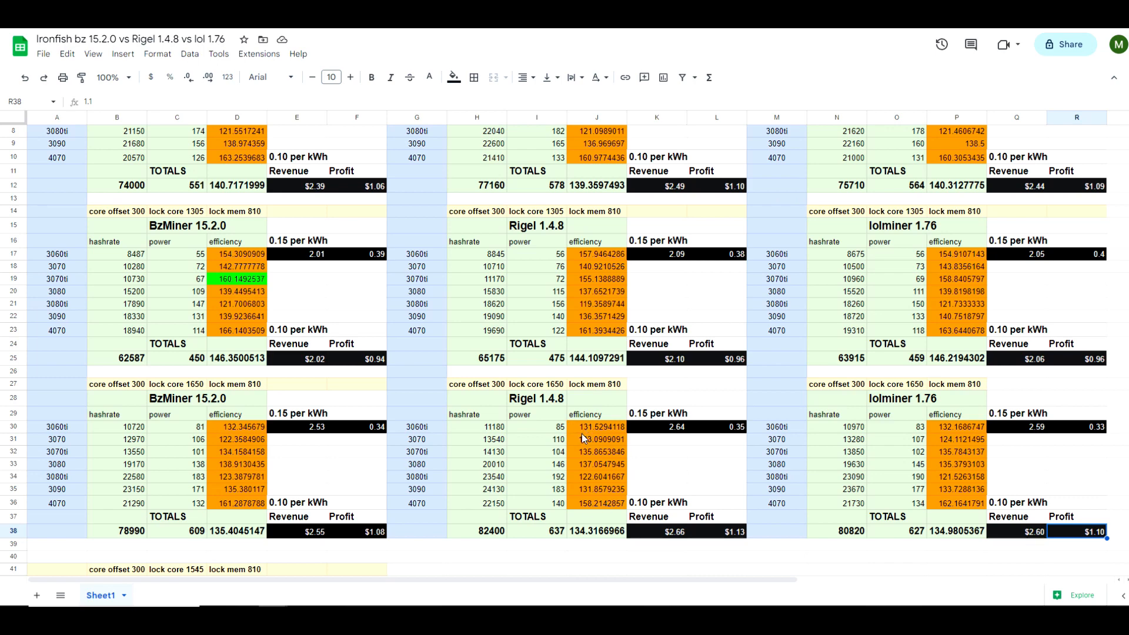
mouse_move(584, 542)
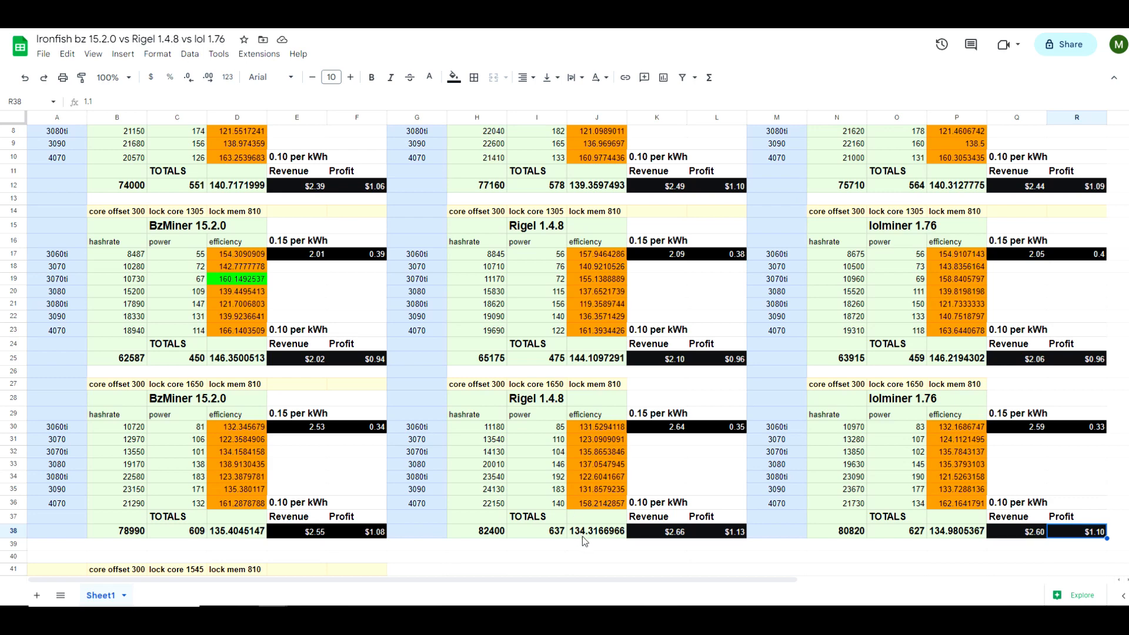
mouse_move(256, 539)
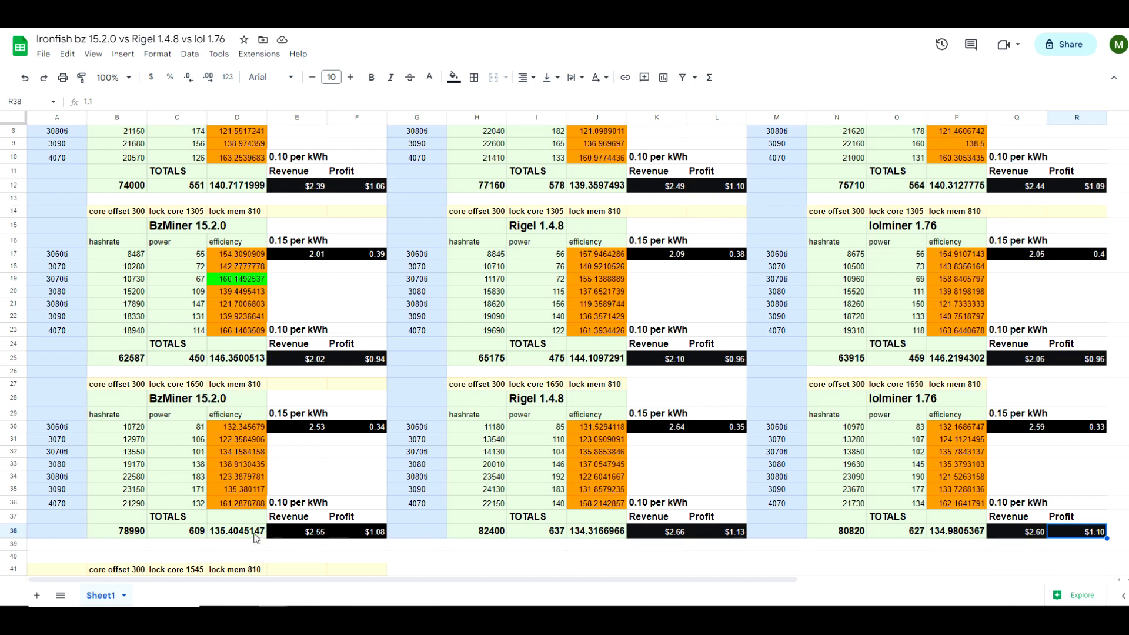
left_click(237, 530)
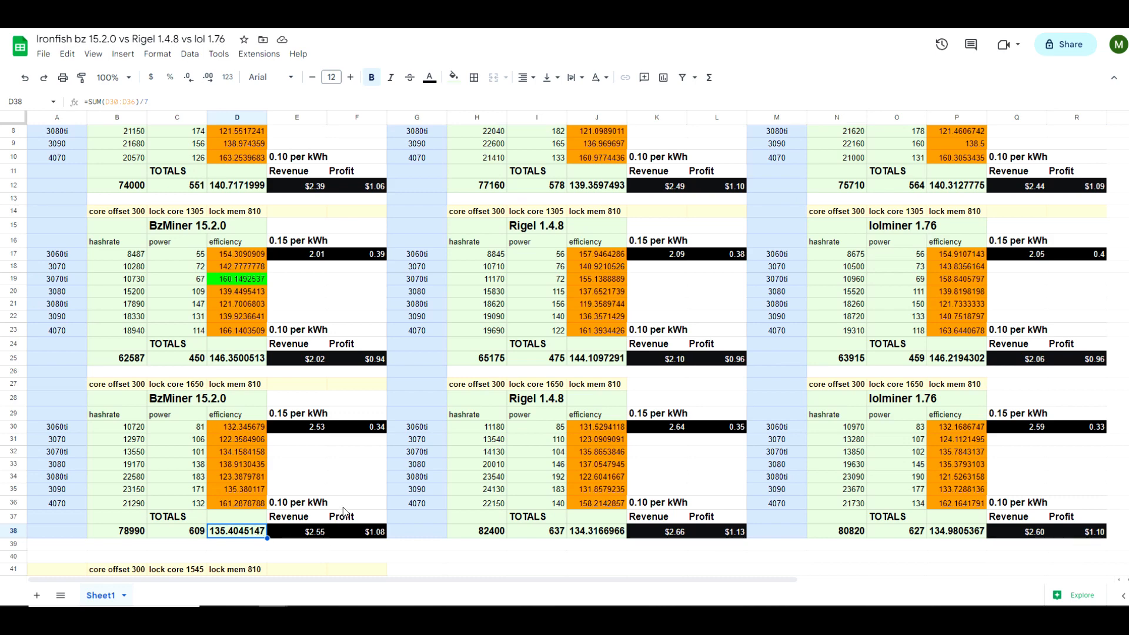
mouse_move(346, 503)
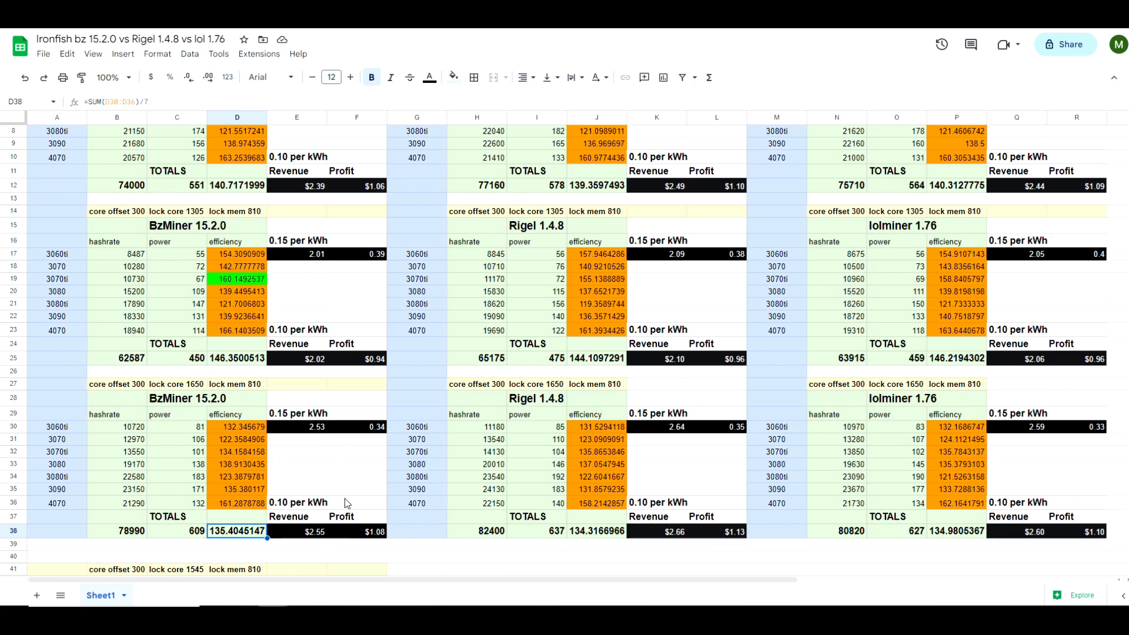
mouse_move(244, 426)
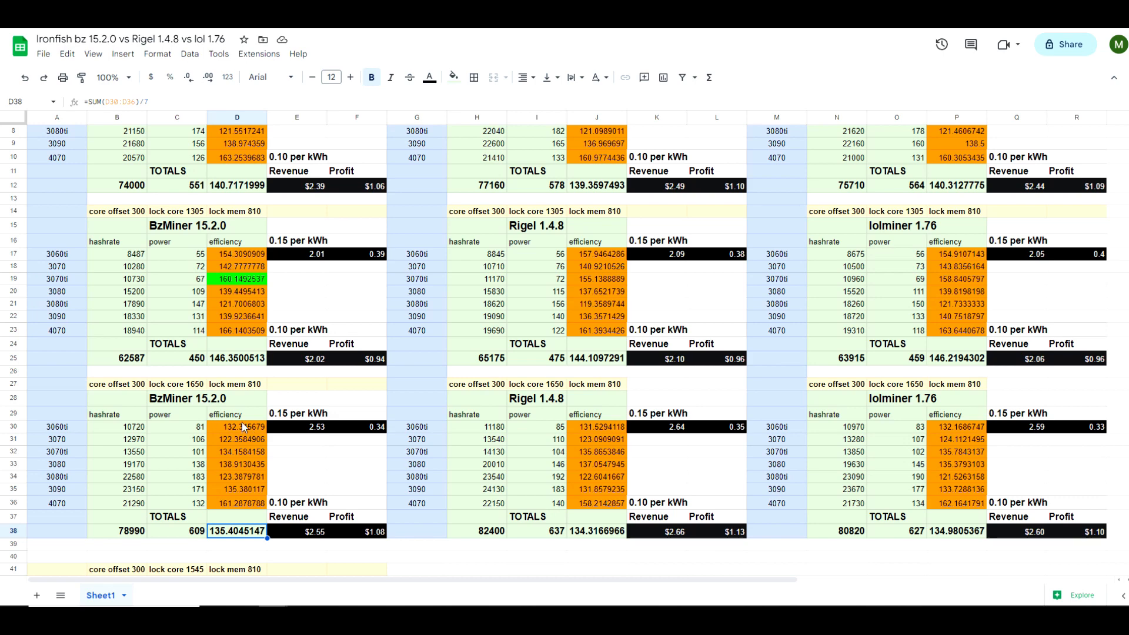
scroll("up", 3)
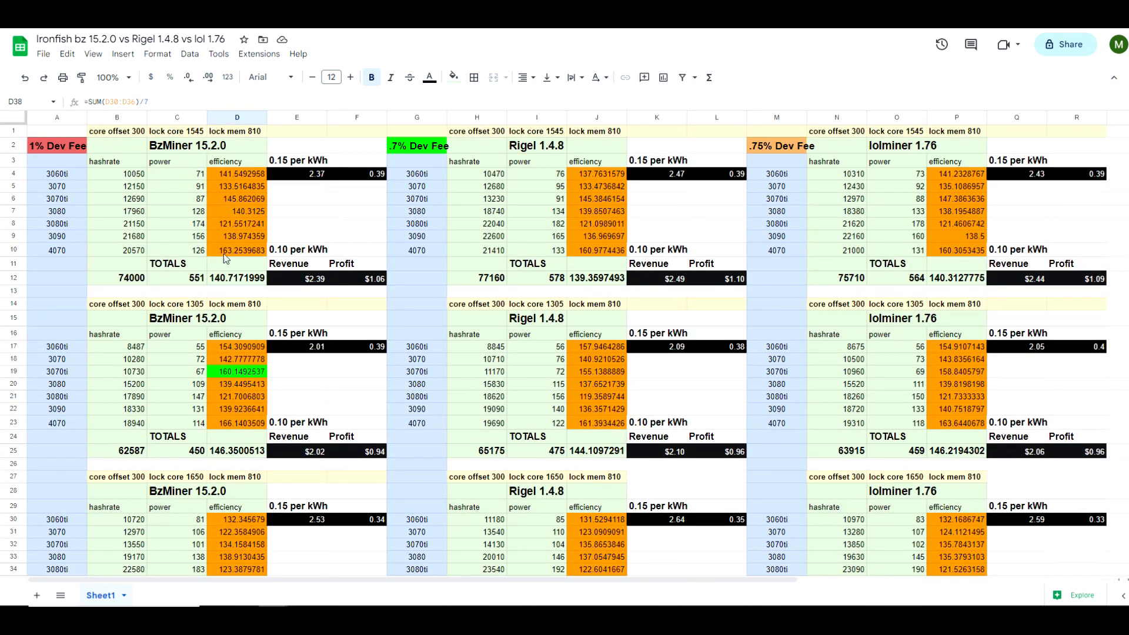
scroll("down", 3)
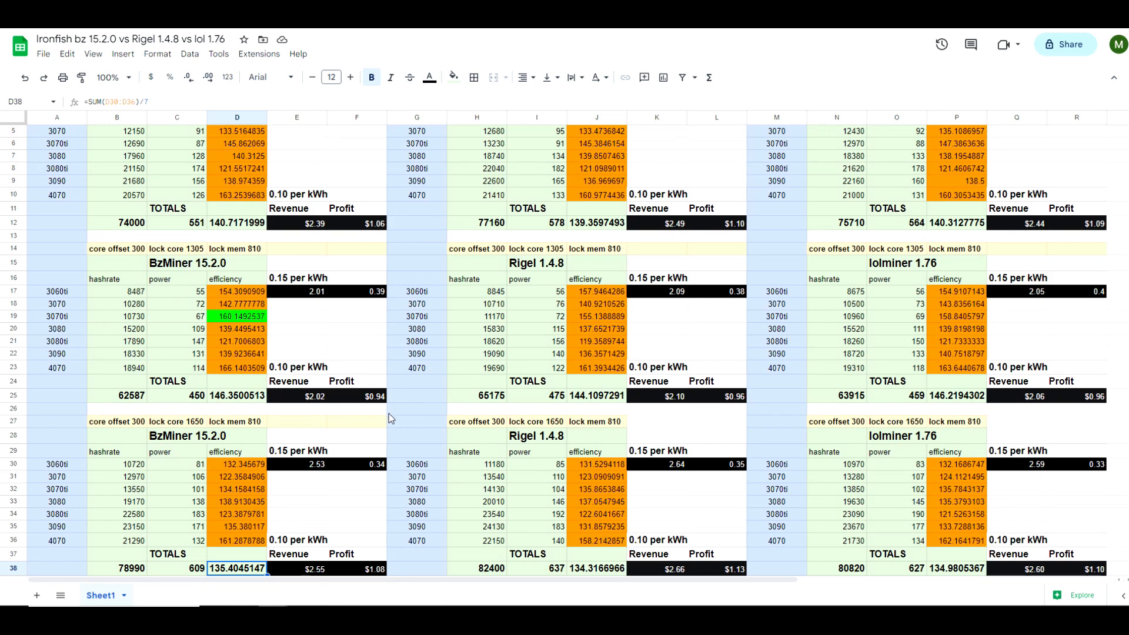
mouse_move(481, 547)
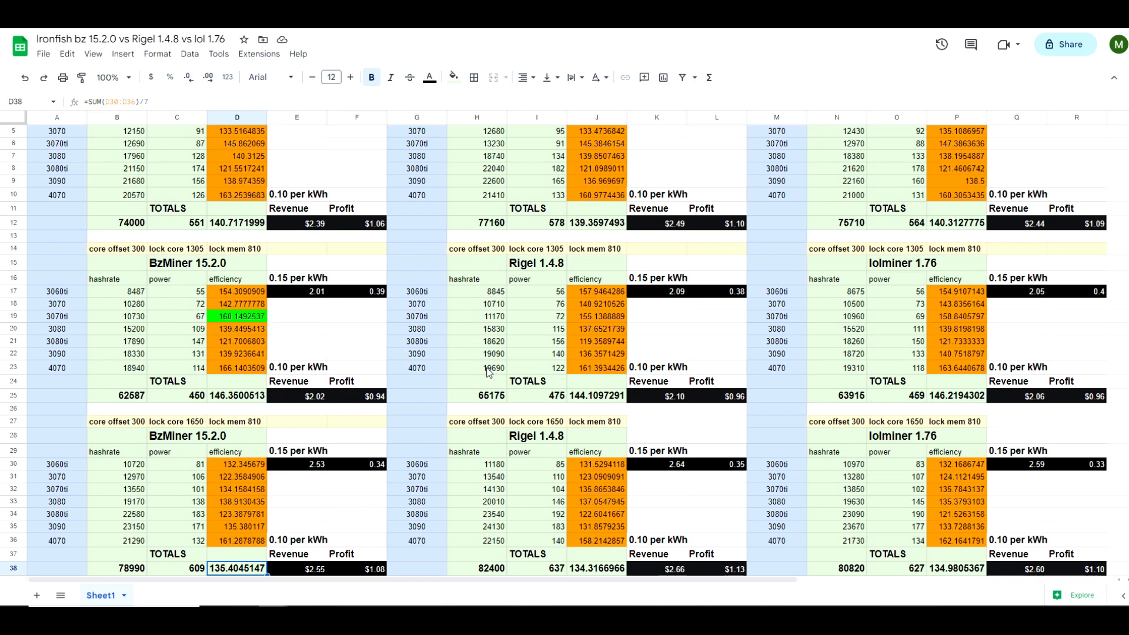
scroll("up", 3)
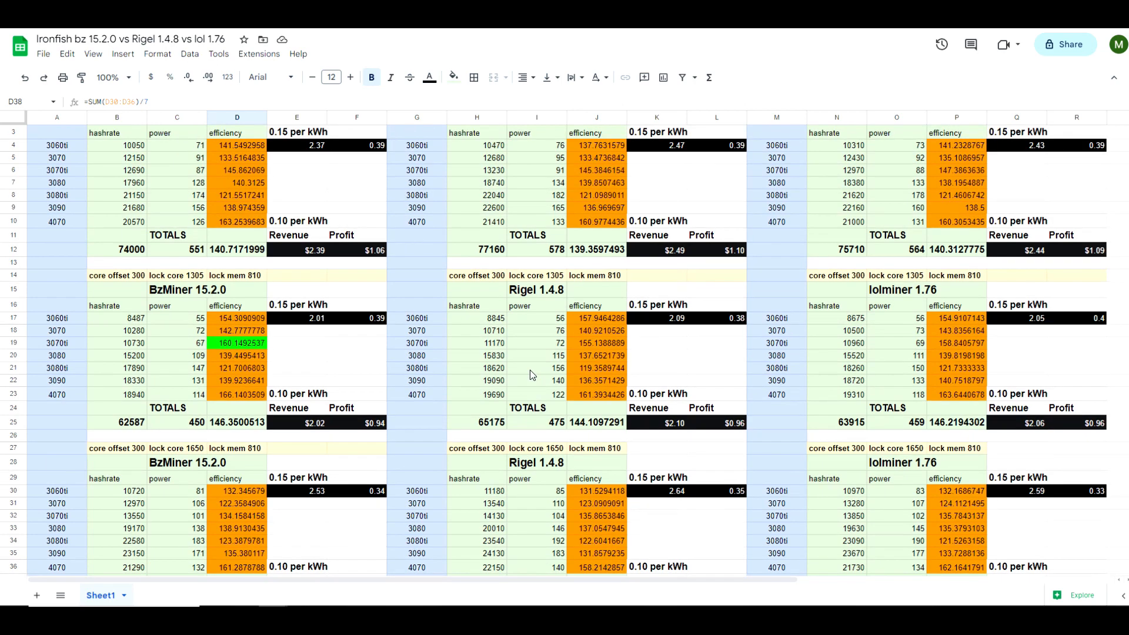
mouse_move(754, 100)
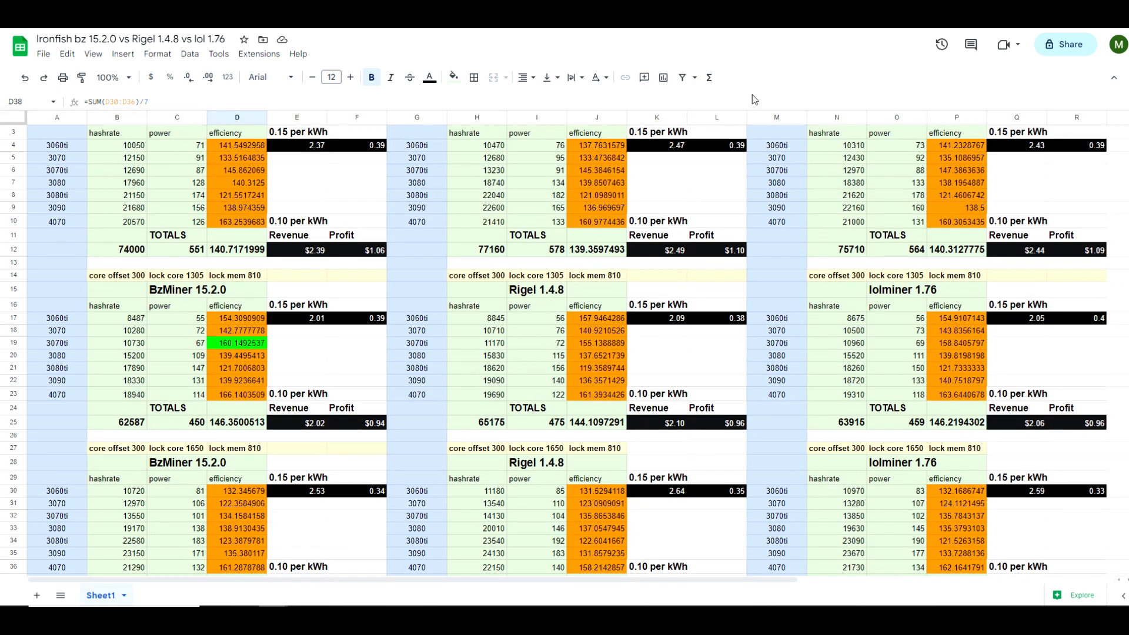